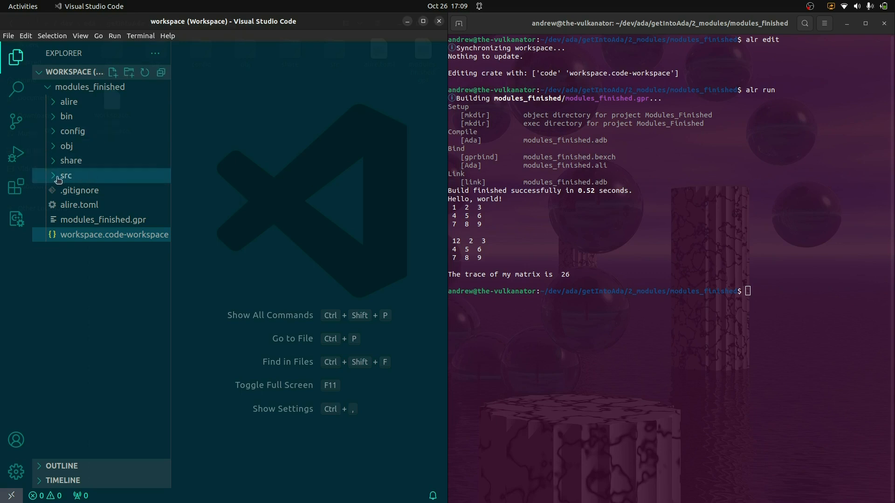
Expand the src folder and skim modules_finished.adb from top to end and back.
click(66, 175)
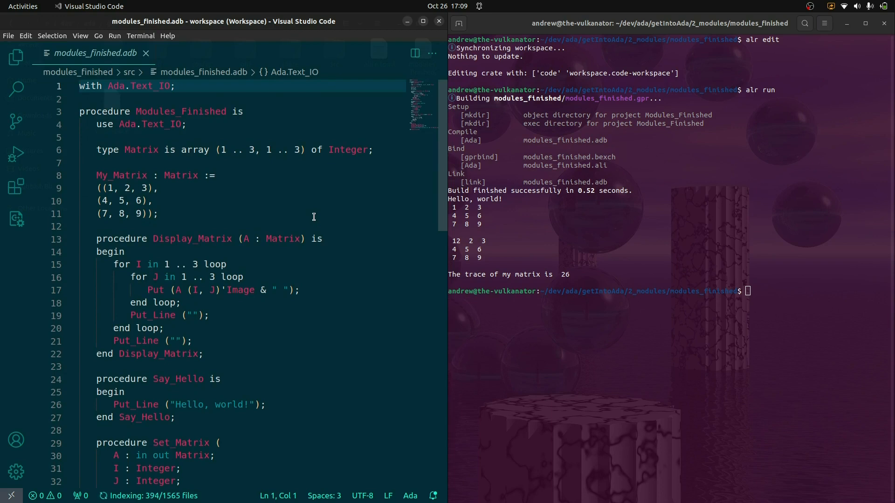
mouse_move(217, 163)
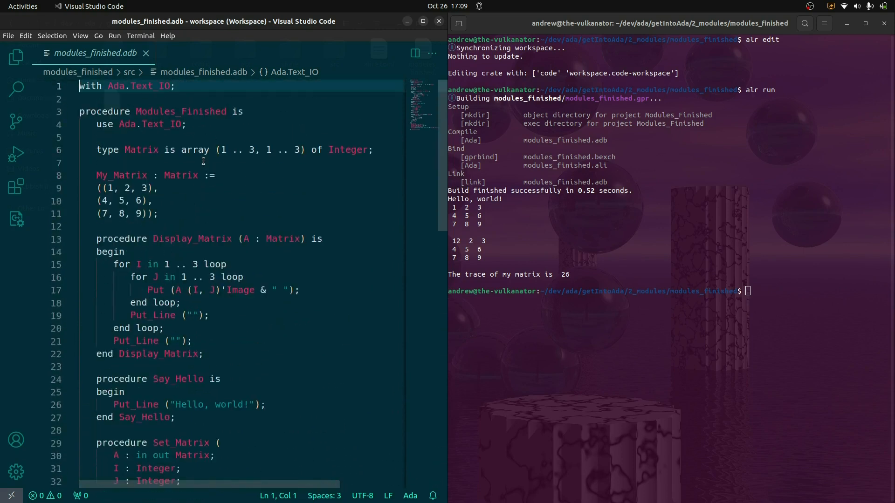
scroll(down, 3)
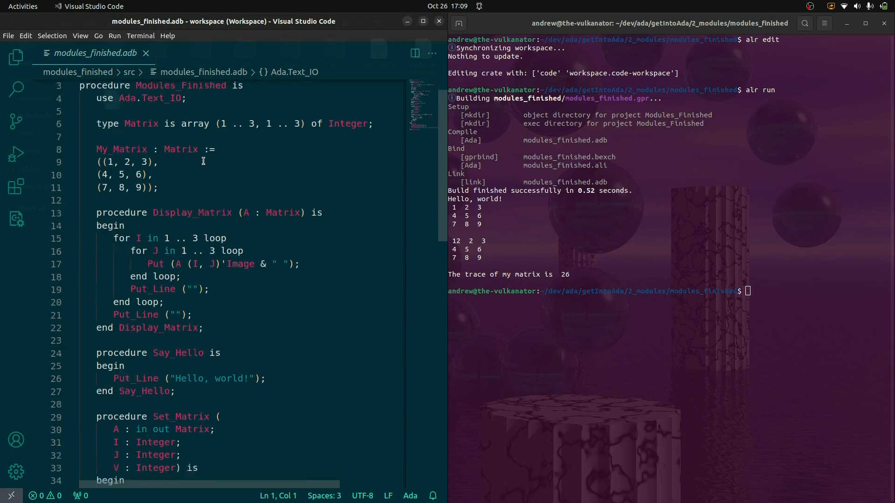
scroll(down, 3)
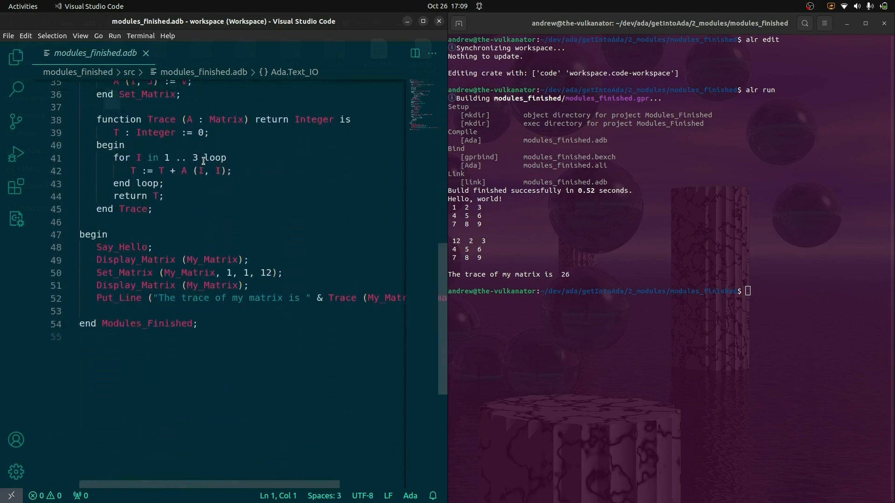
scroll(up, 3)
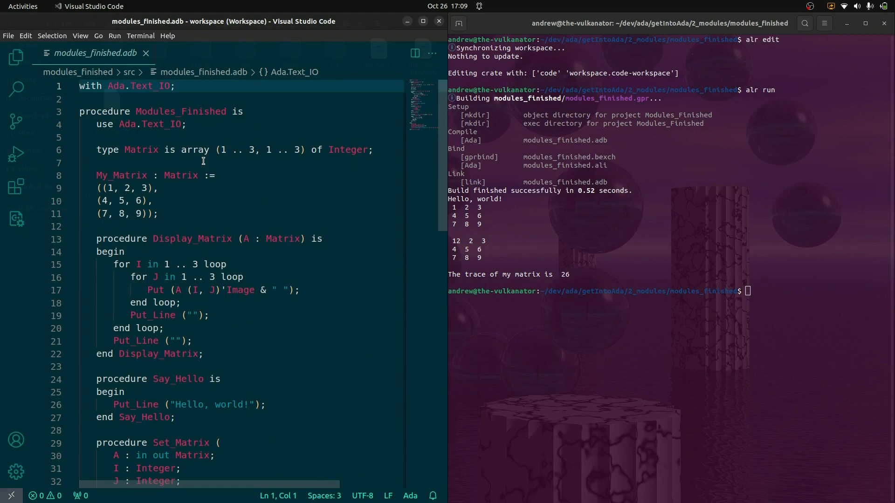
mouse_move(191, 473)
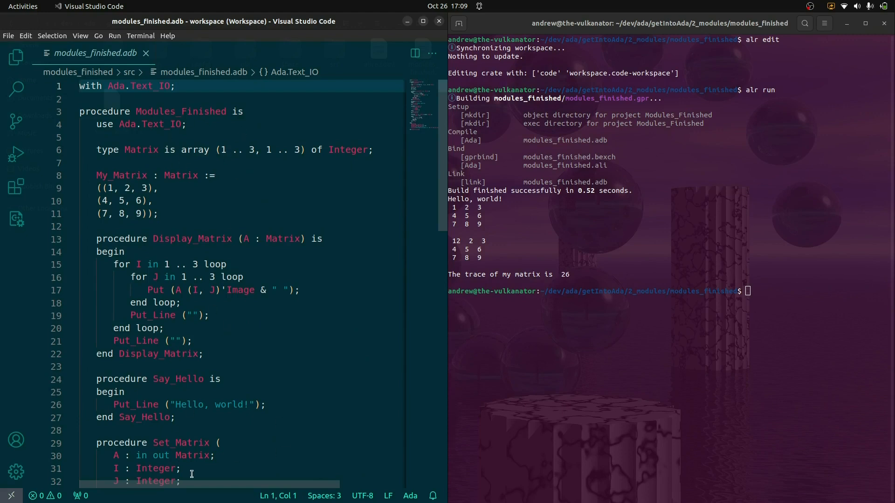
mouse_move(294, 408)
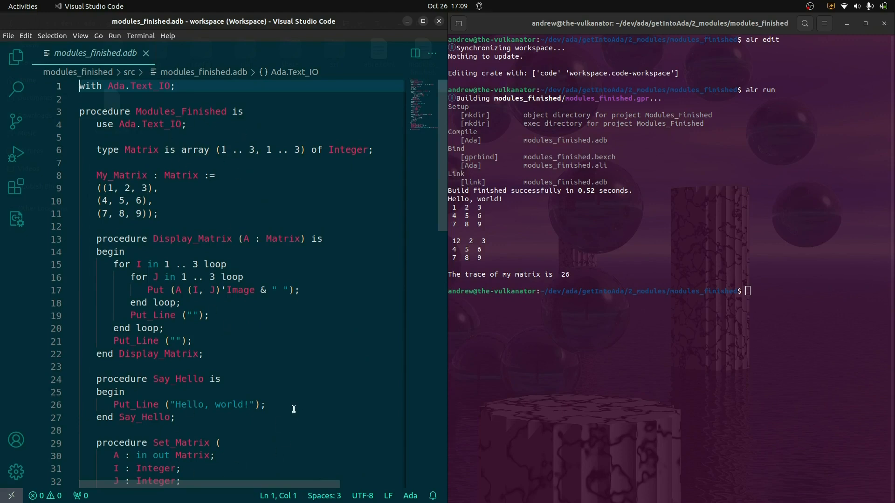
mouse_move(16, 189)
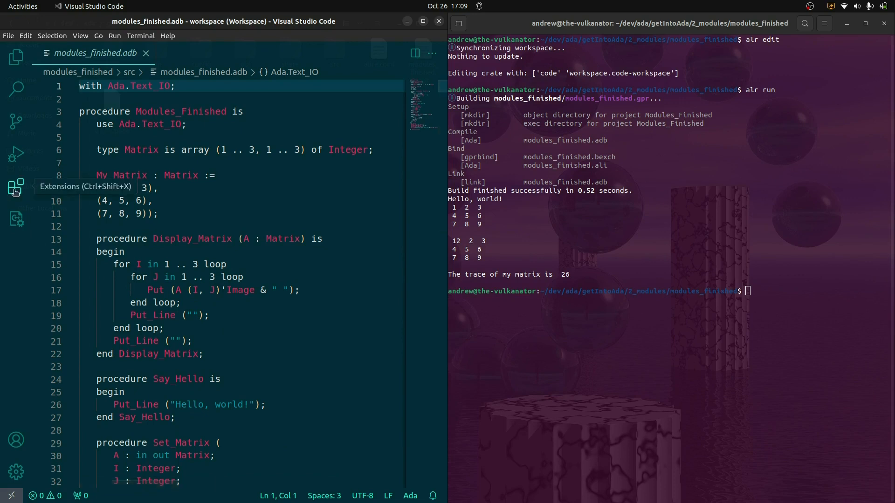
Search installed extensions for 'ada', review Language Support for Ada, and return to the Explorer.
click(16, 187)
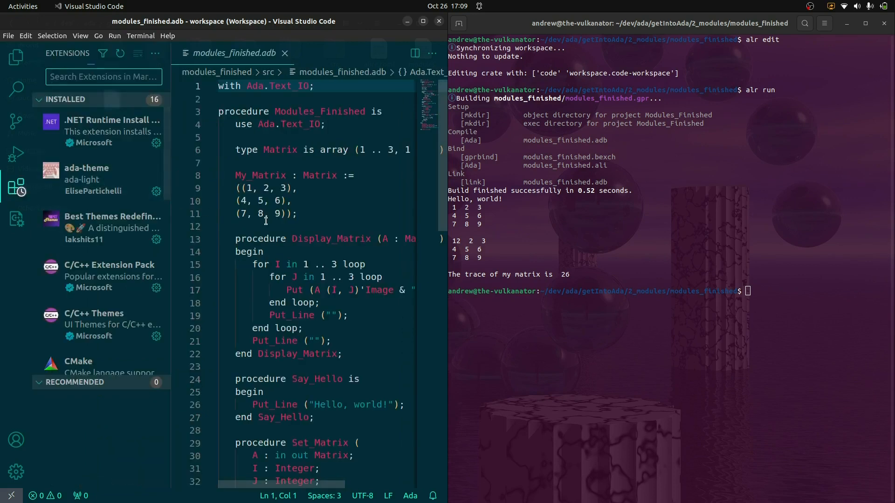
text(ada)
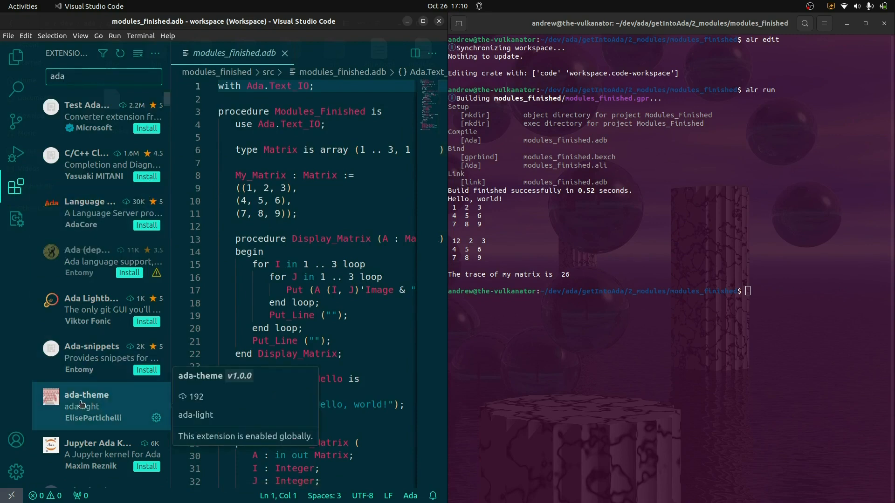
mouse_move(95, 213)
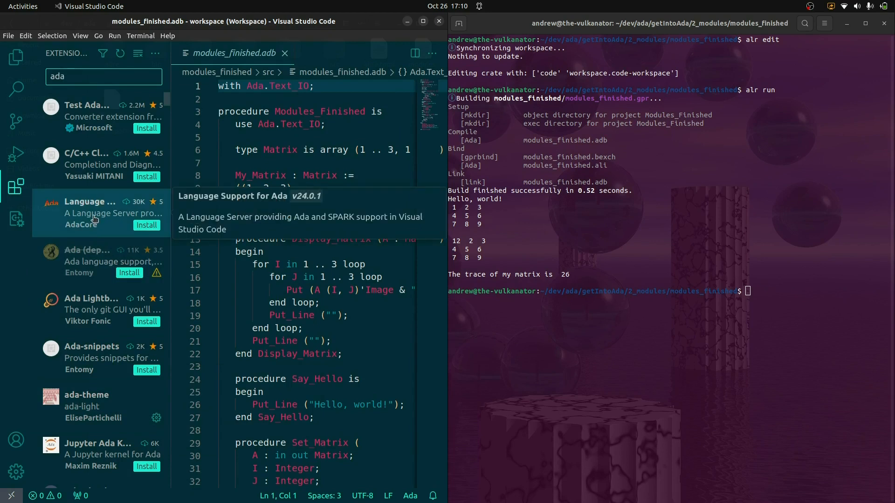
mouse_move(137, 210)
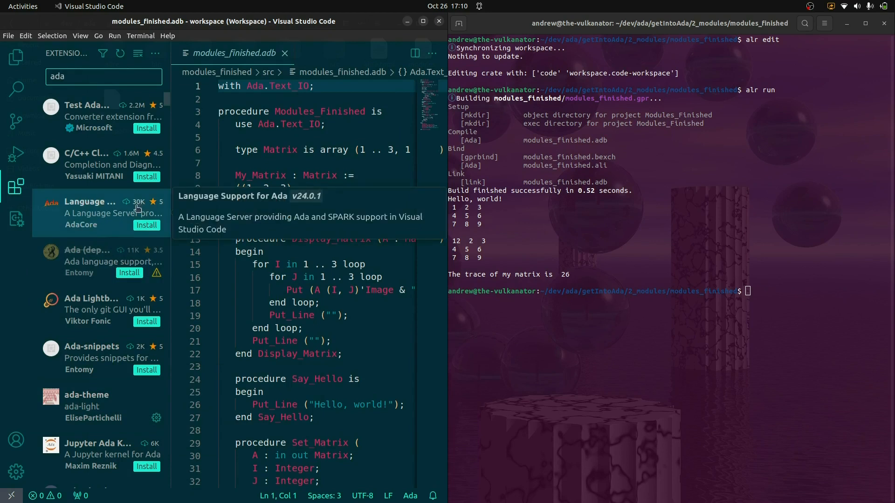
mouse_move(92, 306)
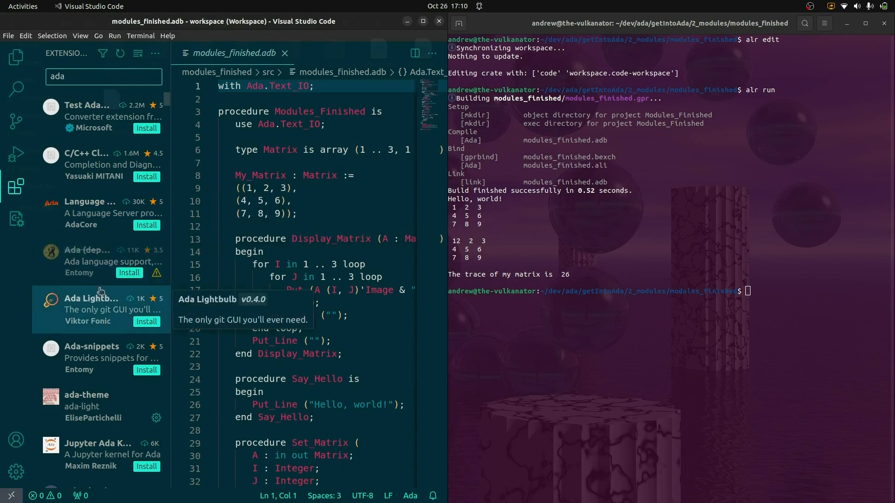
scroll(down, 3)
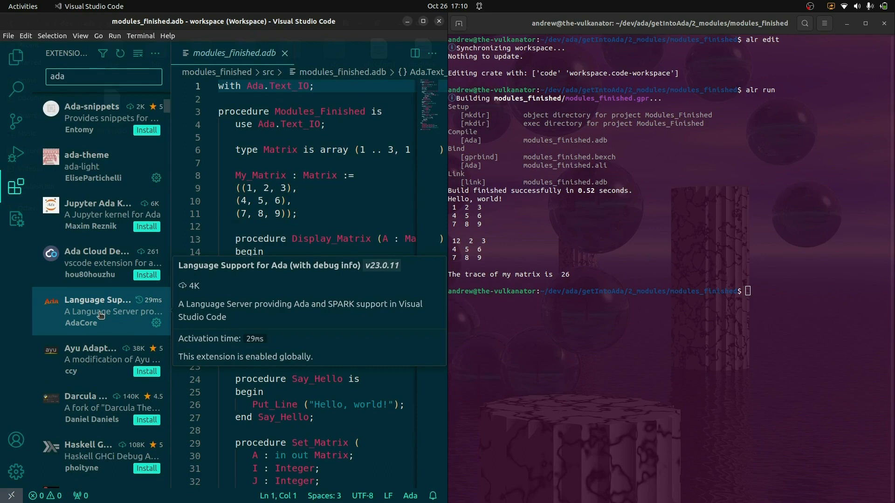
click(16, 57)
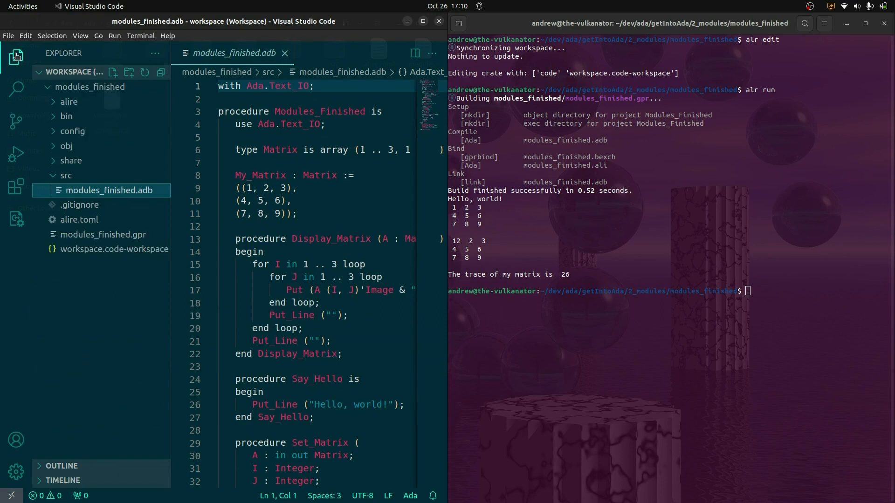
Create a new empty file named linear_algebra.ads inside the src folder.
click(16, 56)
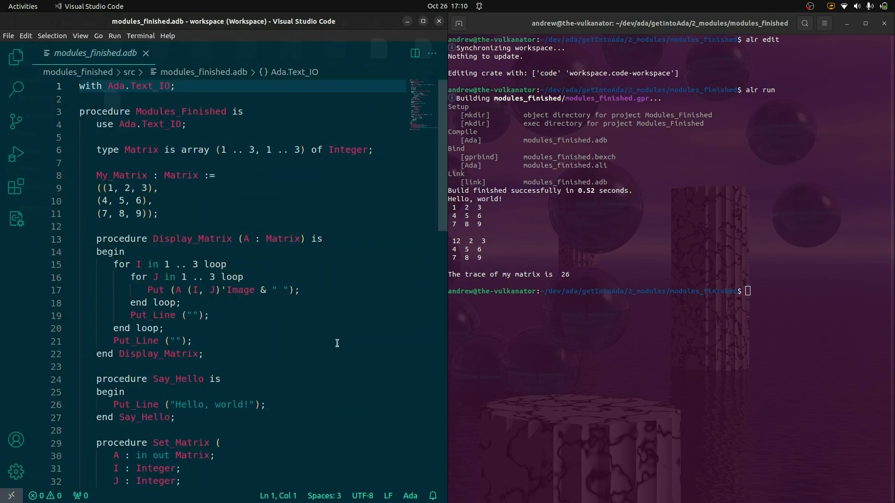
mouse_move(285, 143)
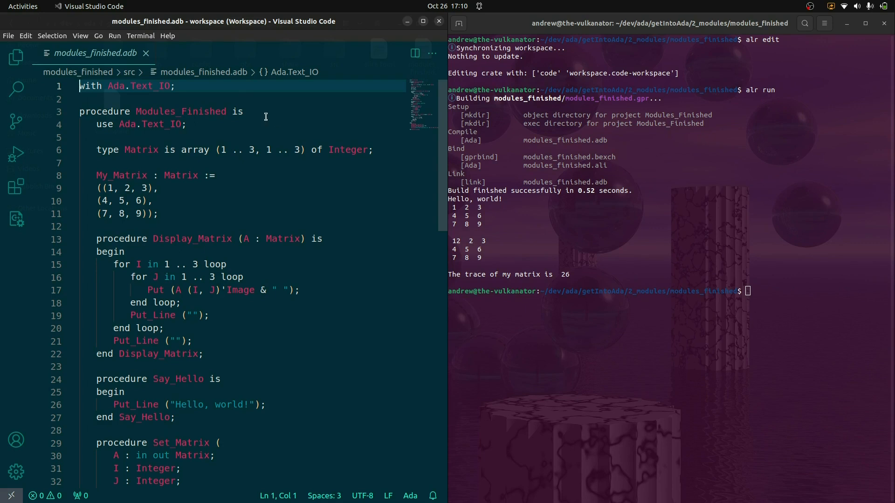
click(16, 57)
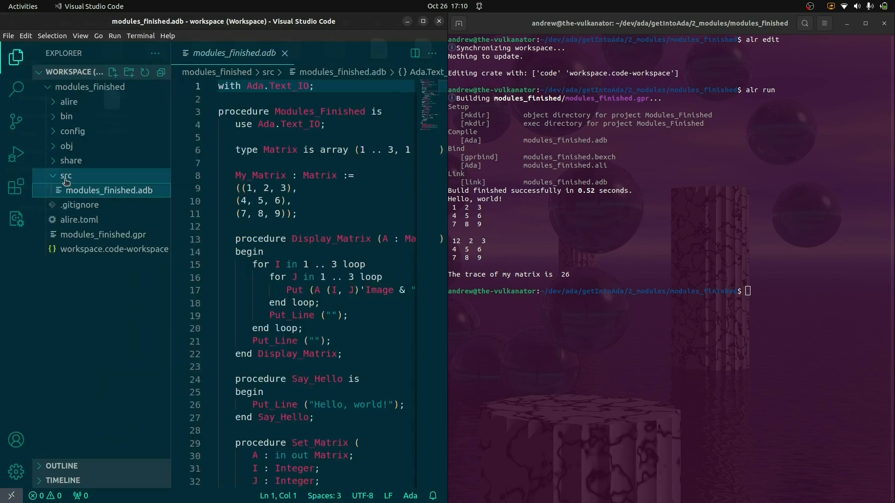
click(113, 73)
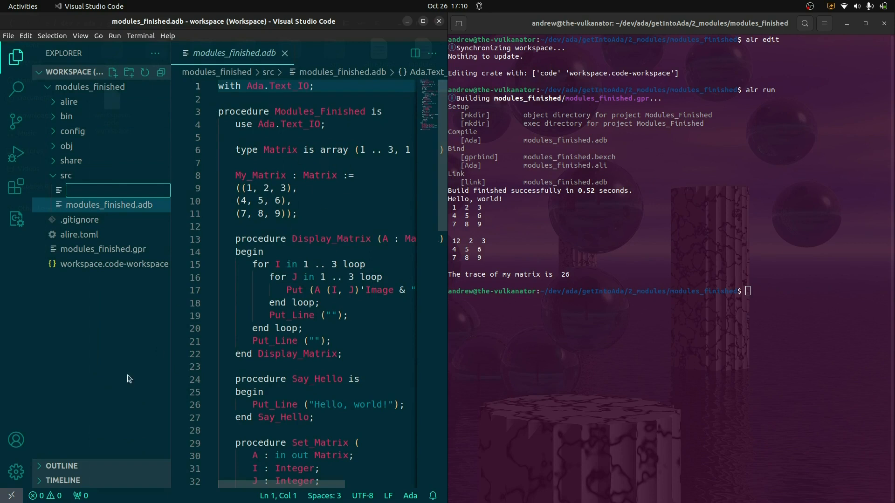
mouse_move(105, 375)
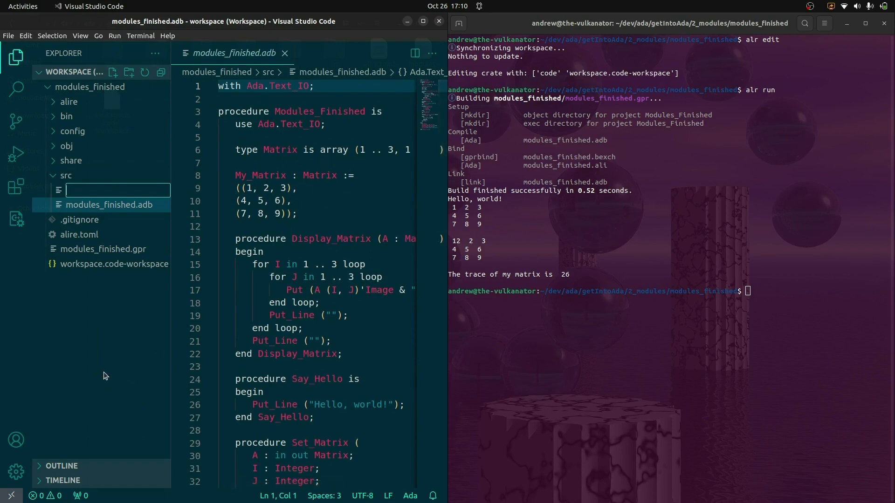
text(linear_algebra.)
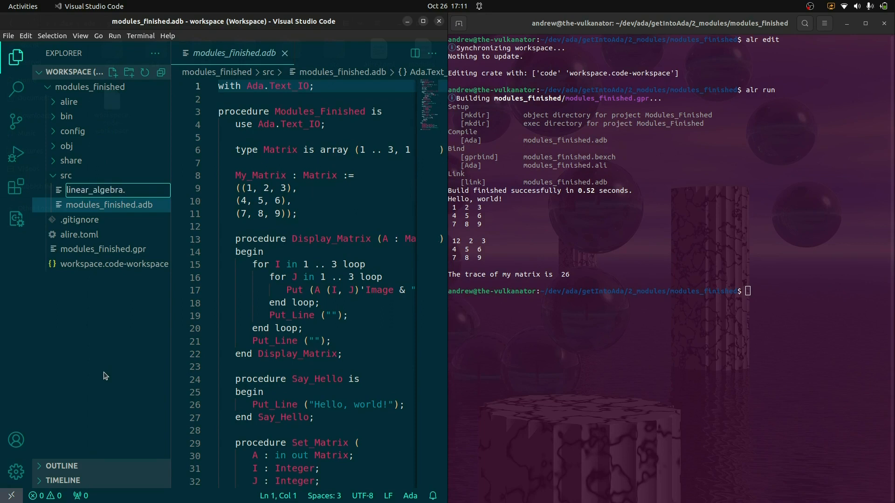
text(ads)
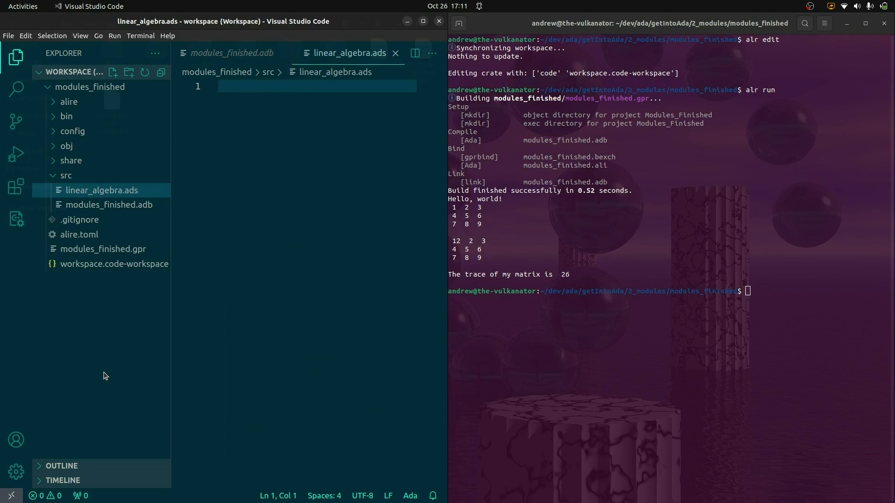
Insert an empty package Linear_Algebra skeleton and delete its Preelaborate pragma line.
click(16, 57)
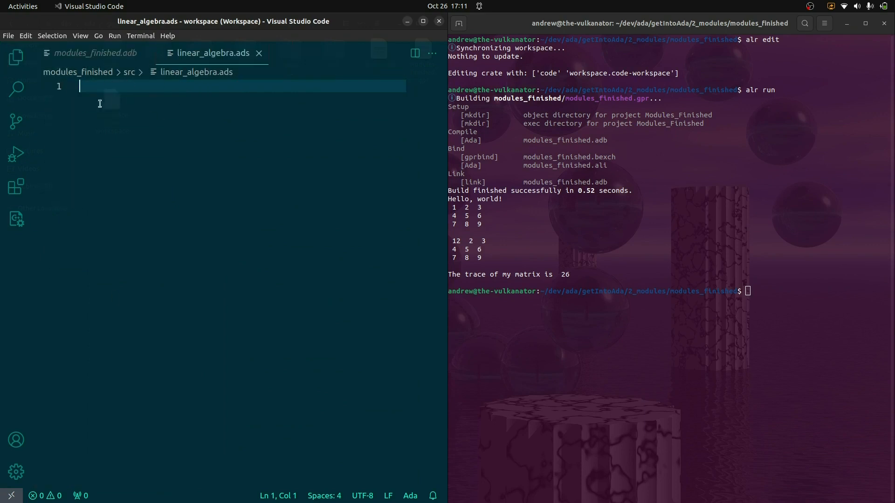
mouse_move(166, 121)
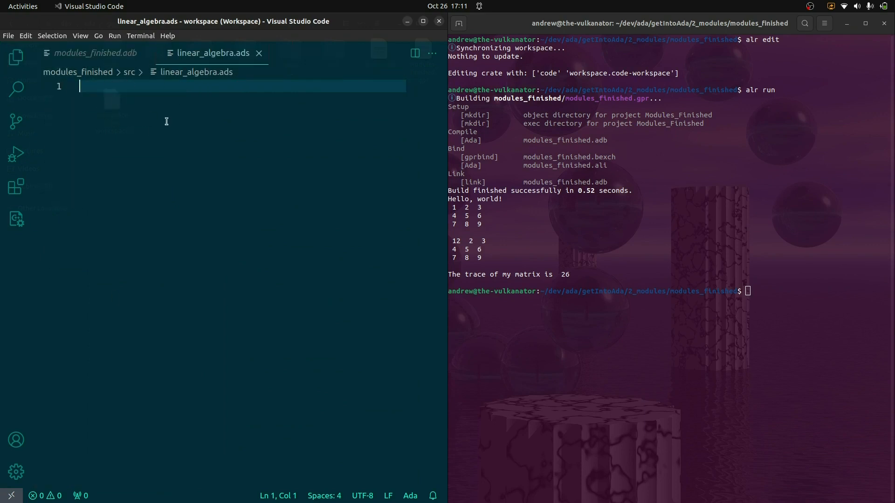
mouse_move(177, 144)
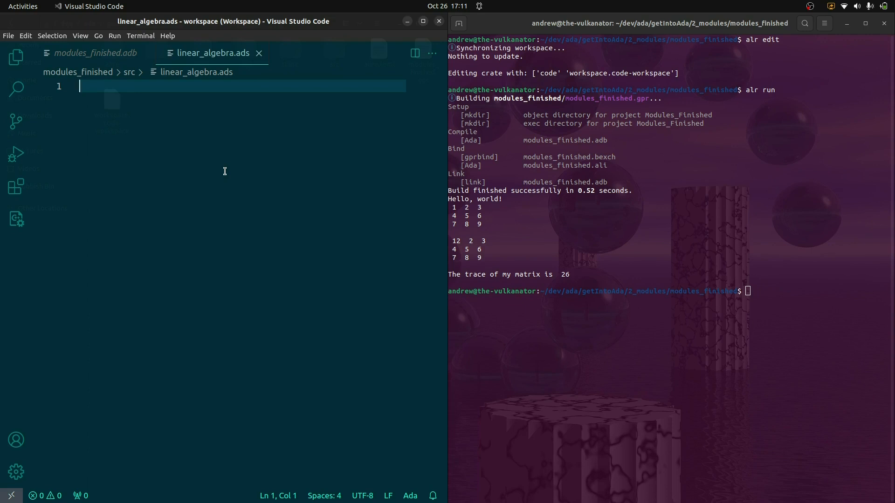
text(pac)
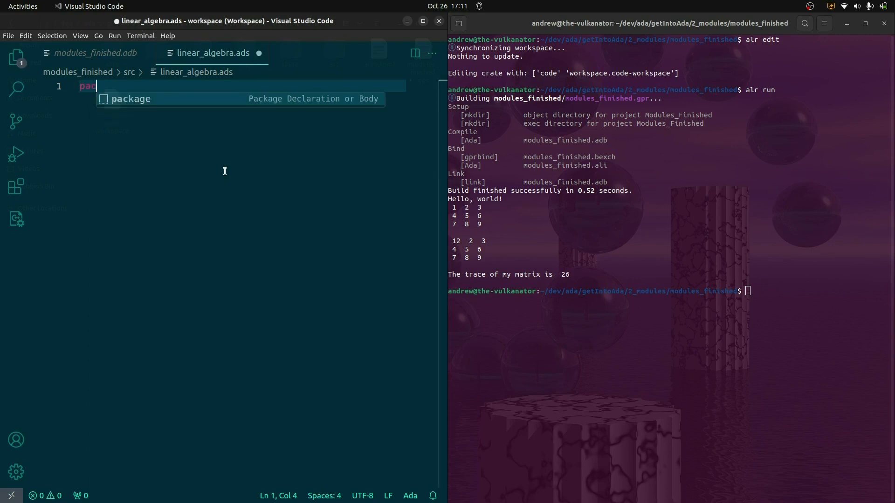
click(131, 98)
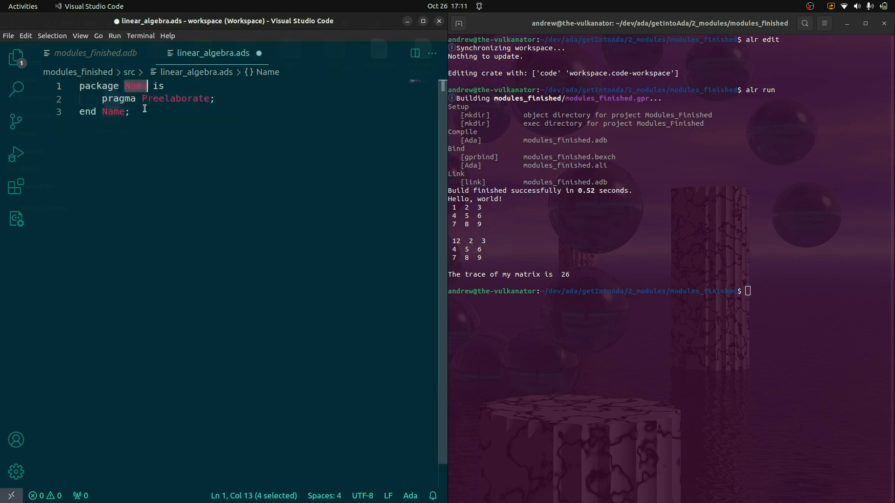
text(Linear_Algebra)
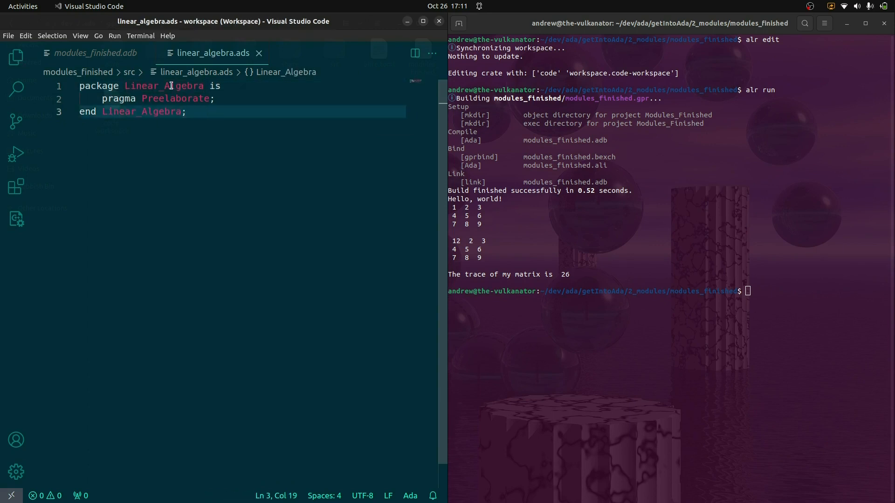
key(BackSpace)
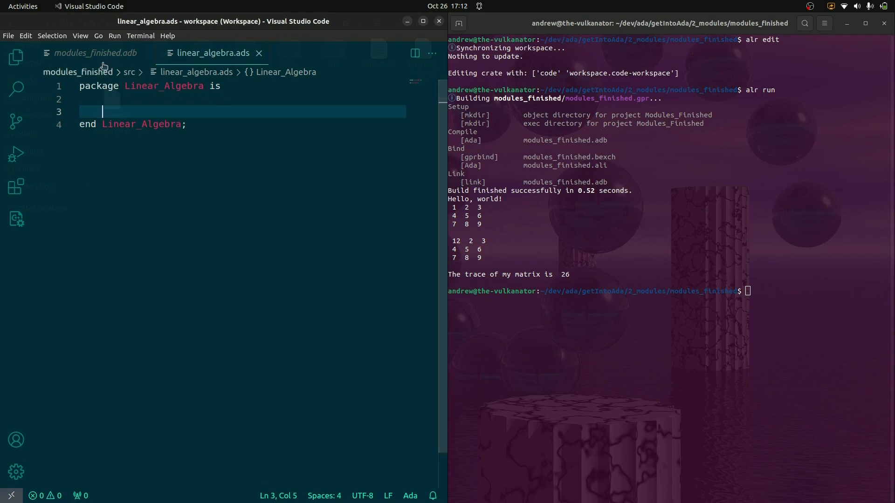
Move the 'type Matrix is array' declaration from modules_finished.adb into linear_algebra.ads.
click(96, 52)
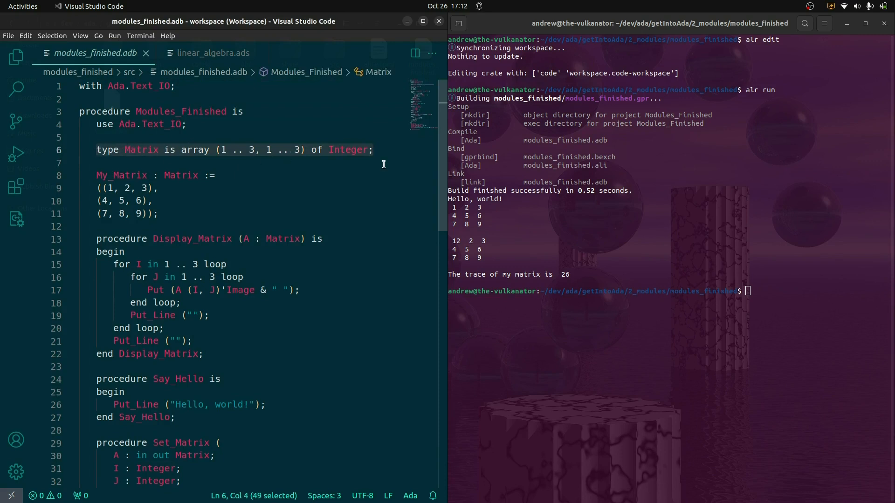
key(Delete)
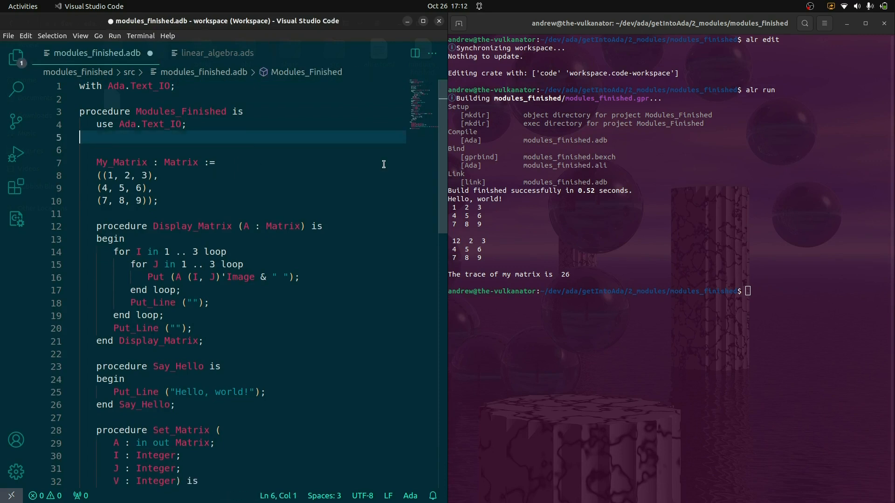
click(217, 52)
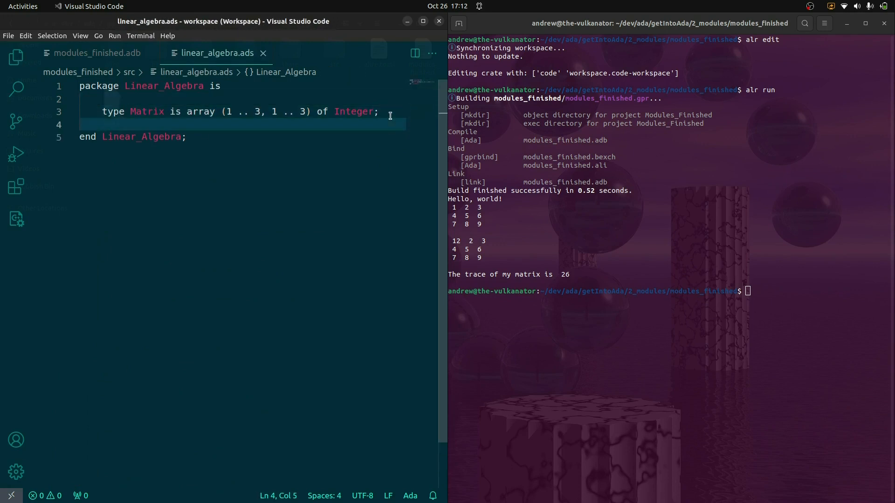
mouse_move(97, 52)
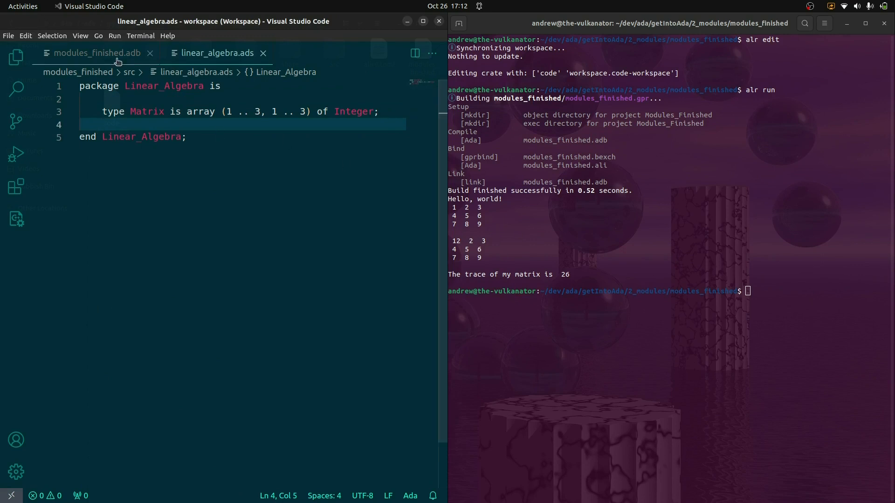
click(96, 52)
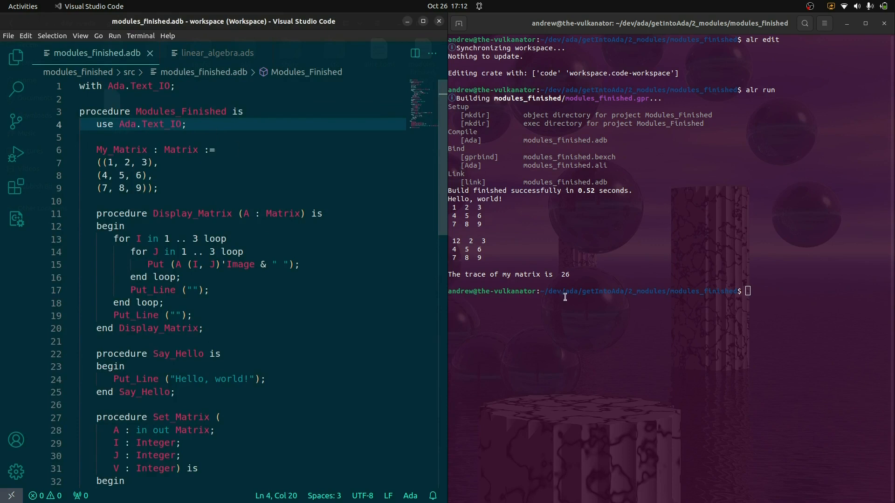
Rebuild with alr run, see 'Matrix' undefined, and return to modules_finished.adb.
text(alr run)
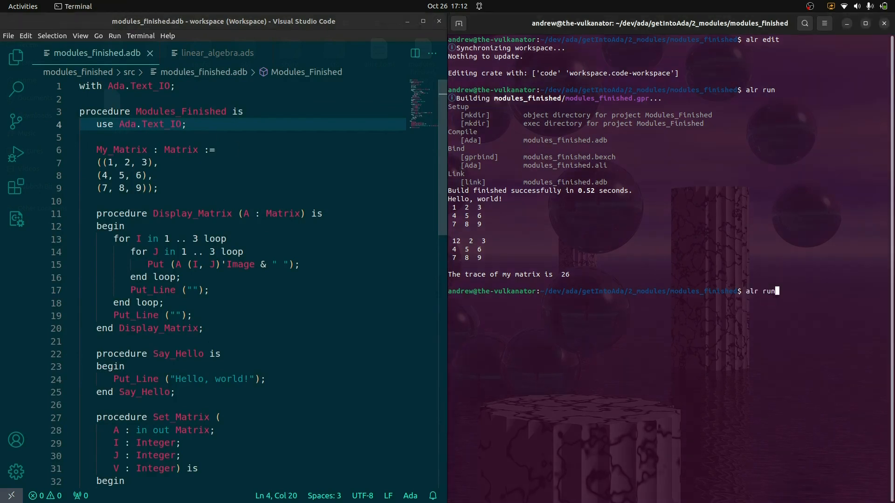
key(Return)
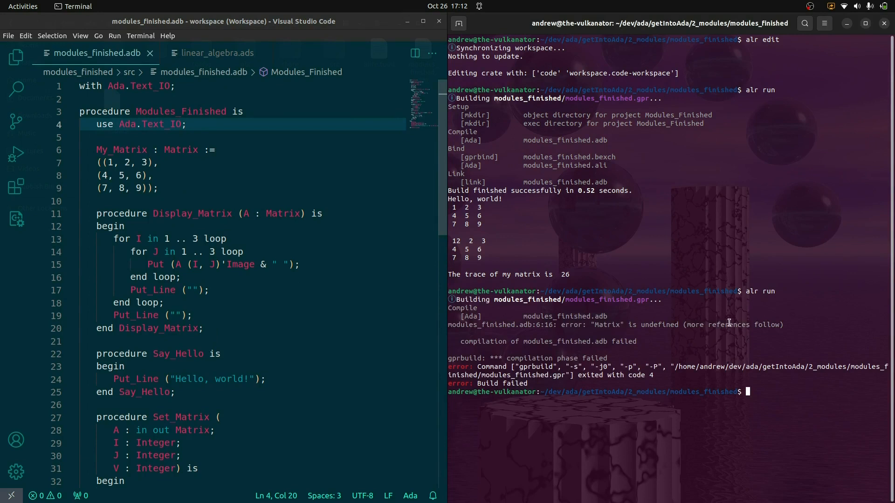
click(208, 86)
text(with Linear_Algebra;)
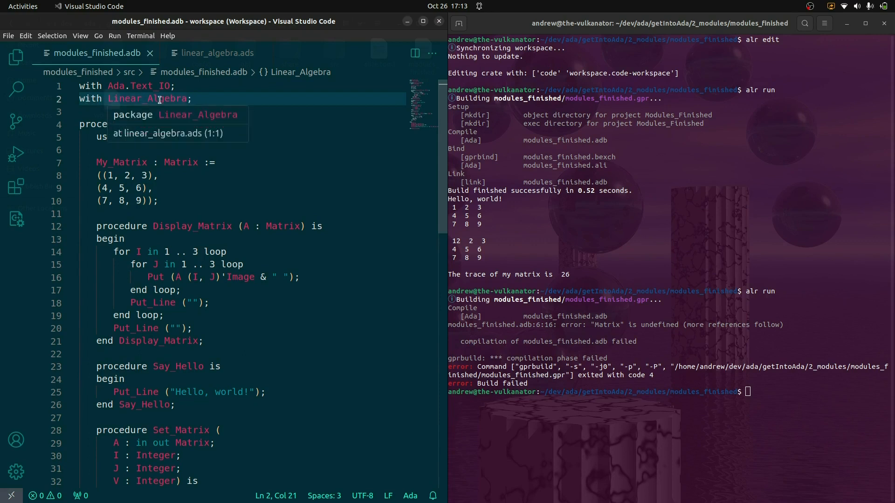
mouse_move(85, 98)
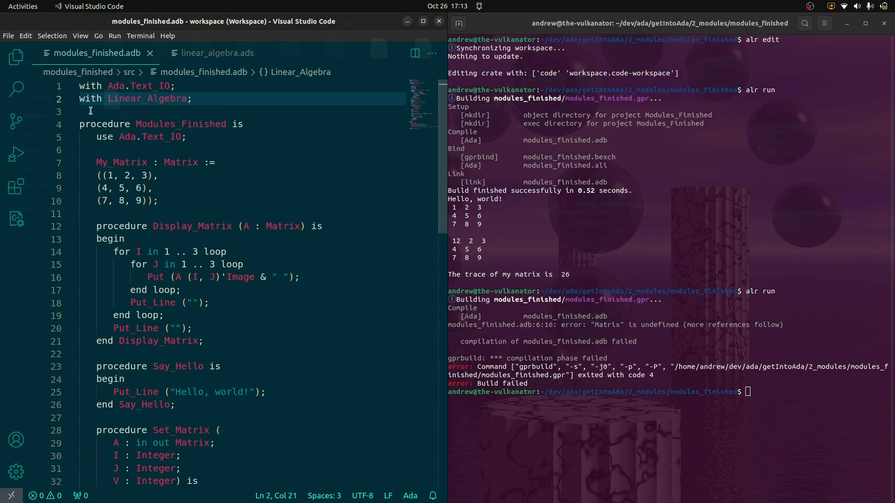
mouse_move(171, 116)
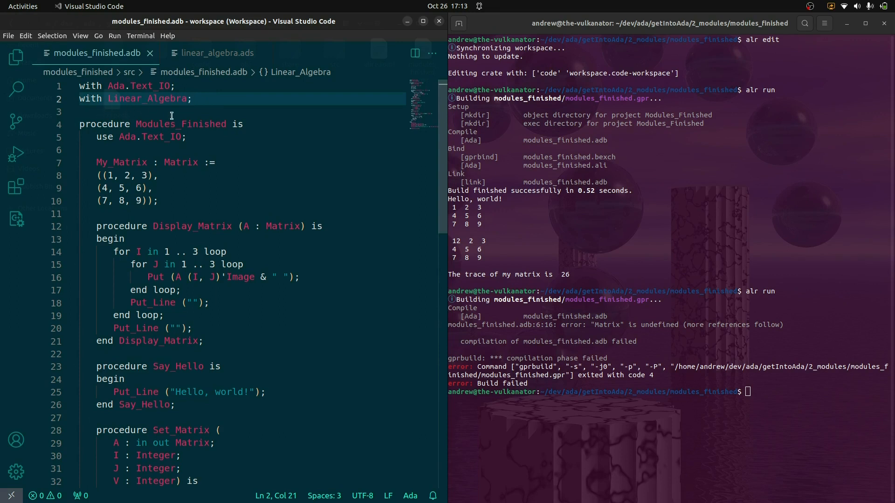
Rebuild after adding 'with Linear_Algebra;', then qualify My_Matrix as Linear_Algebra.Matrix.
click(164, 163)
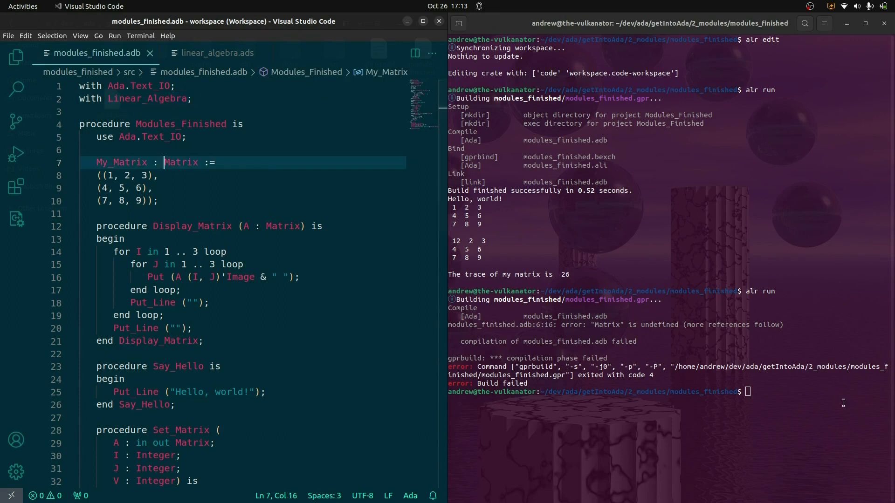
text(alr run)
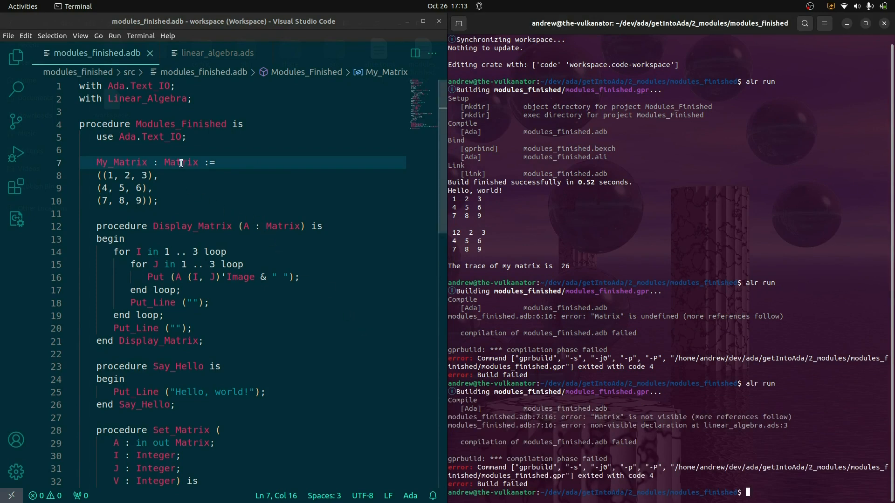
click(217, 52)
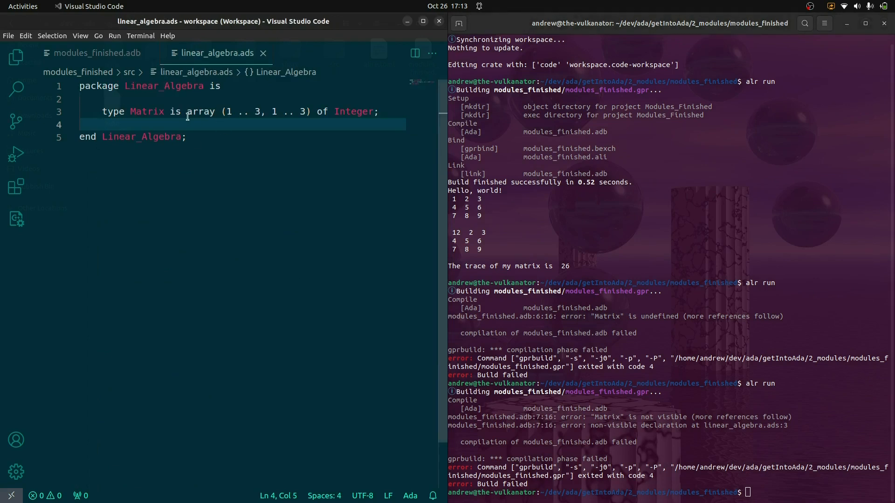
click(97, 52)
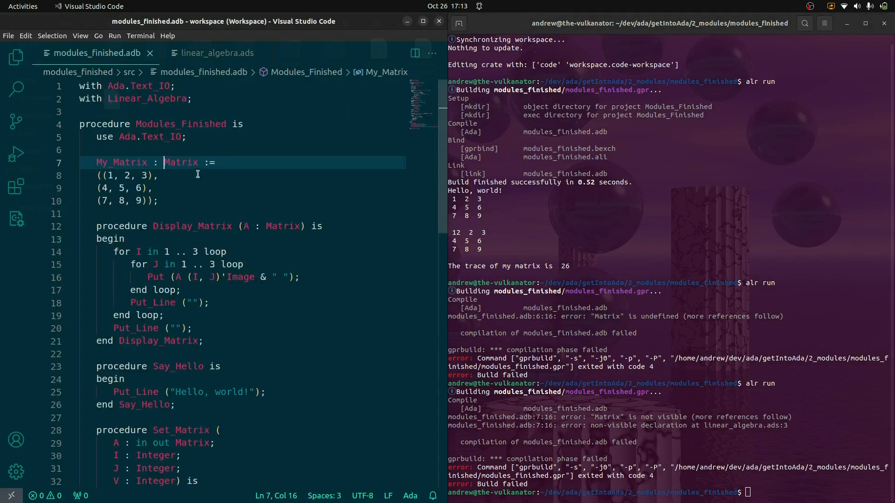
mouse_move(187, 173)
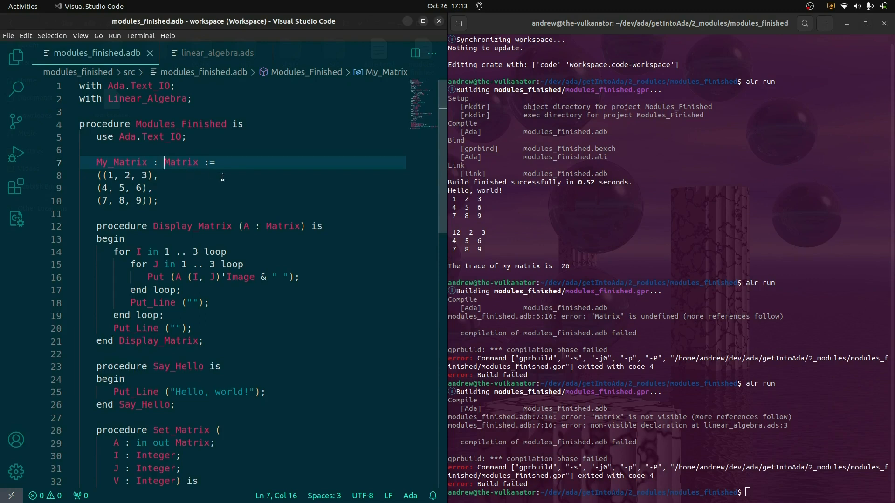
text(Linear_Algebra.)
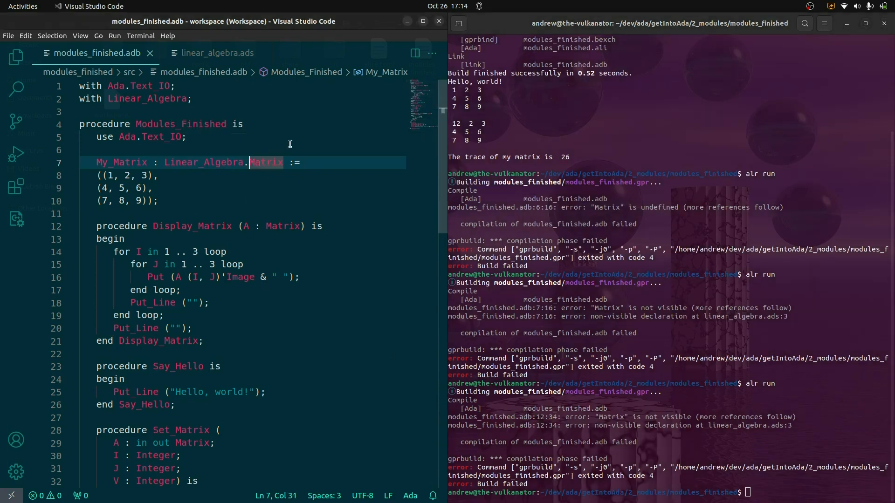
Drop the Linear_Algebra. prefix, add 'use Linear_Algebra;', and rebuild successfully printing trace 26.
key(BackSpace)
text(use Linear_Algebra)
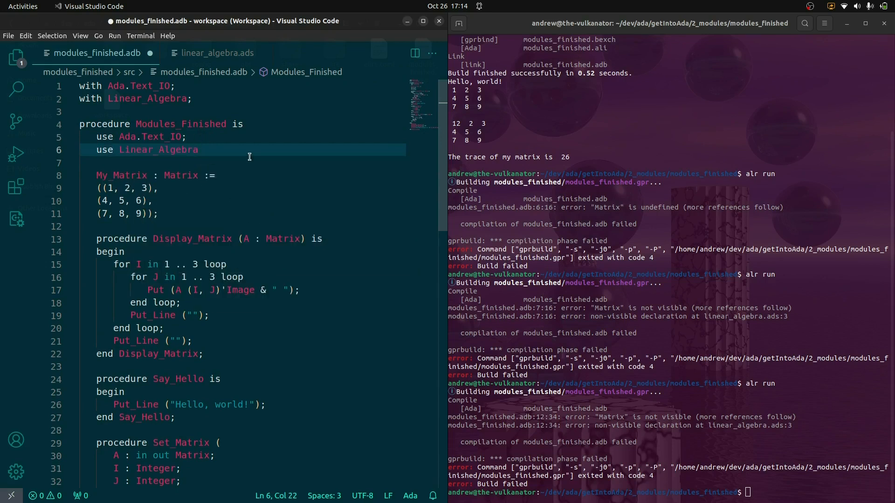
text(;)
click(669, 492)
text(alr run)
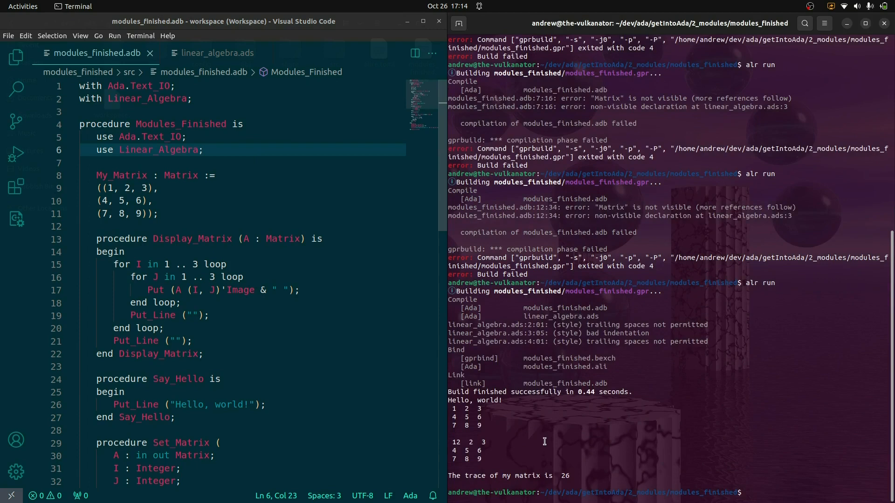
click(217, 52)
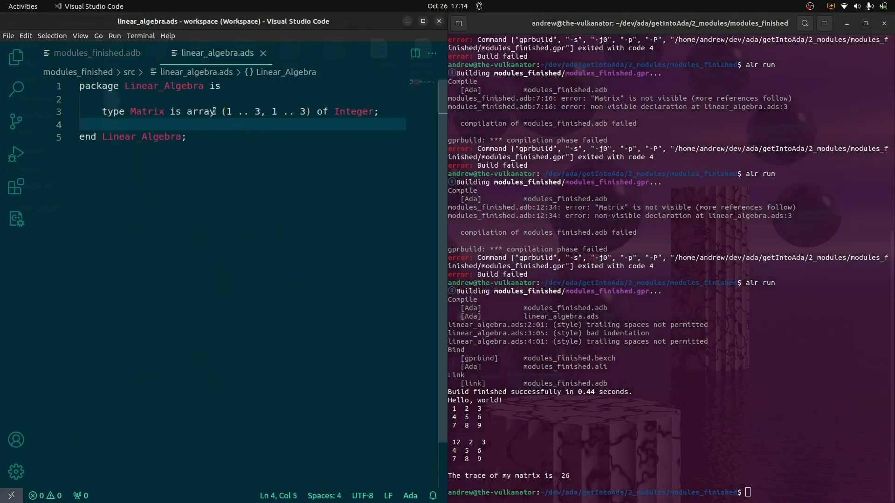
Declare a constant Identity : Matrix below the Matrix type in linear_algebra.ads.
click(392, 111)
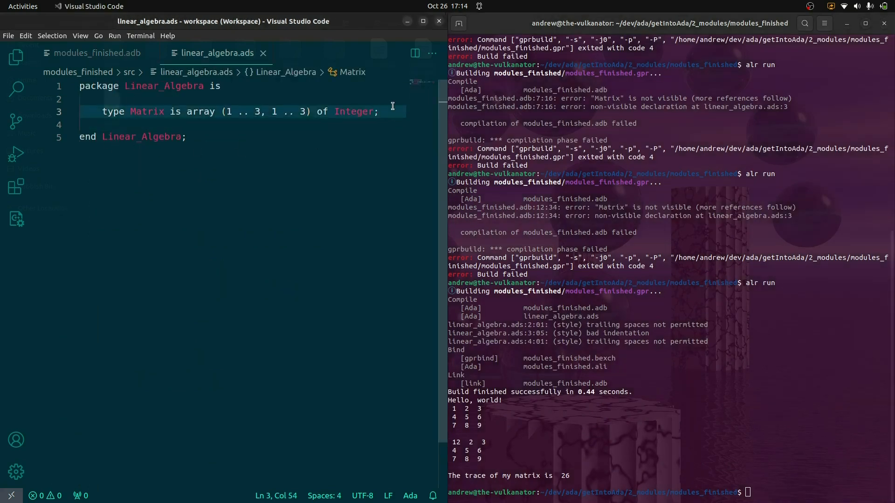
key(Enter)
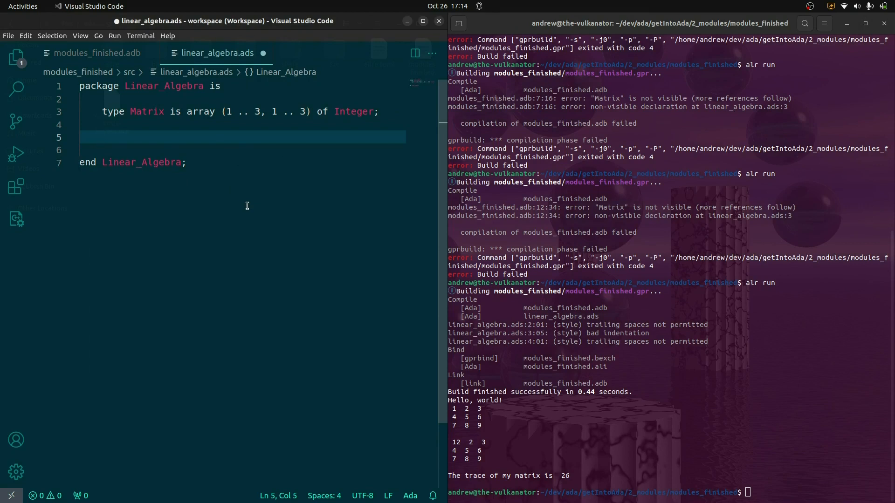
click(104, 137)
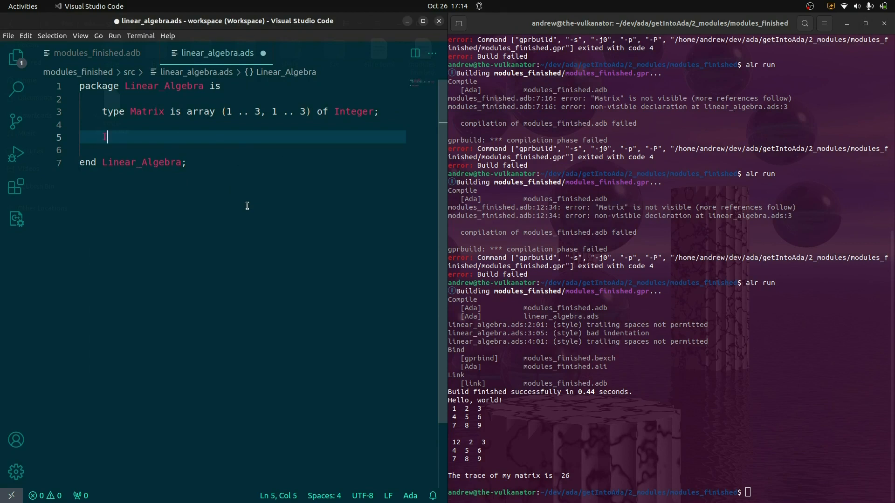
text(Ident)
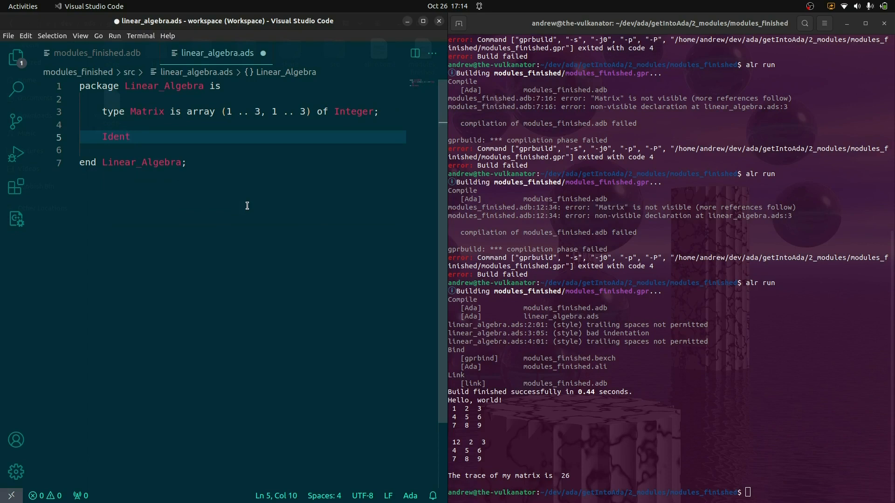
text(ity : Matrix)
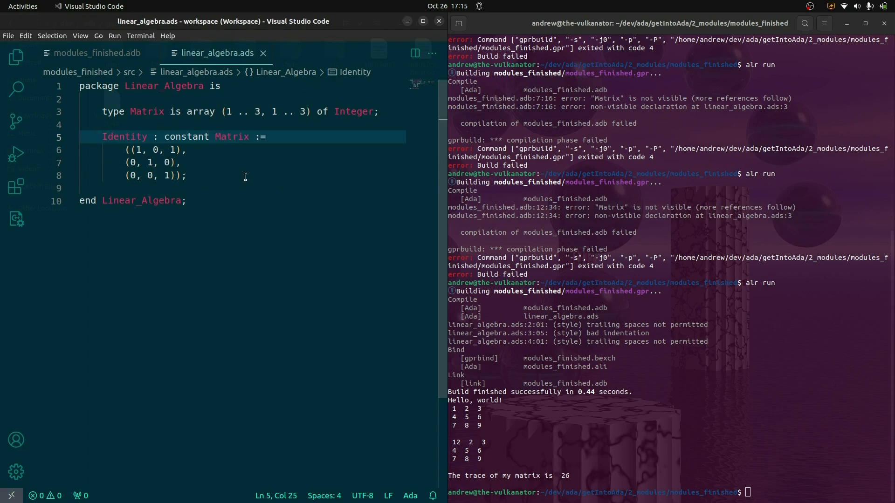
Finish the Identity constant and return to the main program to display it.
click(187, 176)
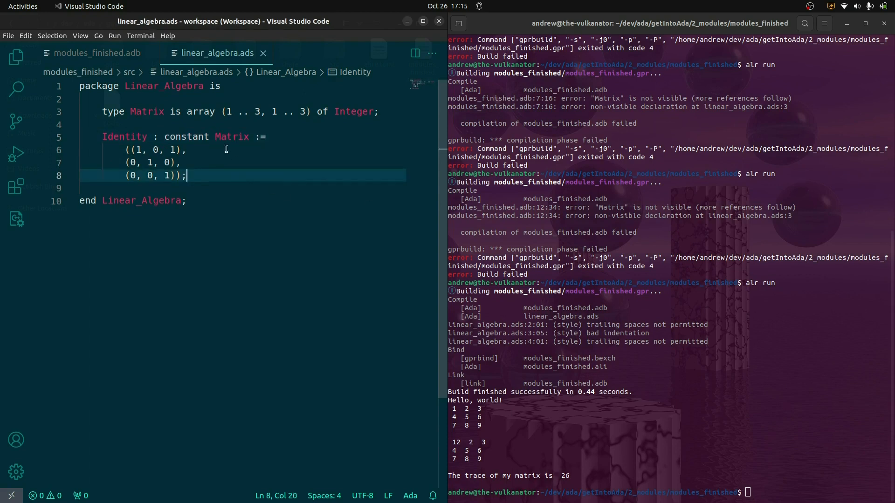
click(126, 136)
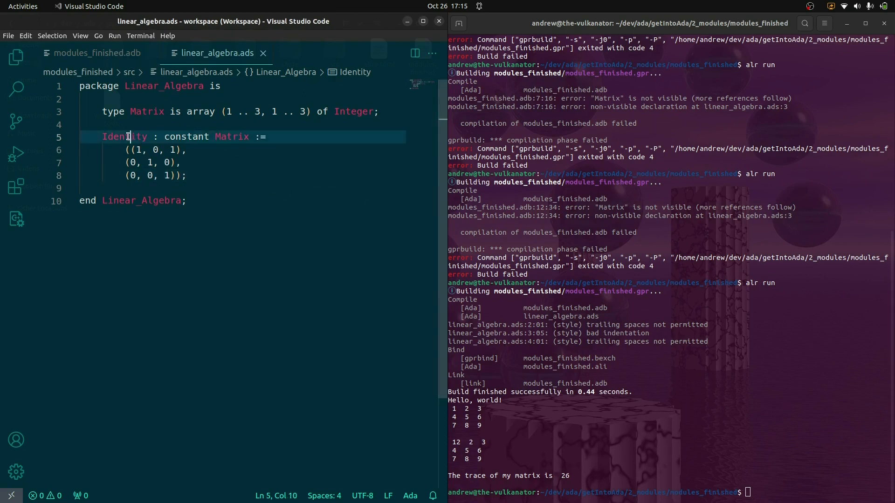
click(175, 163)
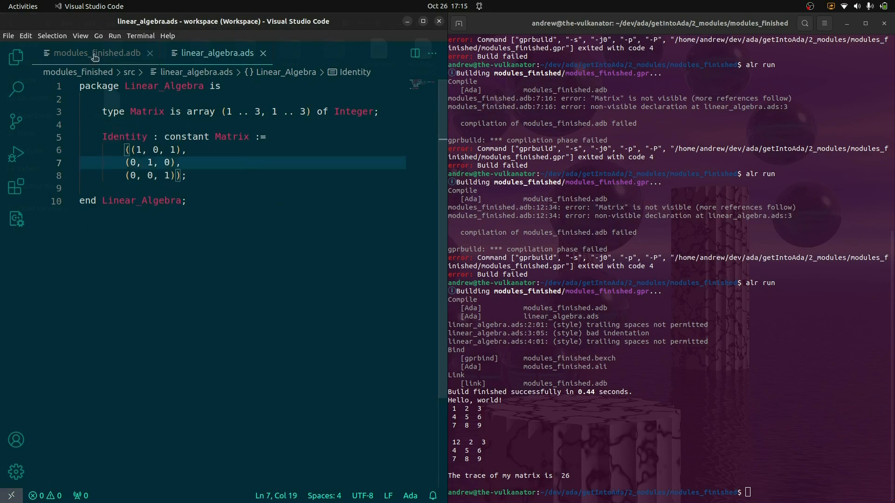
click(97, 52)
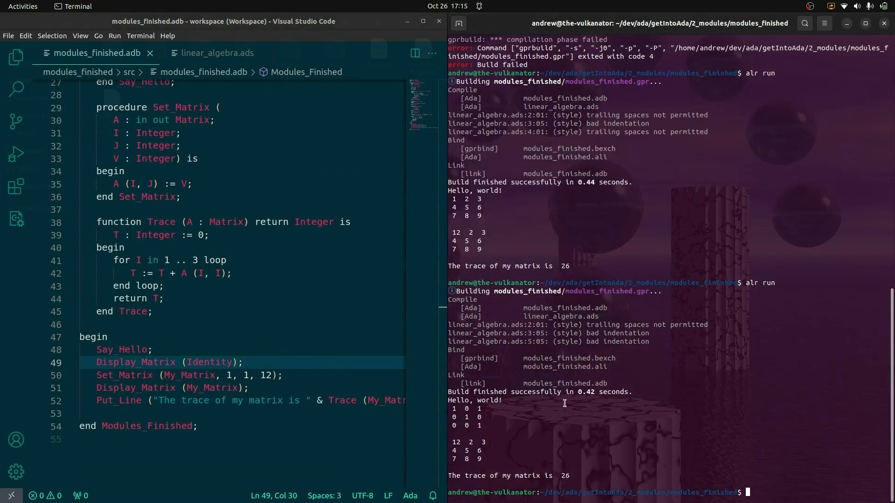
click(217, 53)
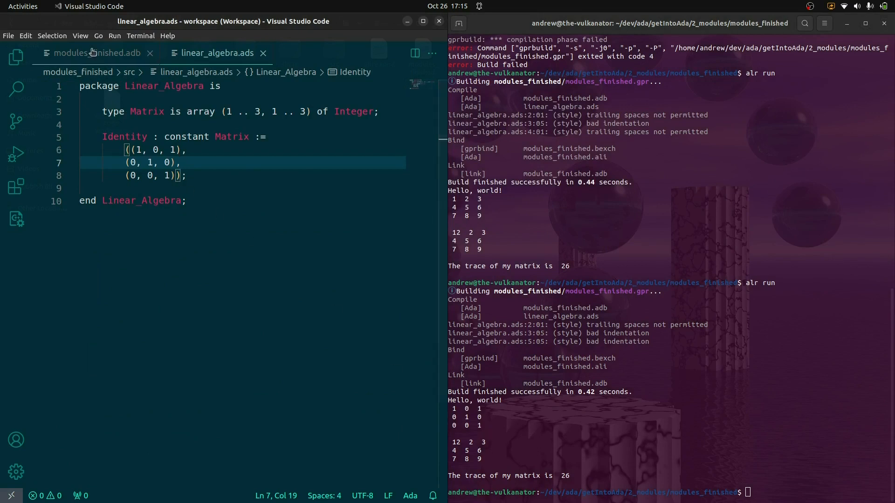
click(97, 52)
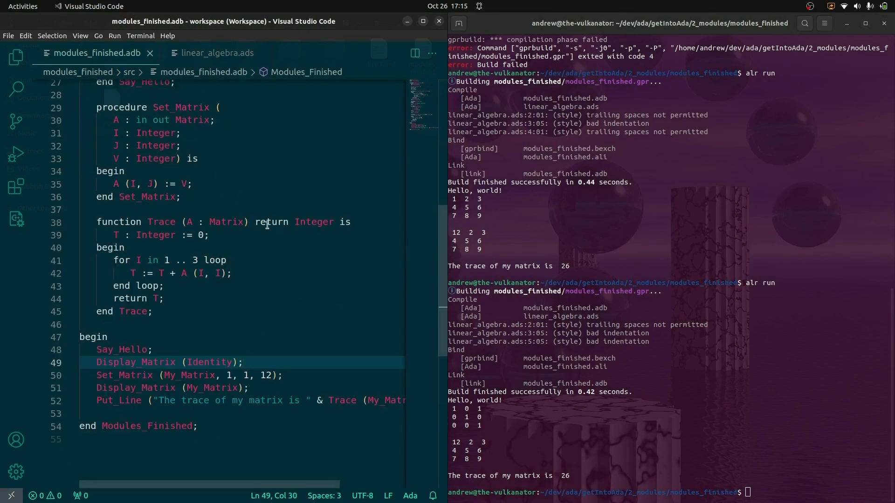
scroll(up, 3)
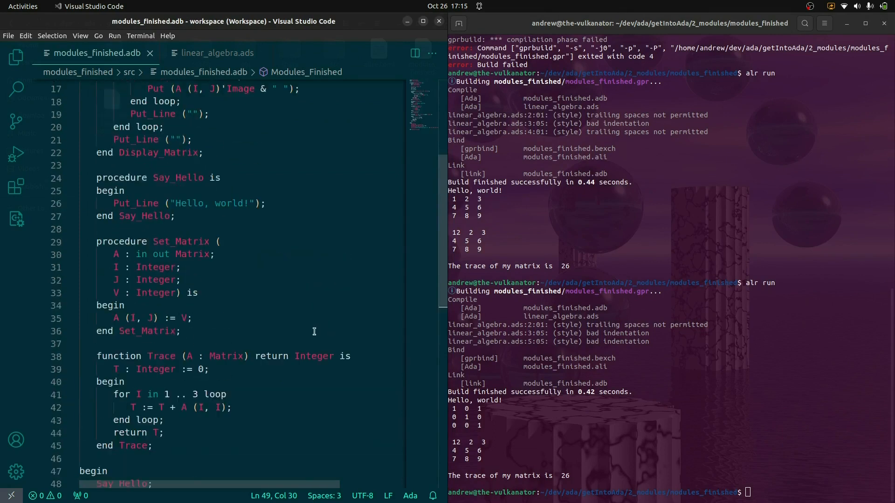
scroll(up, 3)
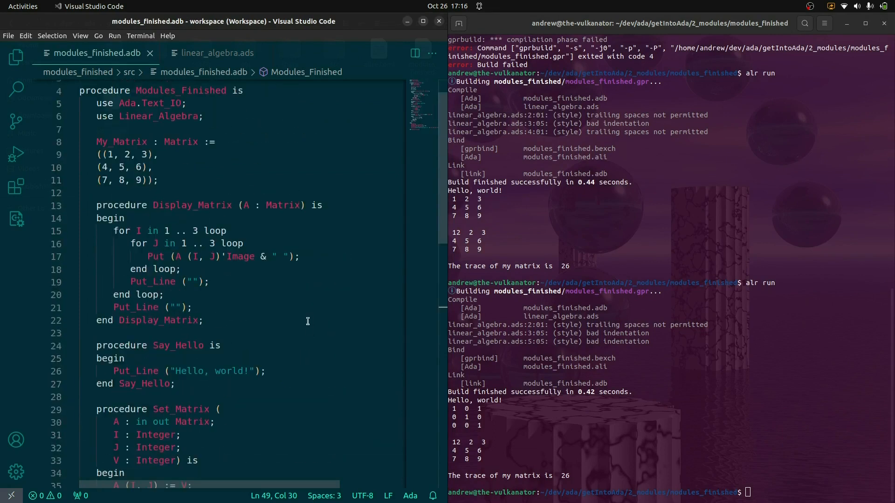
scroll(down, 3)
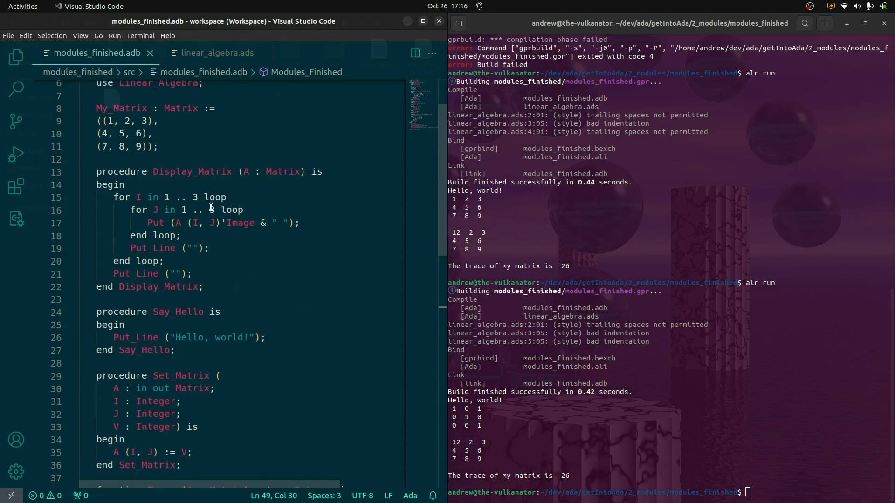
mouse_move(243, 285)
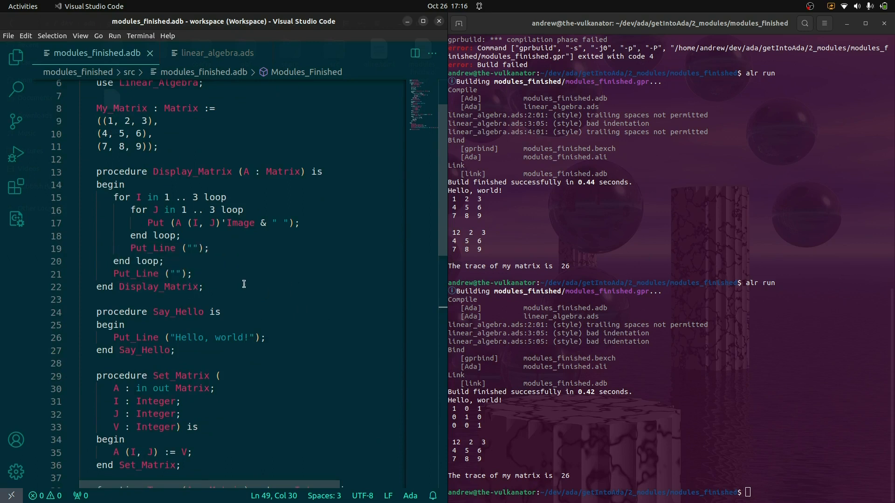
Create matrix_disp.ads in src declaring 'procedure Display_Matrix (A : Matrix);'.
click(16, 57)
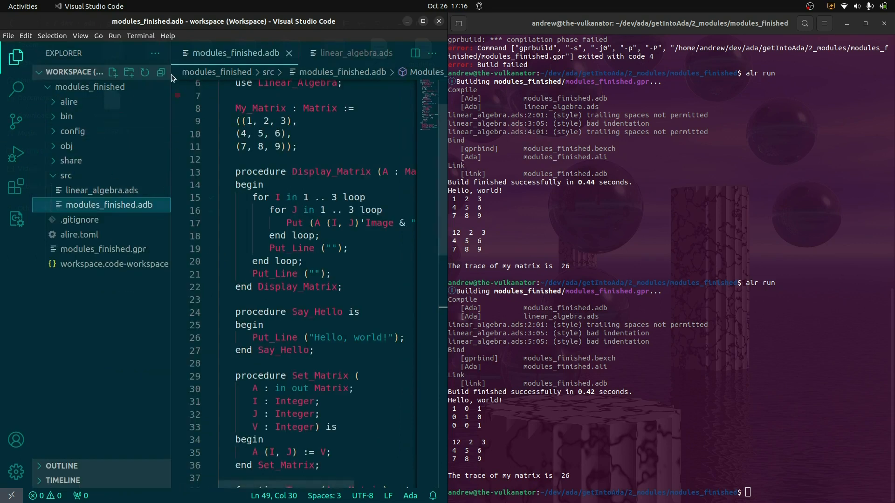
click(115, 72)
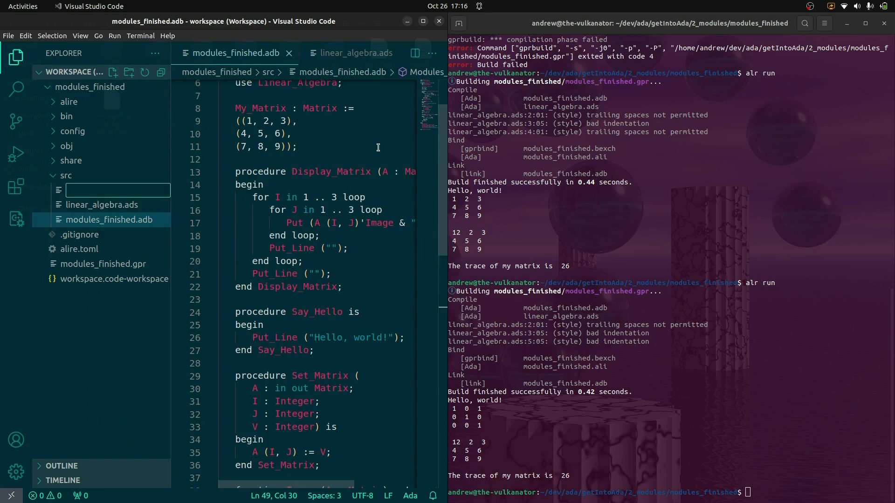
text(matrix_d)
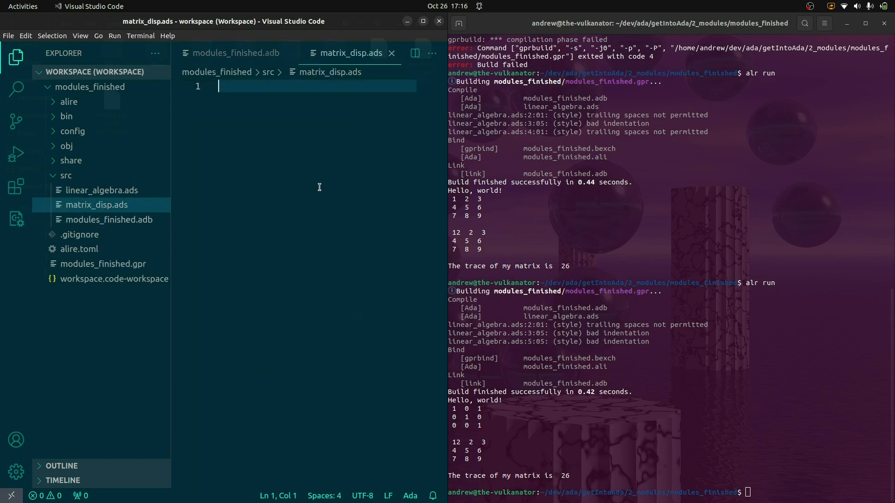
text(procedure)
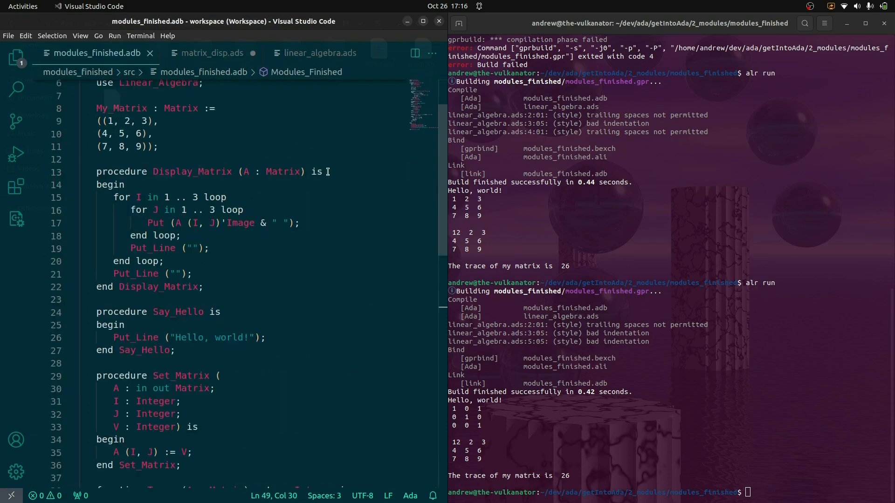
click(212, 52)
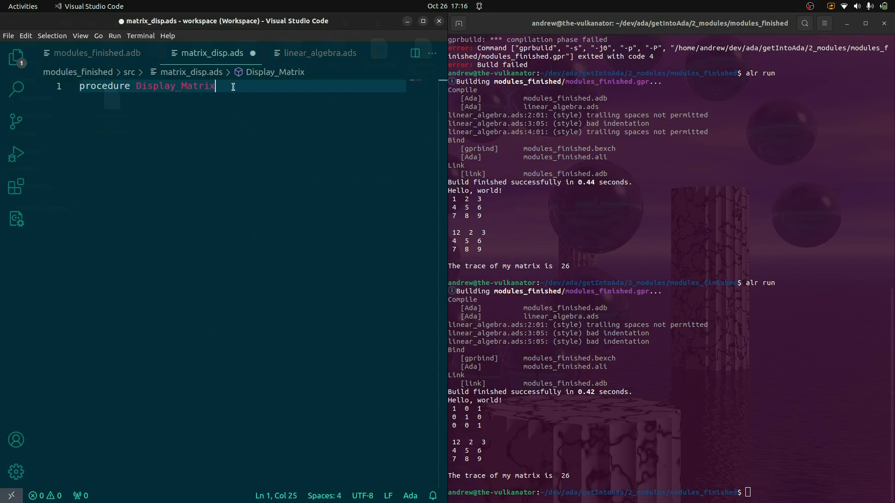
text((A : Matrix);)
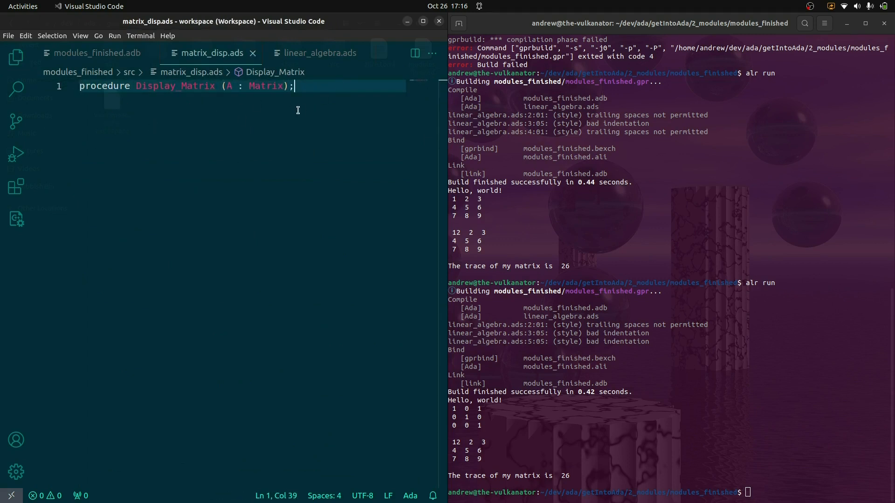
mouse_move(171, 99)
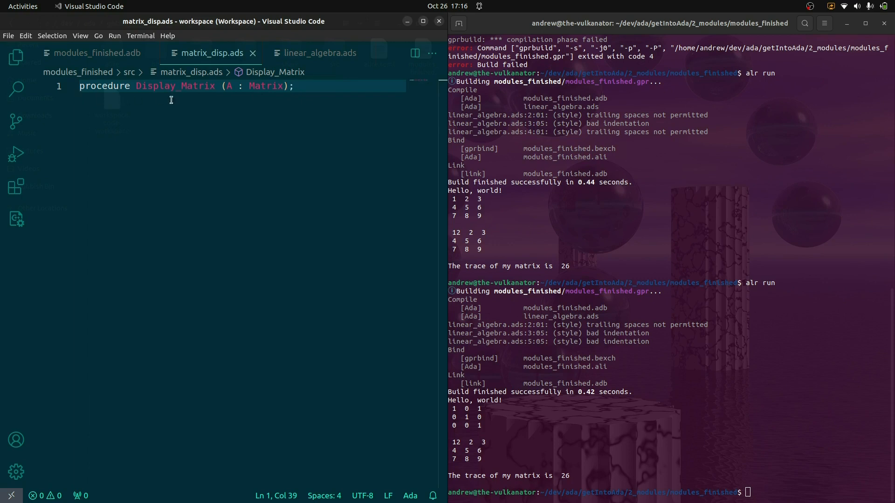
mouse_move(100, 91)
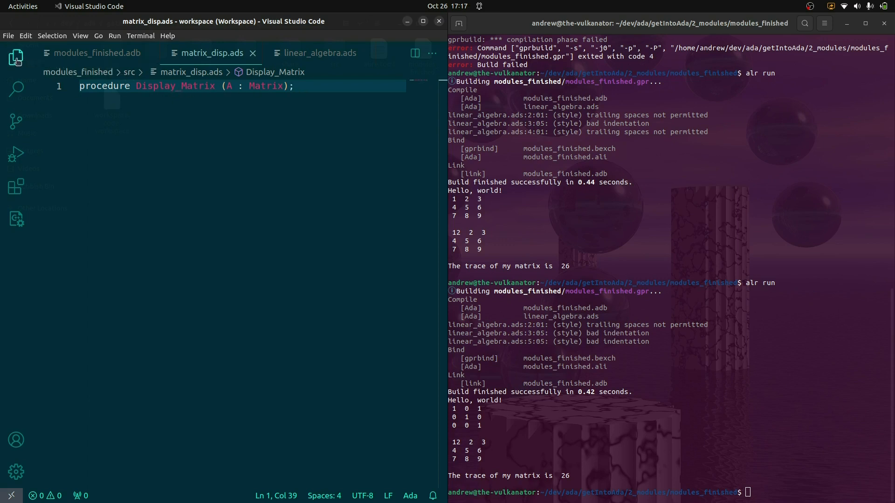
click(16, 57)
text(m)
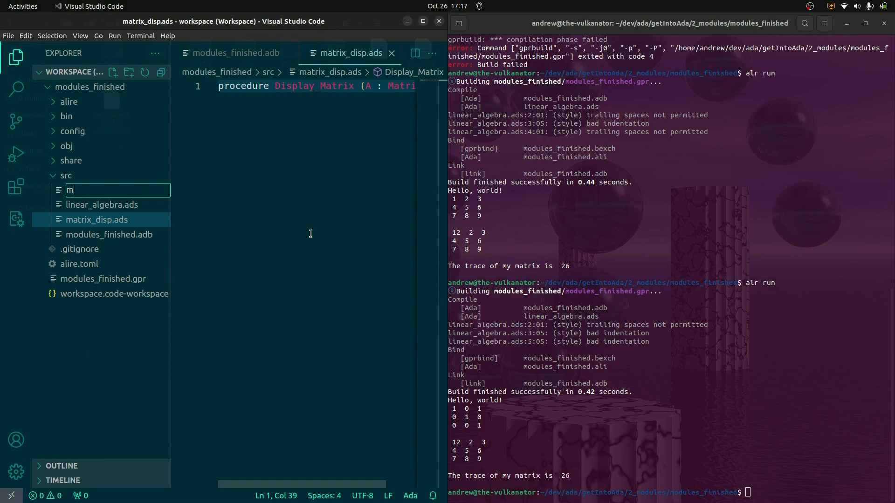
Create matrix_disp.adb and paste the Display_Matrix procedure copied from modules_finished.adb.
text(atrix_)
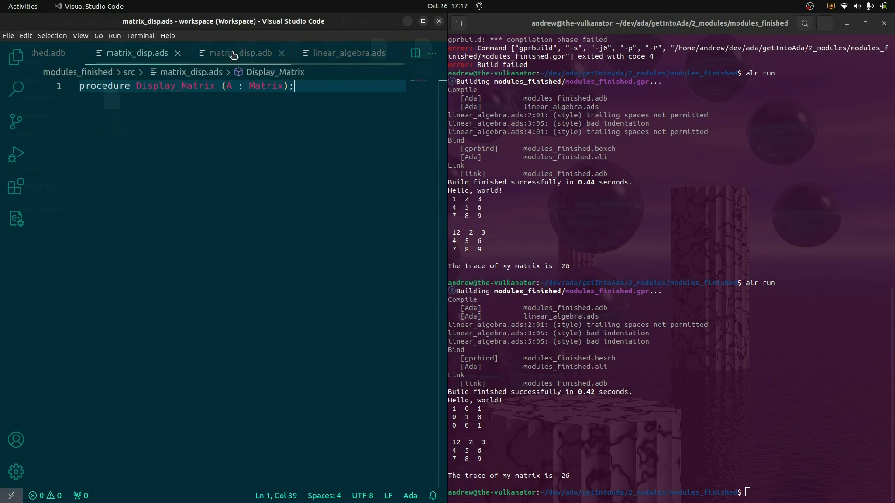
click(240, 52)
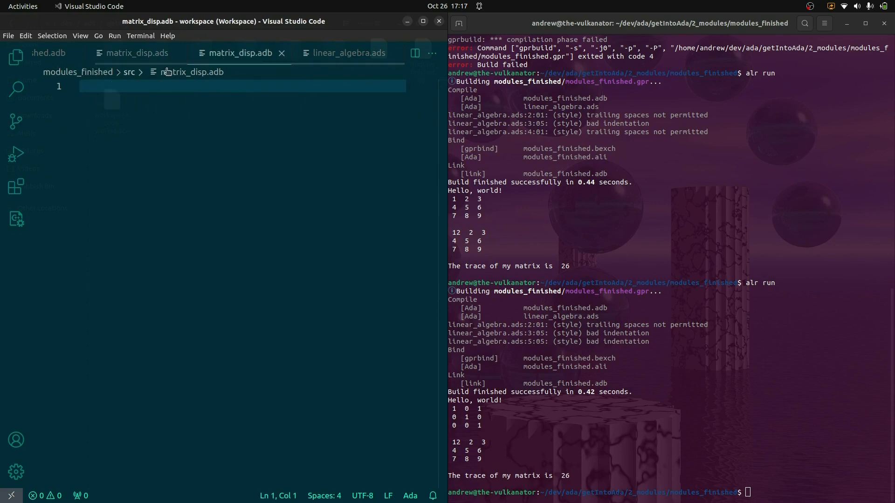
mouse_move(338, 52)
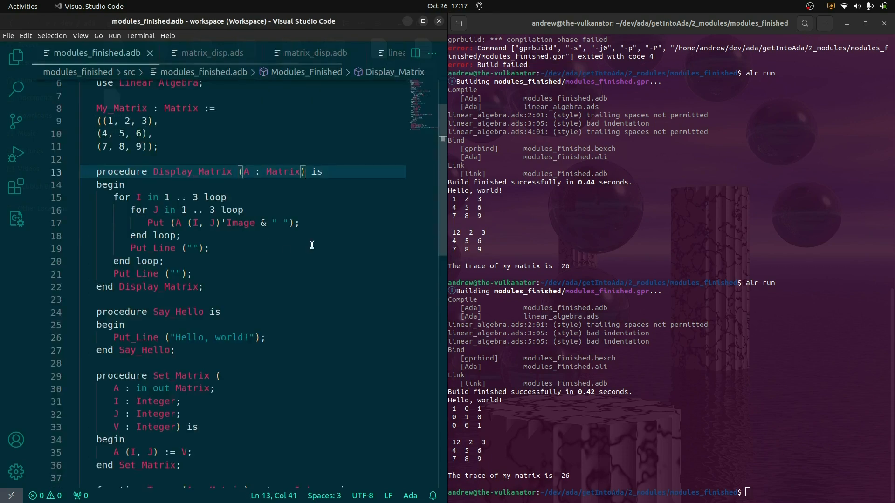
click(204, 286)
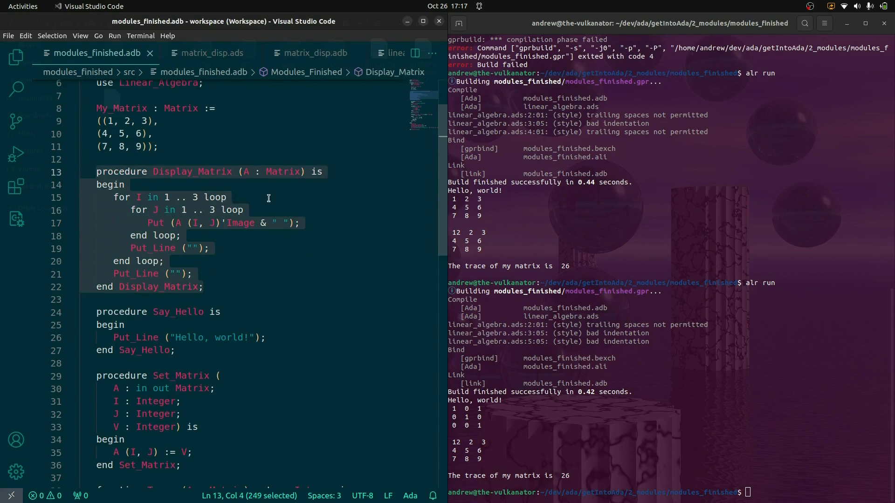
click(315, 52)
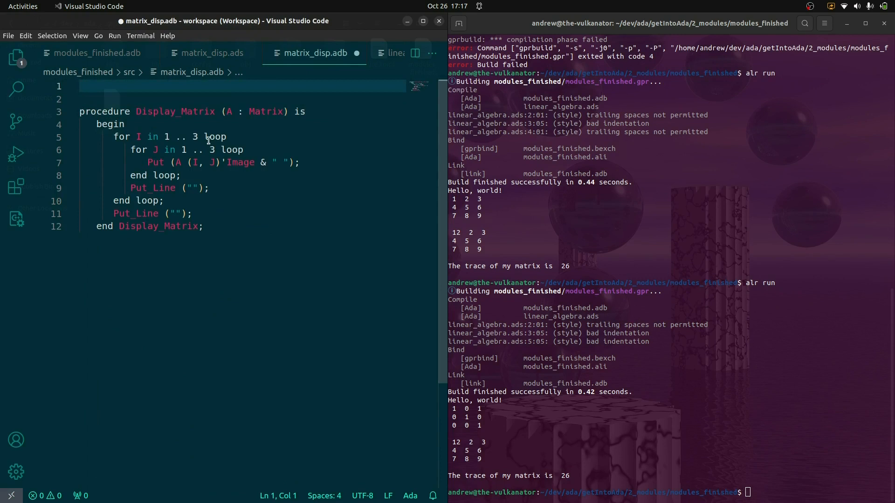
Add 'with Ada.Text_IO;' and 'use Ada.Text_IO;' at the top of matrix_disp.adb.
text(with Ada.Text_IO)
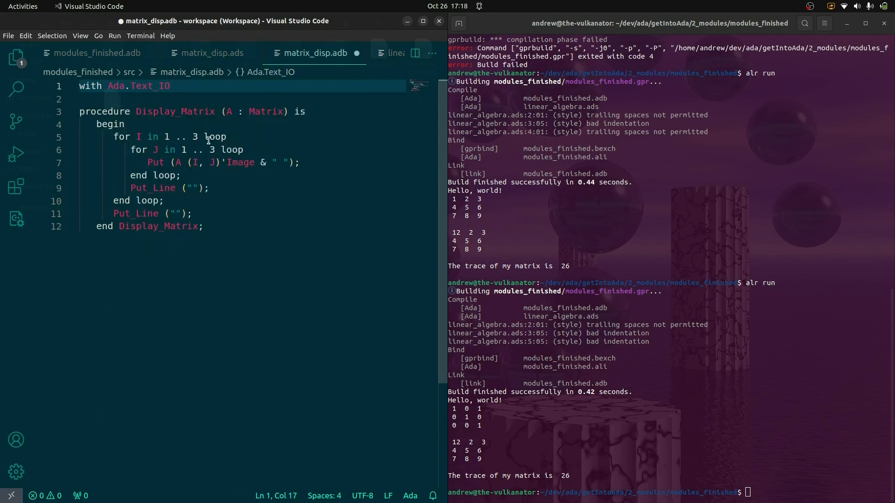
text(use Ada.)
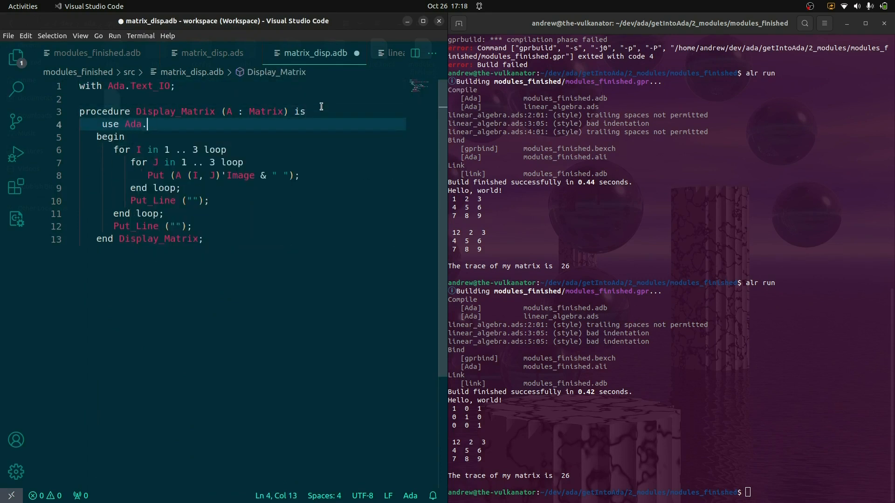
text(Text_IO;)
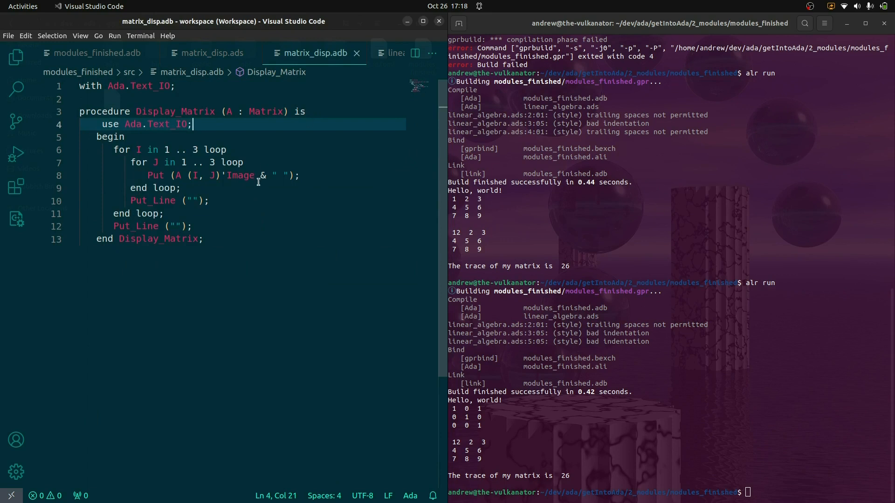
mouse_move(200, 269)
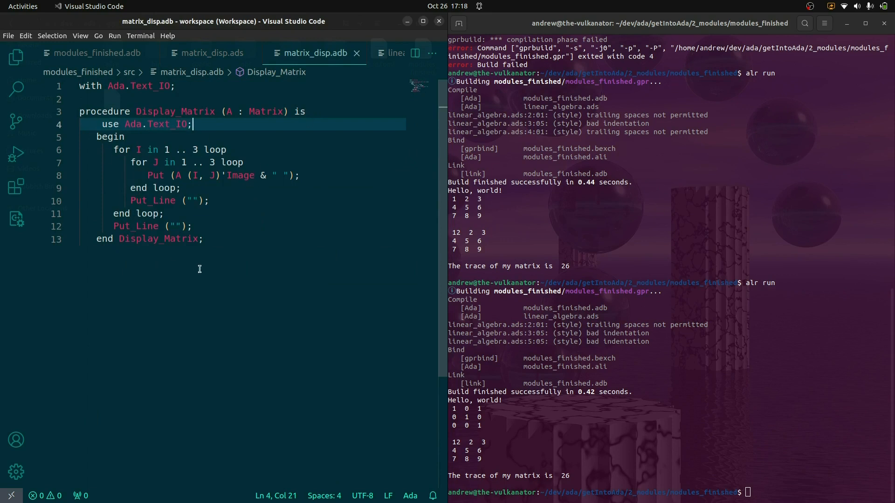
mouse_move(200, 201)
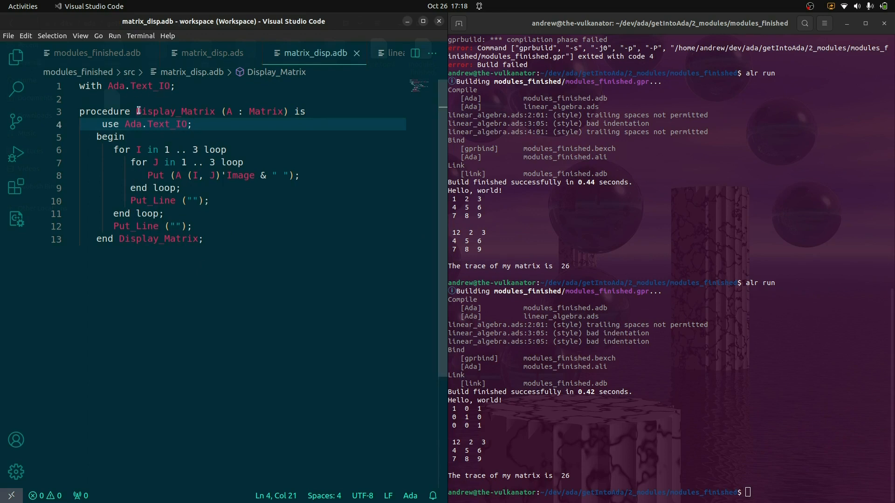
mouse_move(131, 149)
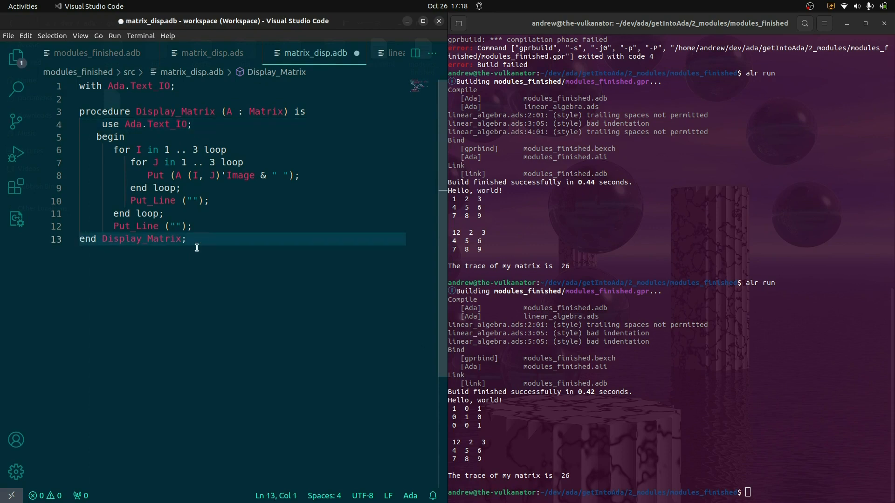
Add 'with Display_Matrix;' to modules_finished.adb and show the Explorer file tree.
click(95, 53)
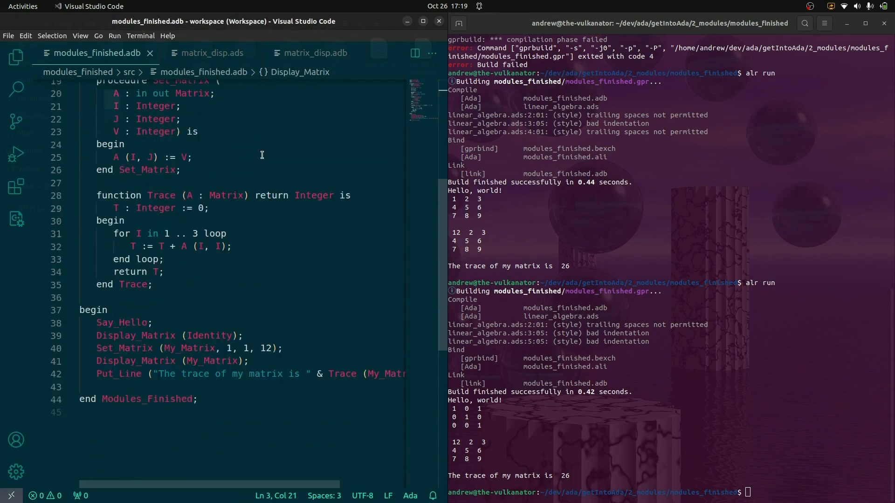
scroll(up, 3)
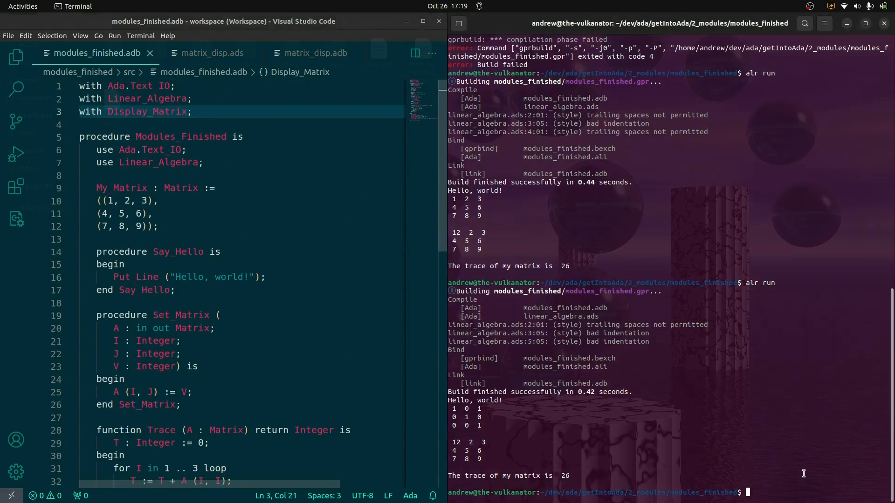
click(16, 57)
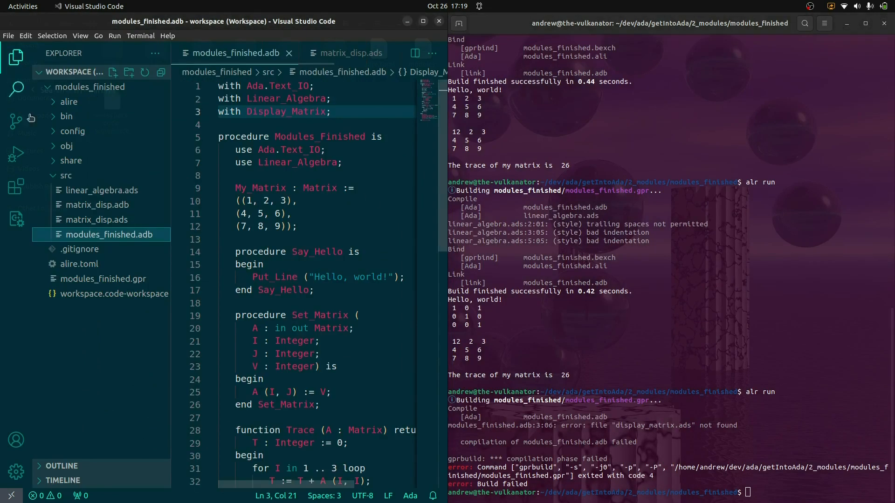
Rename the files to display_matrix.ads/.adb and add 'with Linear_Algebra; use Linear_Algebra;' to the spec.
click(16, 57)
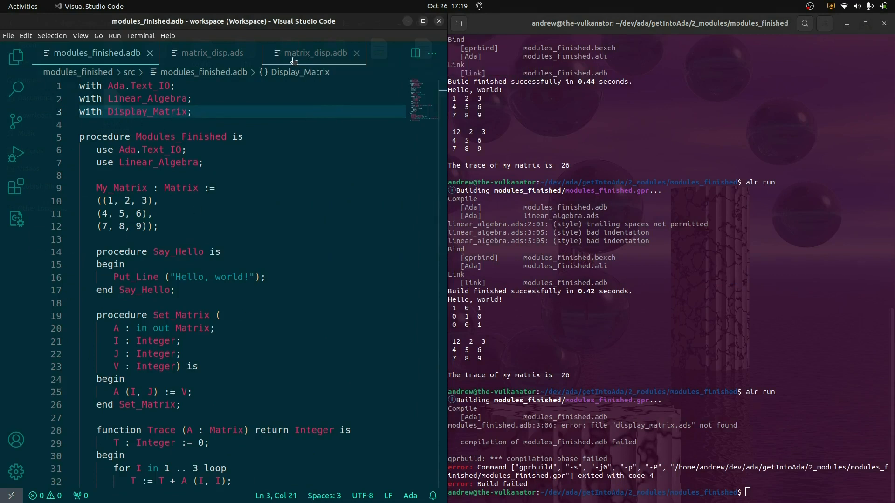
mouse_move(212, 53)
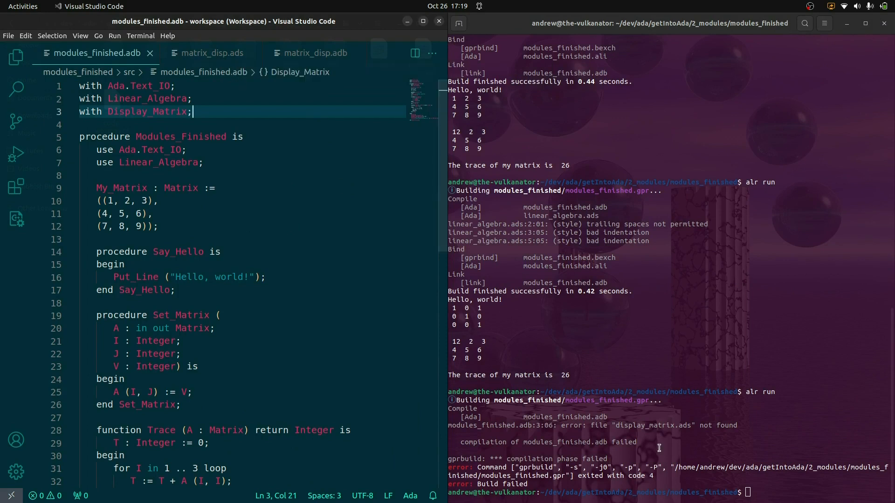
mouse_move(619, 423)
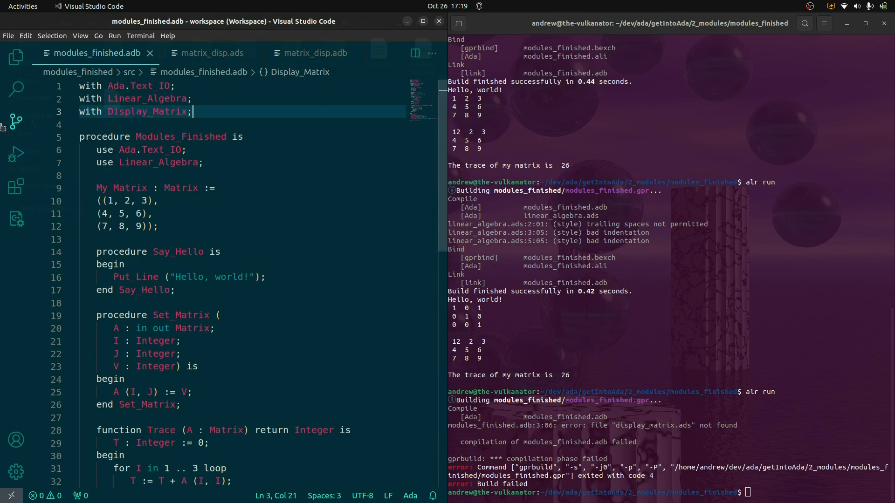
click(16, 57)
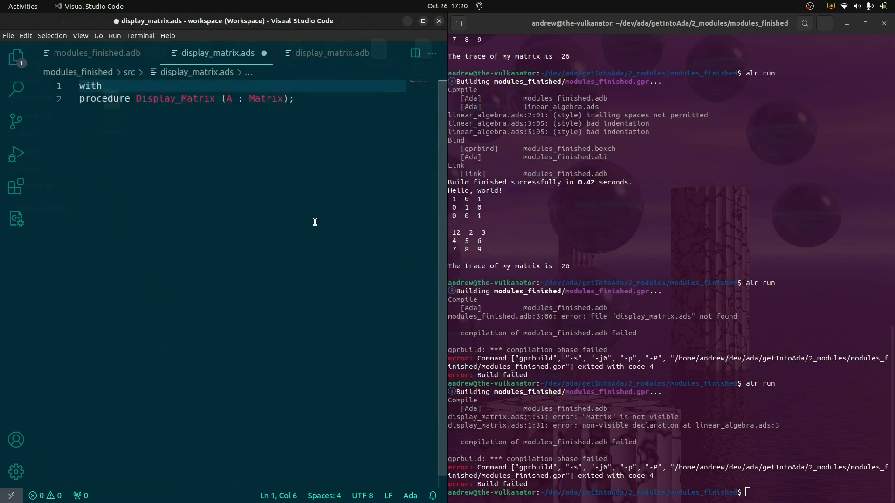
text(Linear_Algebra; use Linear_Algebra;)
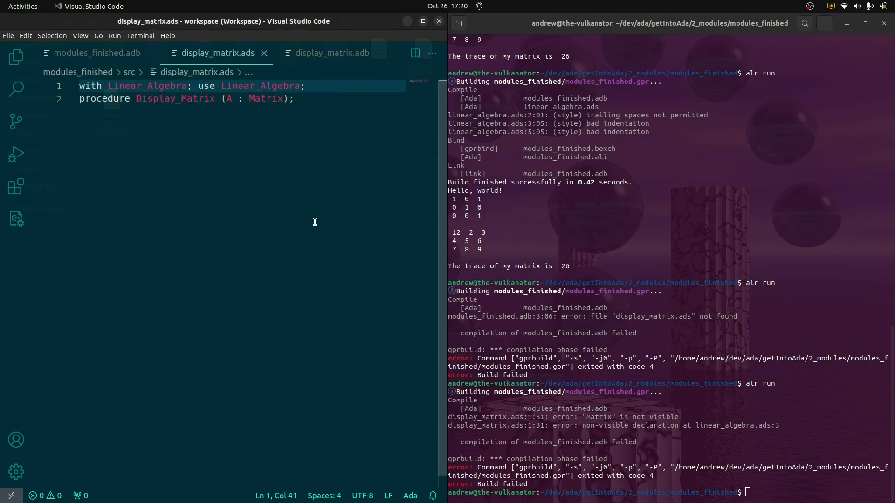
scroll(down, 3)
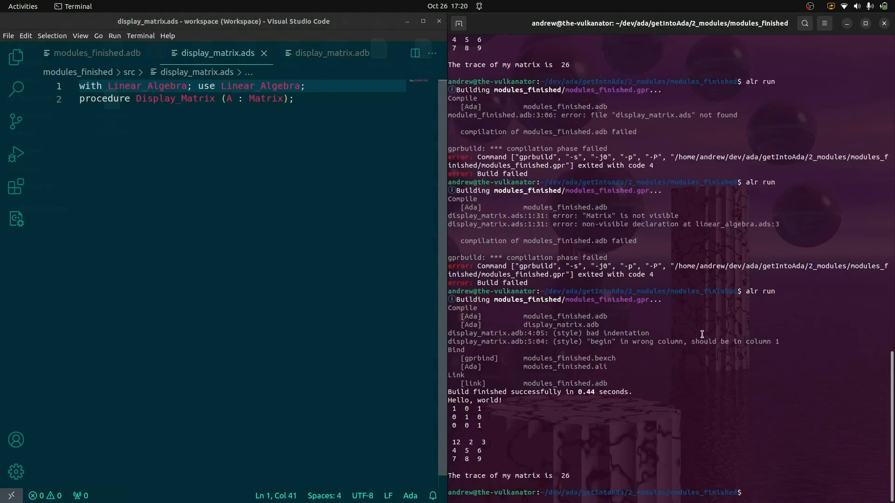
mouse_move(673, 348)
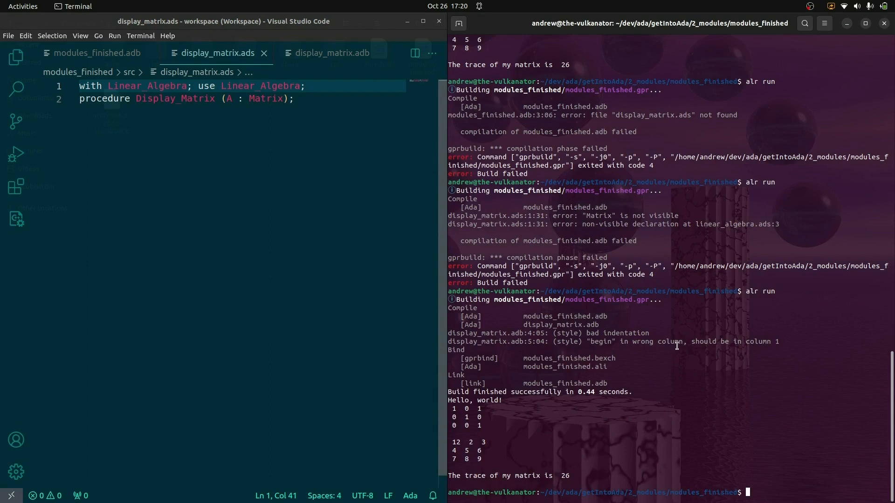
click(291, 98)
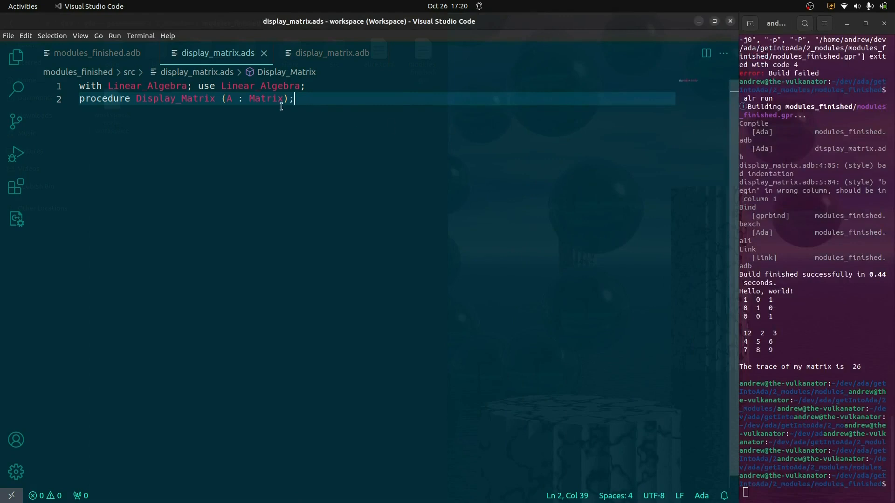
Review linear_algebra.ads and display_matrix.adb, then return to modules_finished.adb.
click(16, 57)
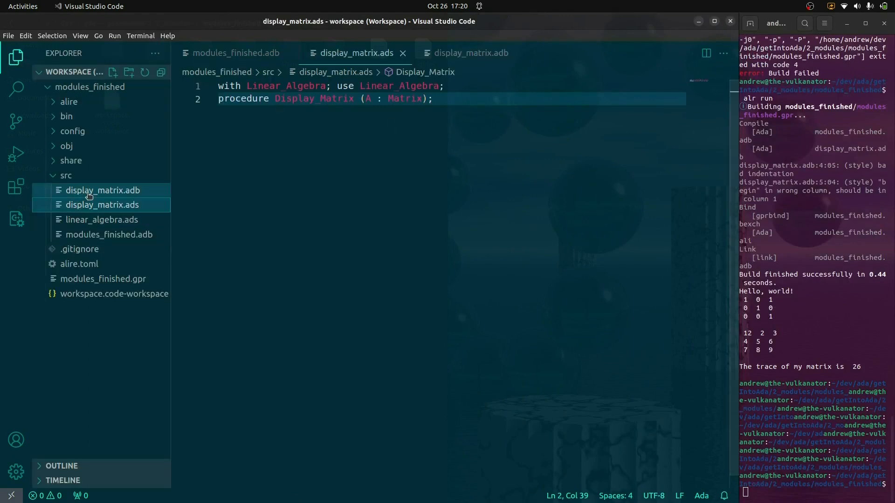
click(102, 219)
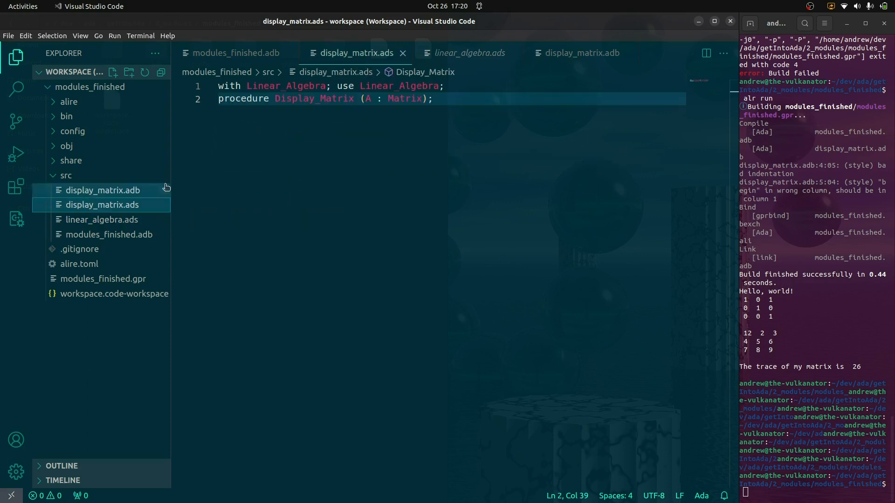
mouse_move(404, 98)
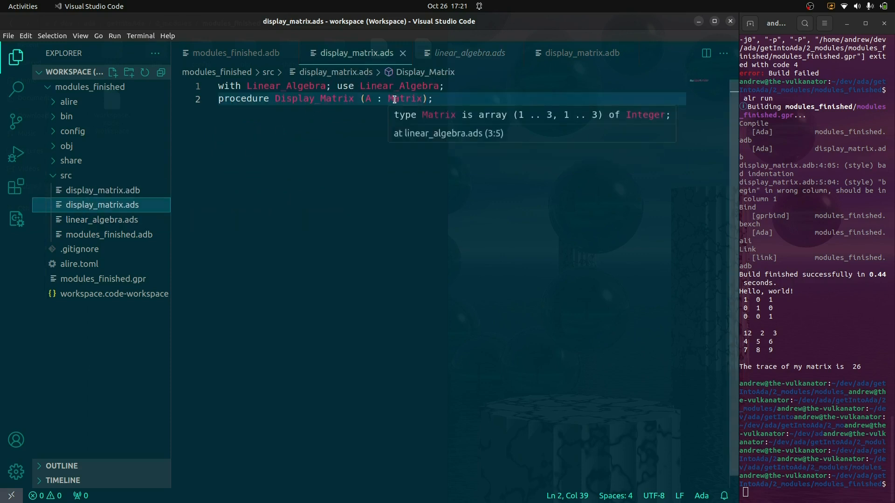
mouse_move(260, 92)
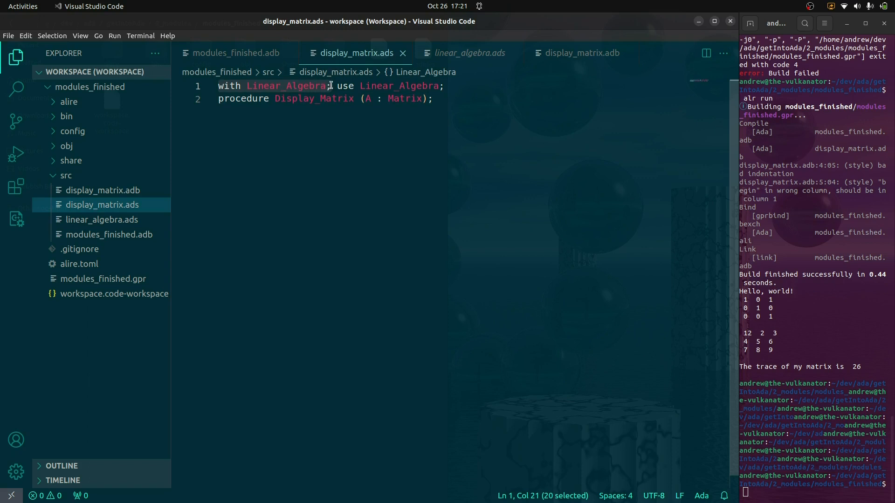
mouse_move(471, 80)
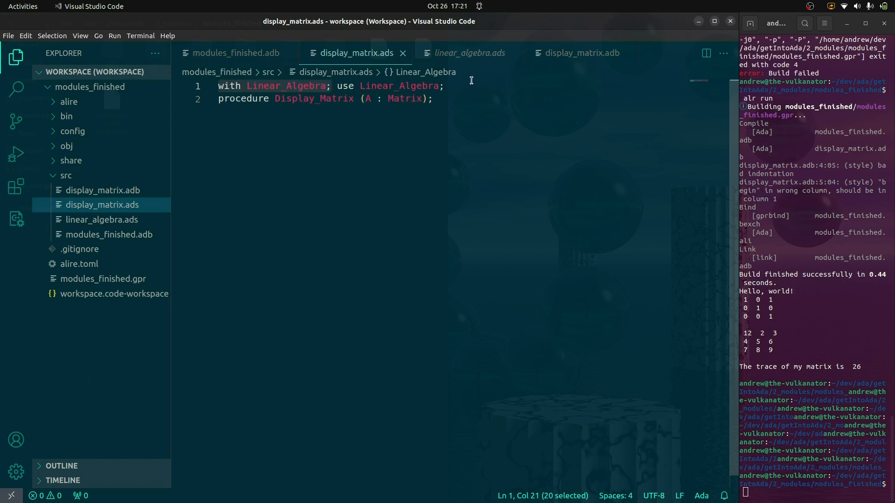
click(404, 86)
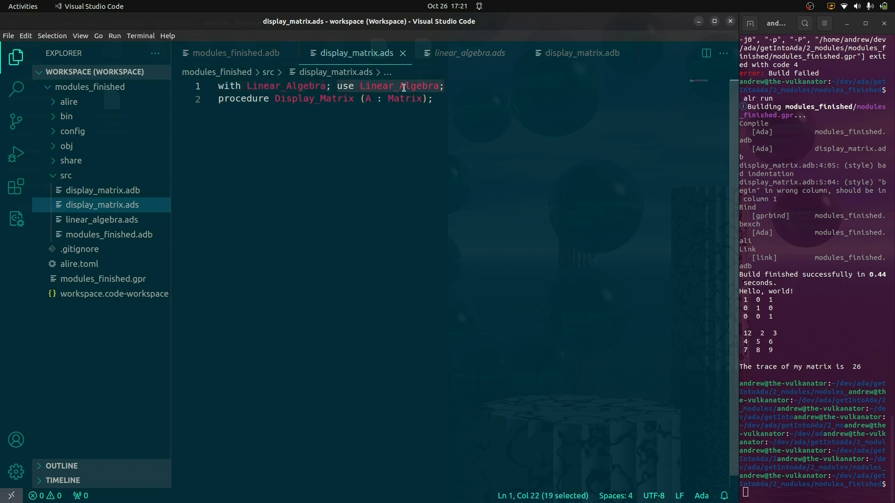
mouse_move(406, 98)
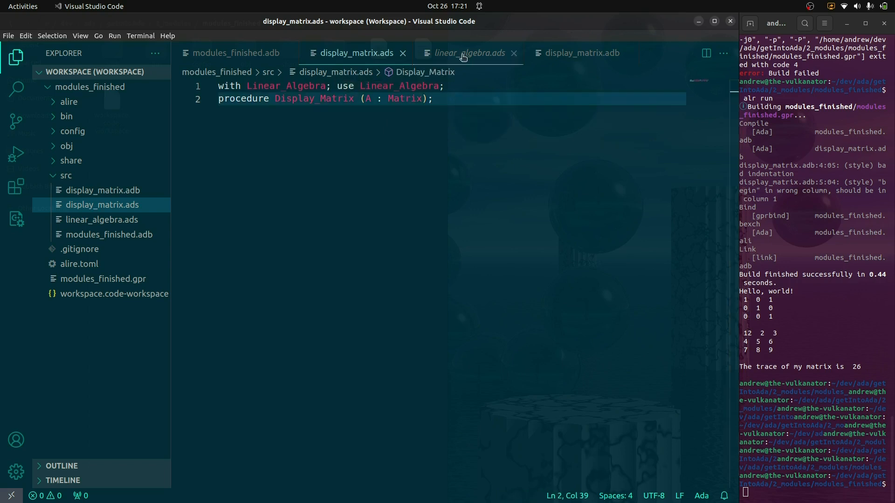
mouse_move(581, 53)
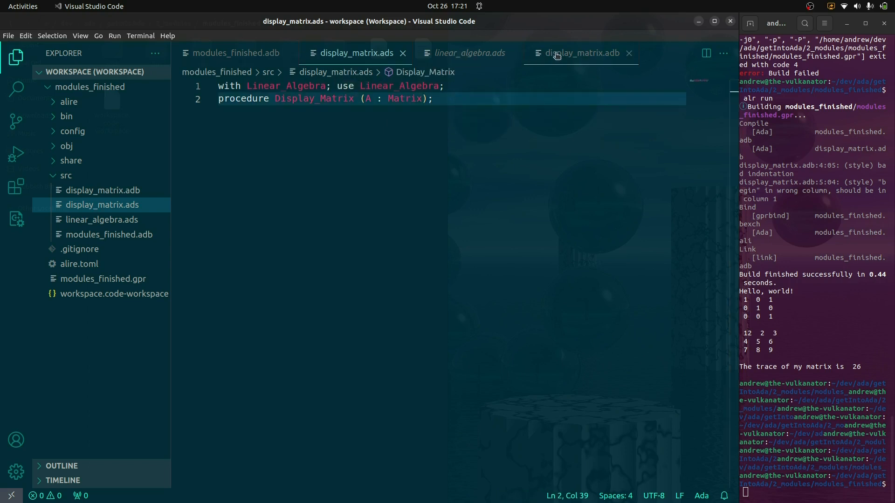
click(580, 52)
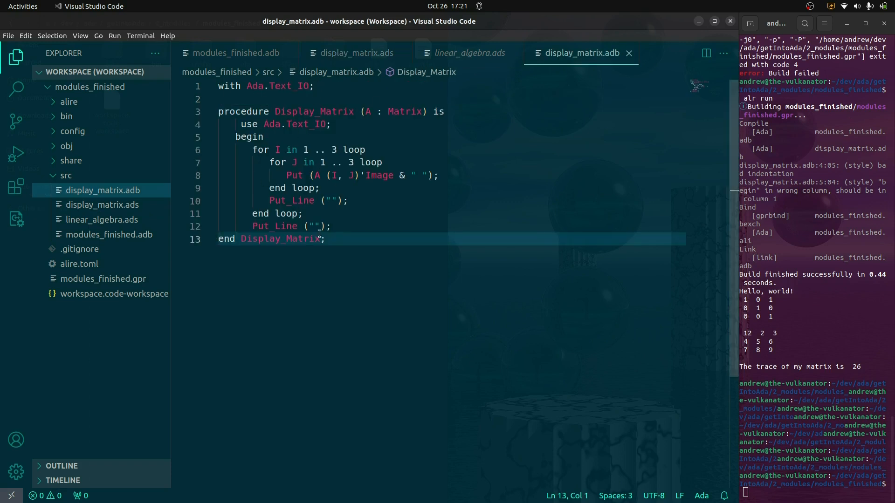
mouse_move(230, 52)
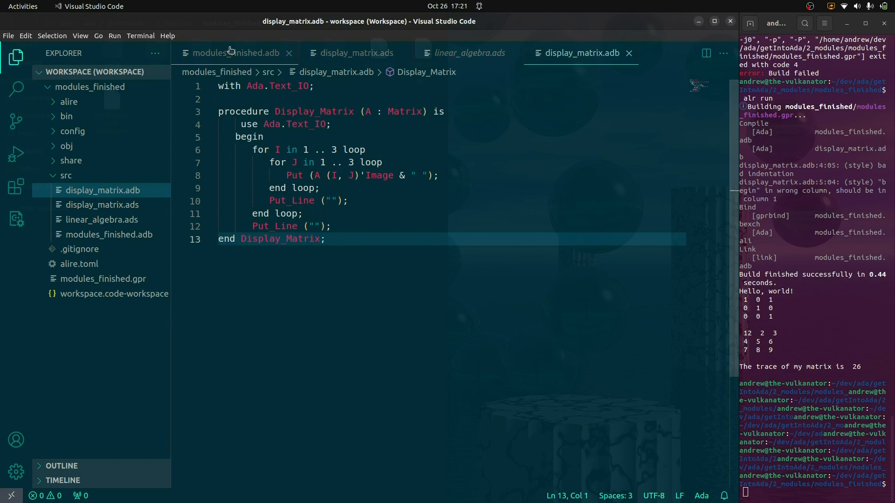
click(230, 52)
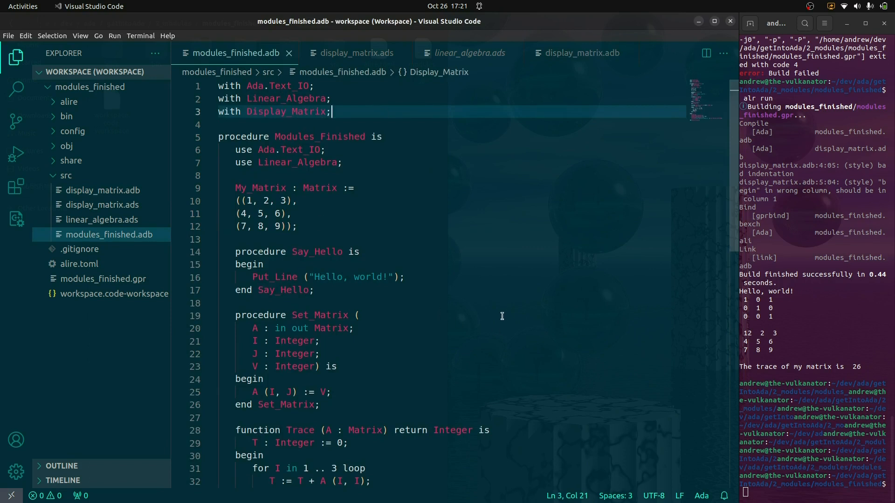
mouse_move(102, 220)
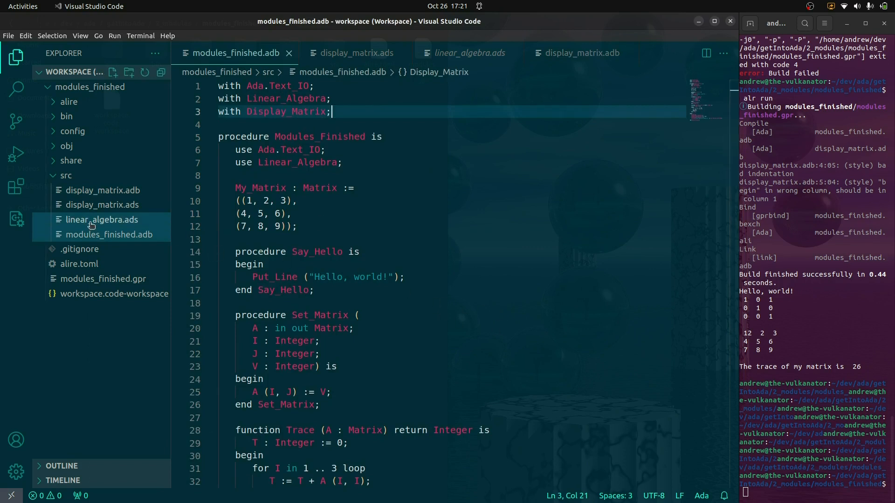
Declare procedure Display_Matrix (A : Matrix) in linear_algebra.ads after the Matrix type and save.
click(102, 220)
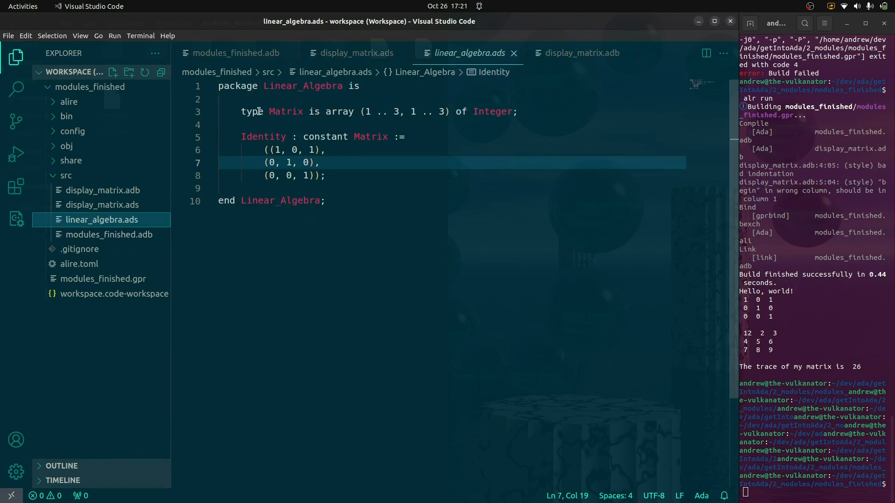
click(352, 175)
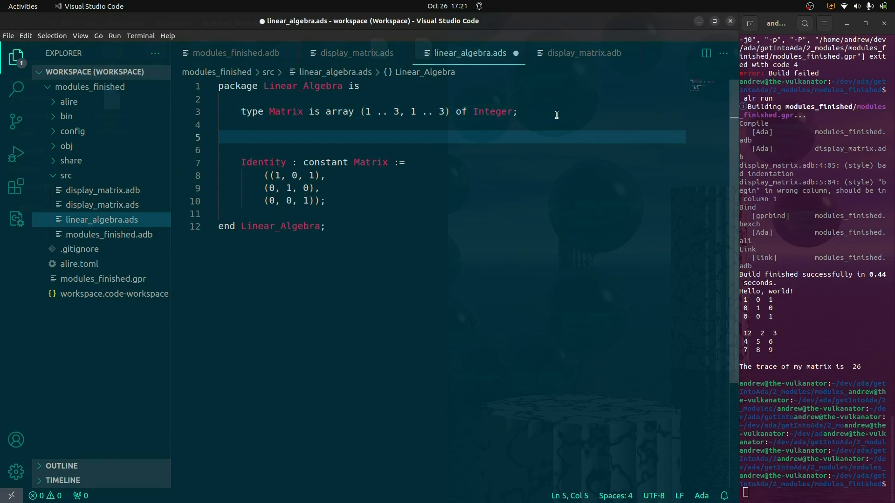
mouse_move(497, 113)
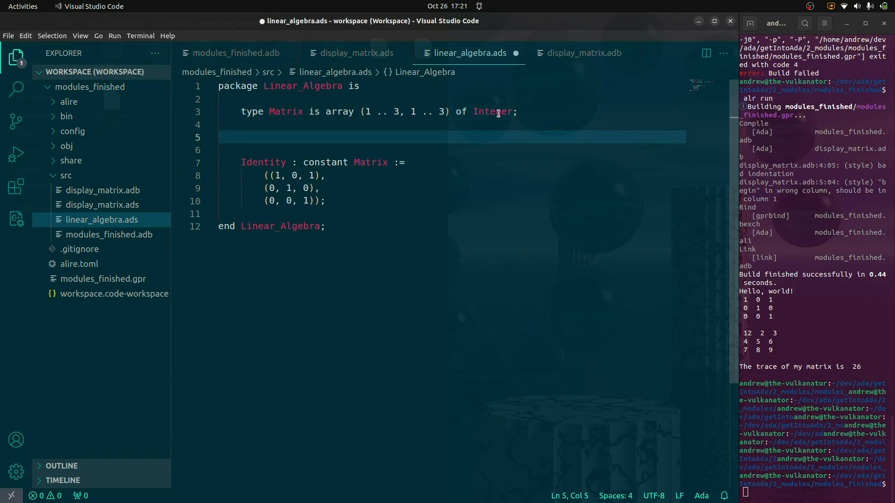
mouse_move(356, 52)
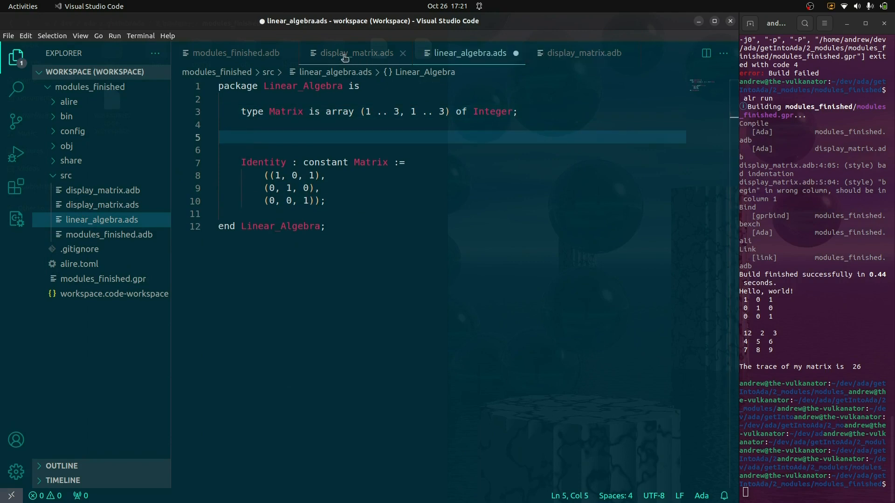
click(356, 53)
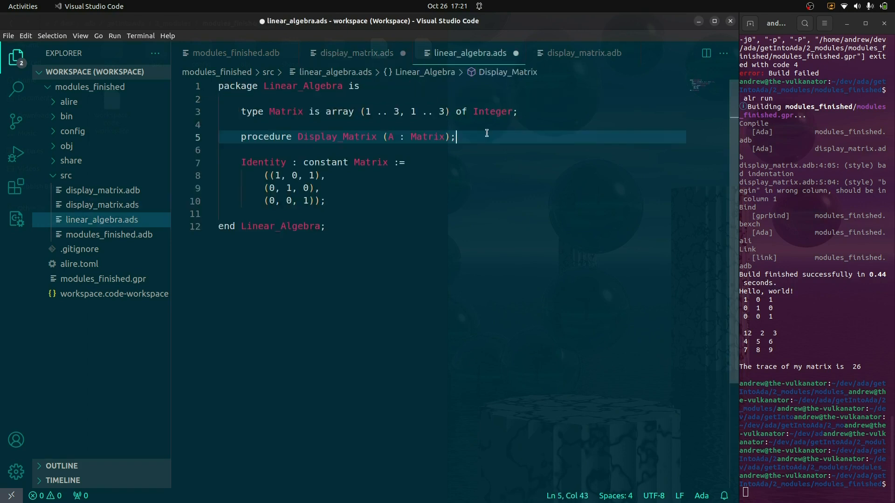
key(ctrl+s)
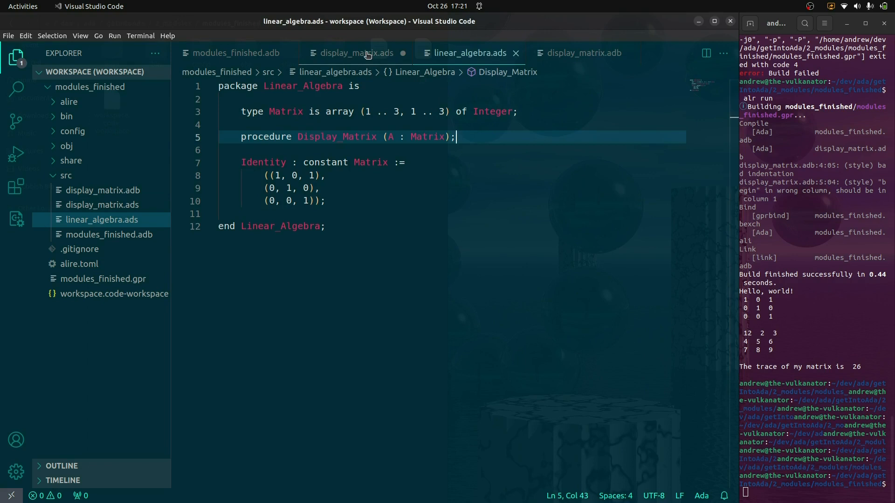
Delete display_matrix.ads from src, moving it to the trash.
right_click(103, 205)
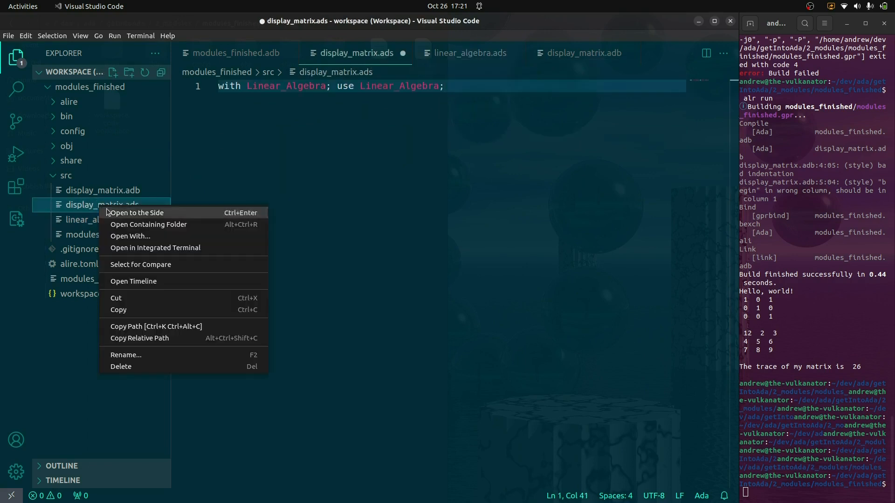
click(121, 366)
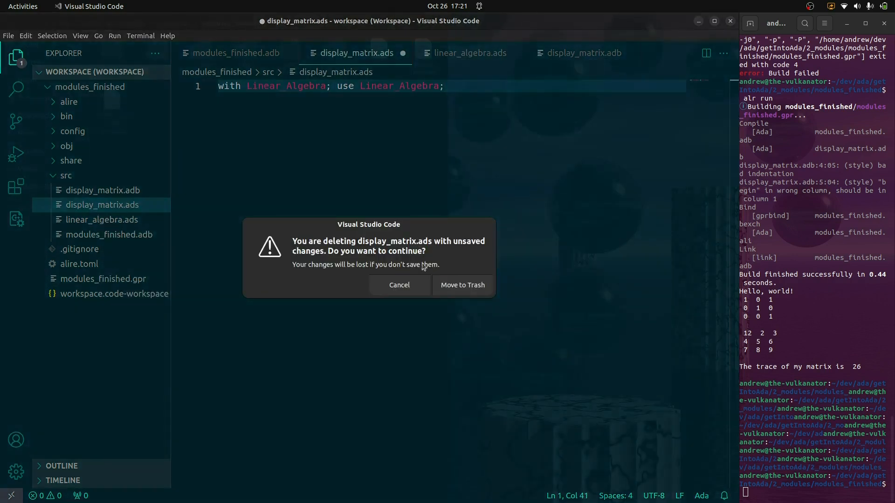
click(461, 286)
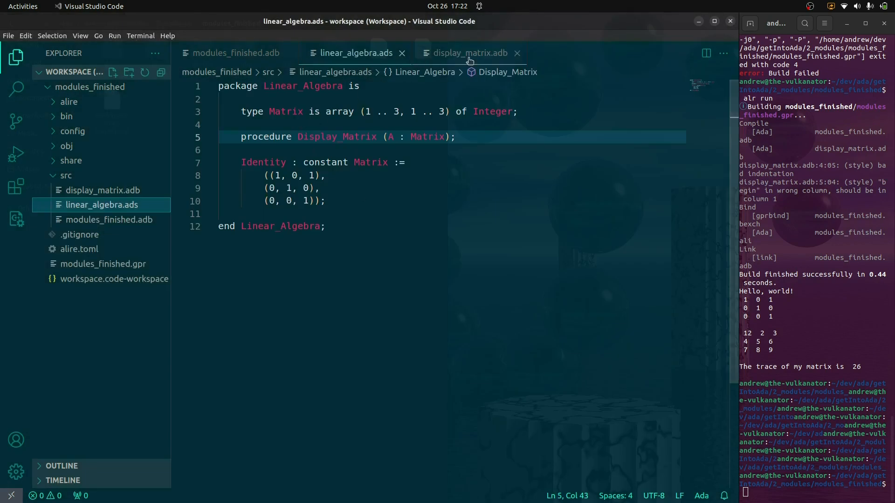
Cut the Set_Matrix and Trace bodies out of modules_finished.adb.
click(235, 53)
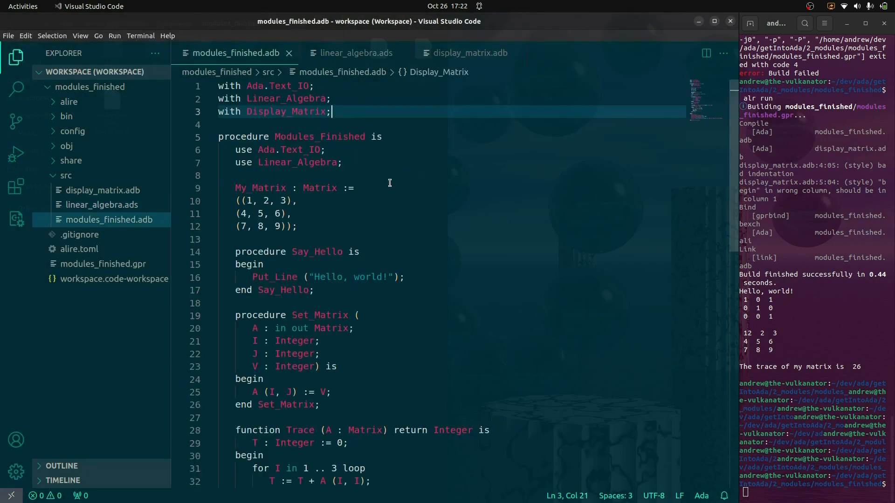
scroll(down, 3)
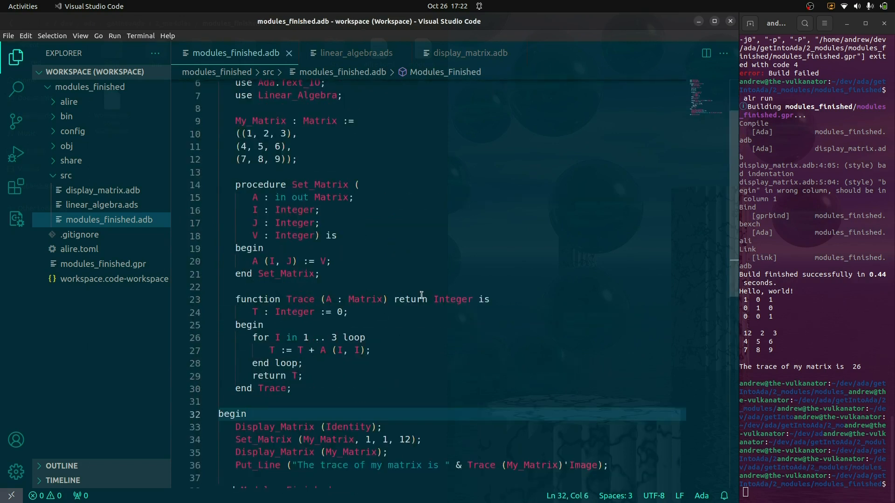
click(294, 387)
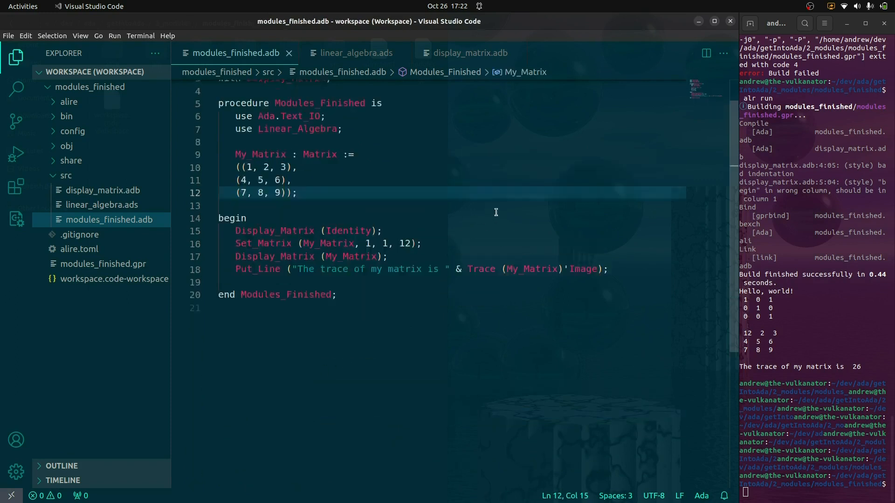
click(469, 52)
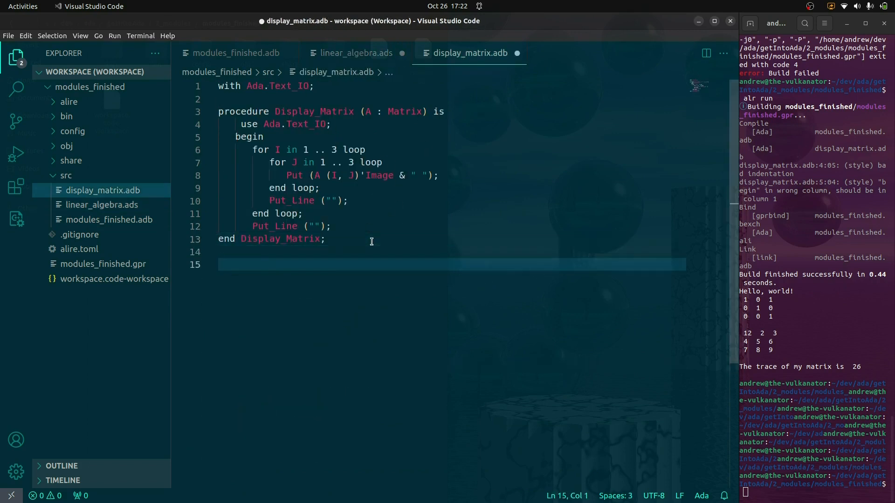
Declare Set_Matrix and Trace in linear_algebra.ads alongside Display_Matrix.
click(354, 52)
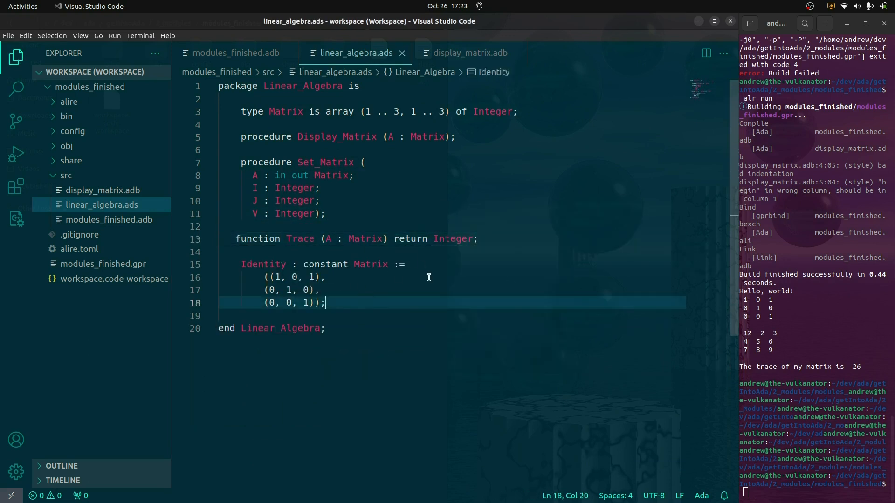
mouse_move(302, 144)
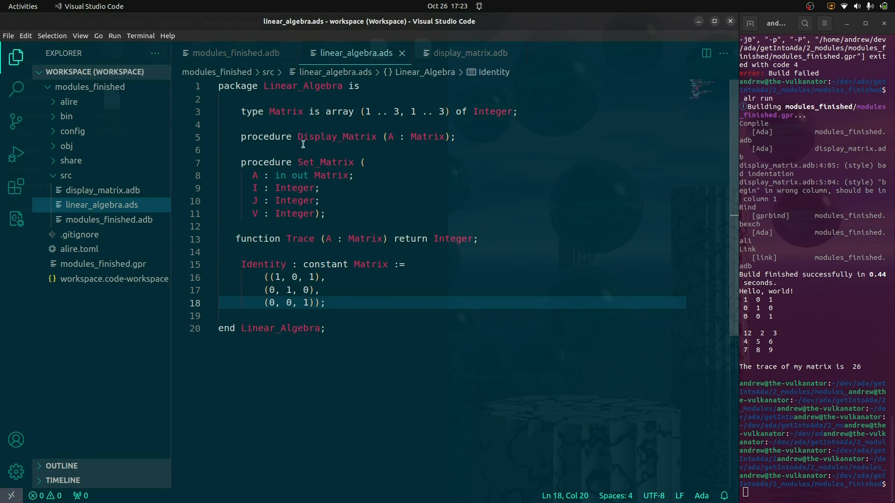
mouse_move(427, 137)
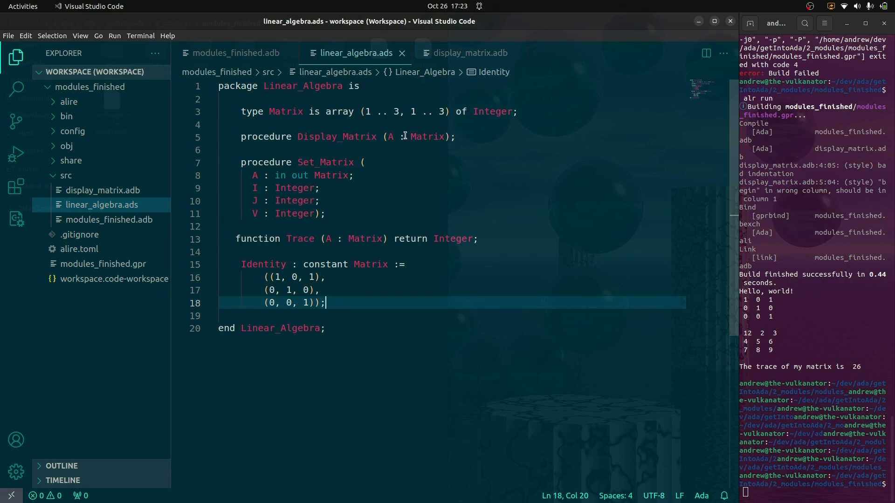
click(457, 136)
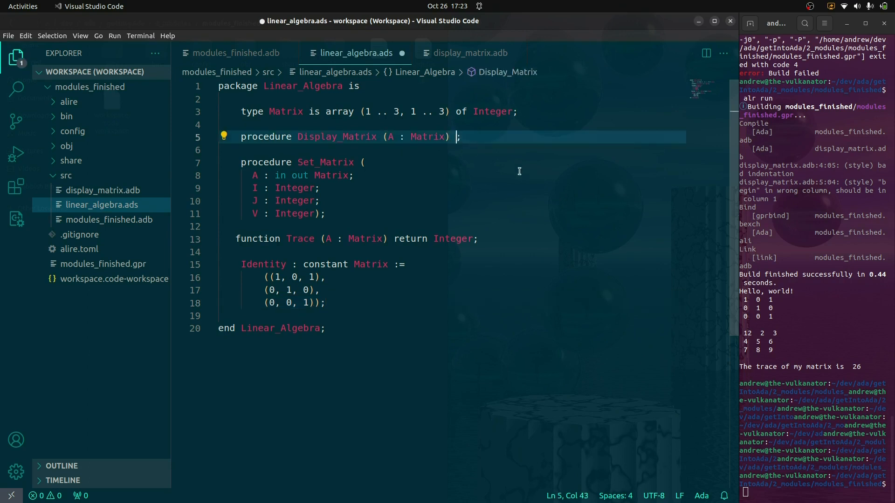
text(is)
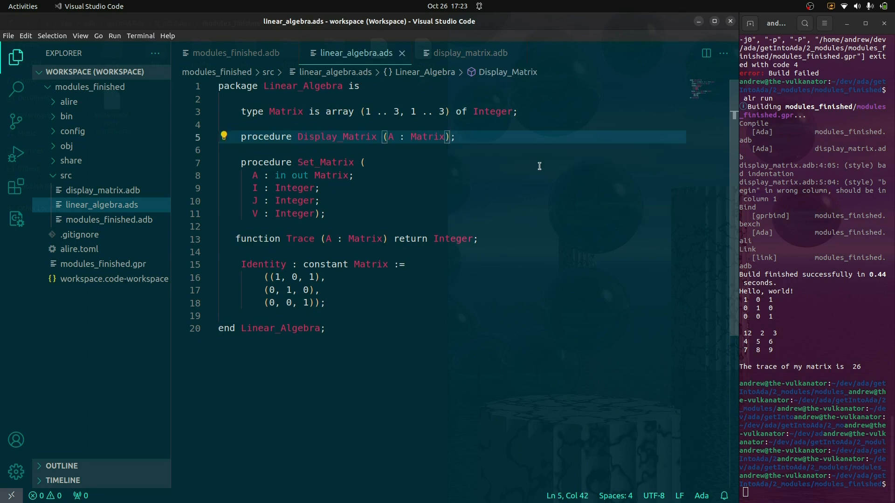
Rename display_matrix.adb to linear_algebra.adb.
right_click(103, 190)
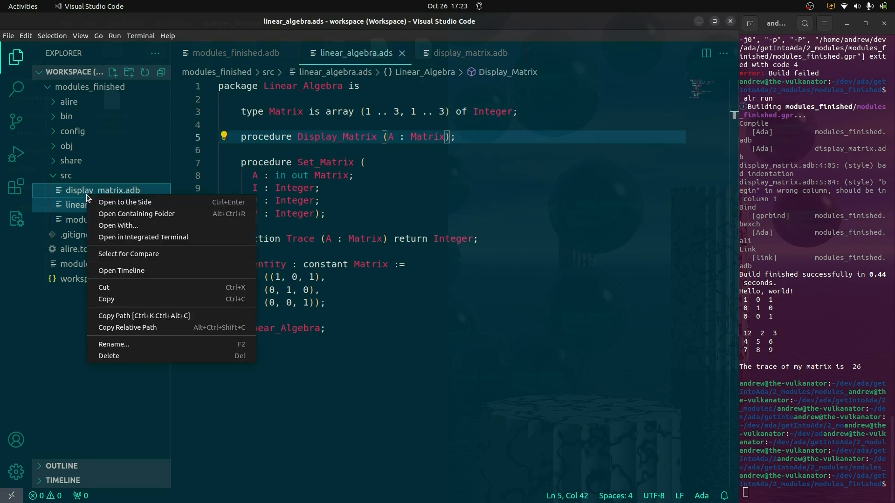
click(112, 344)
text(linear_algebra)
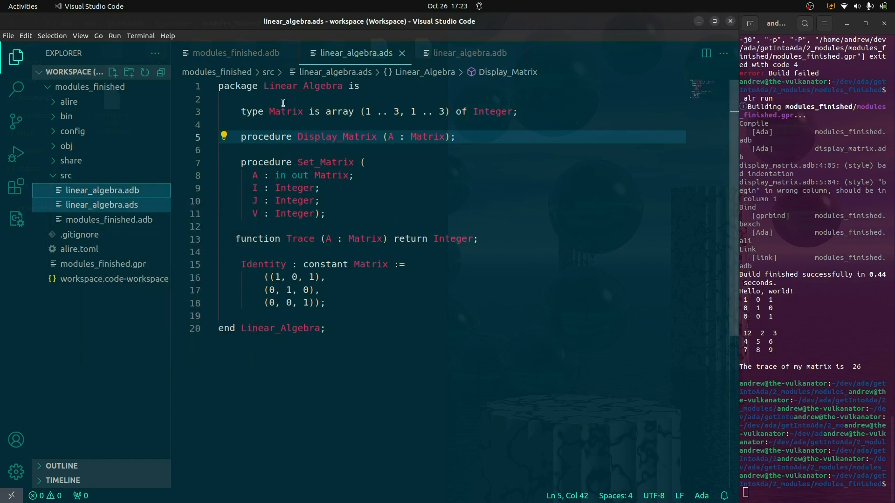
click(324, 213)
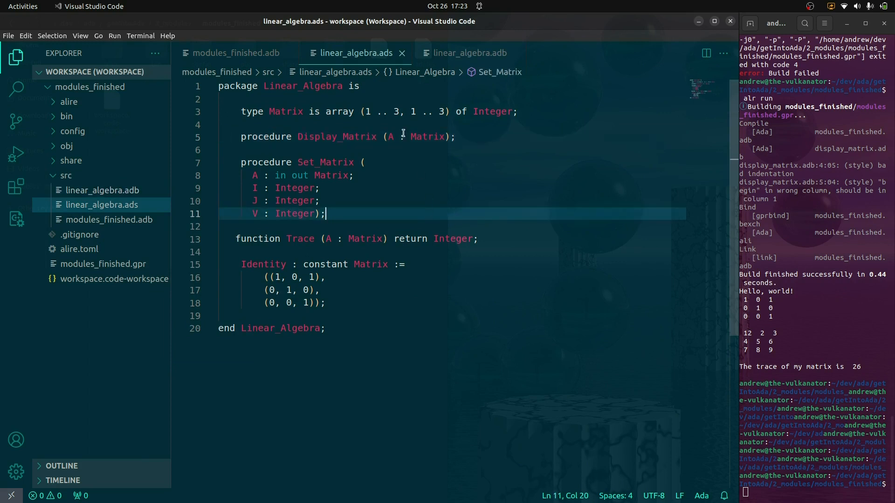
click(468, 52)
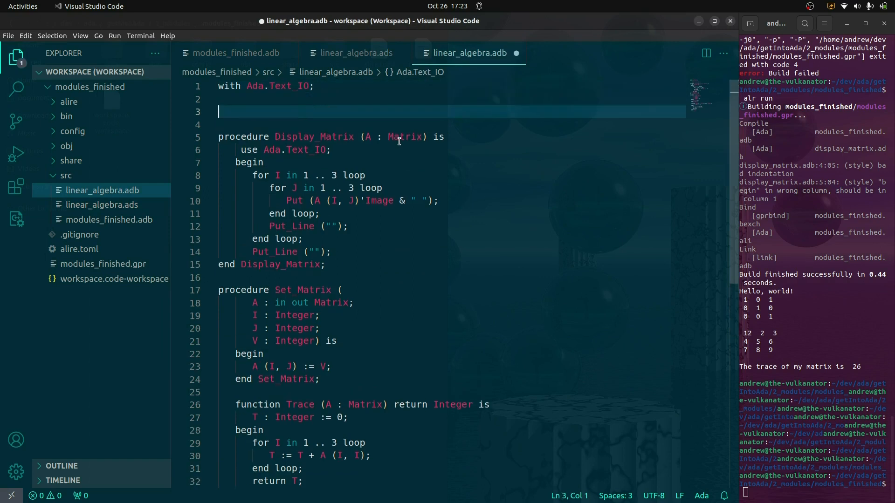
mouse_move(534, 238)
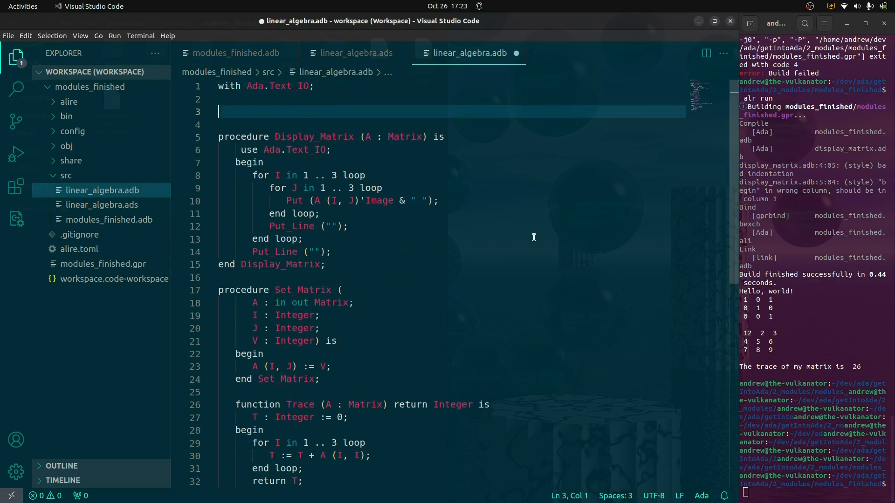
Wrap the file in 'package Linear_Algebra is ... end Linear_Algebra;' with Set_Matrix and Trace pasted in.
text(package Linear_Algebra body)
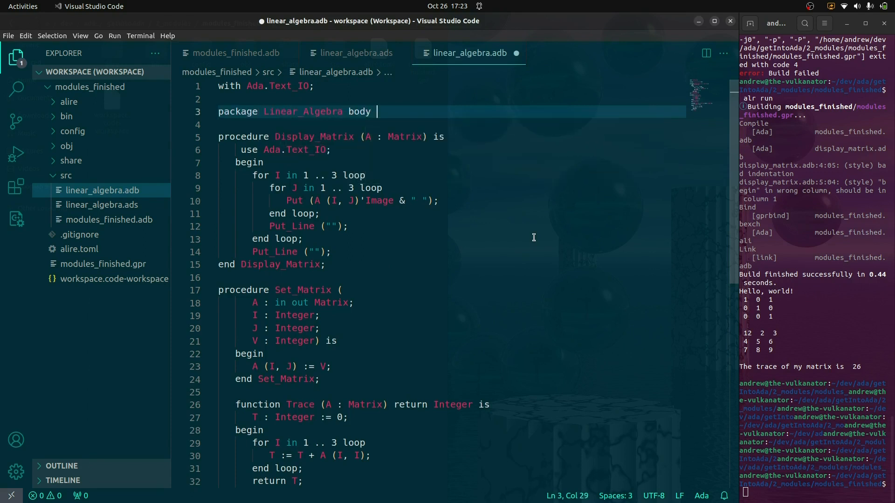
text(is)
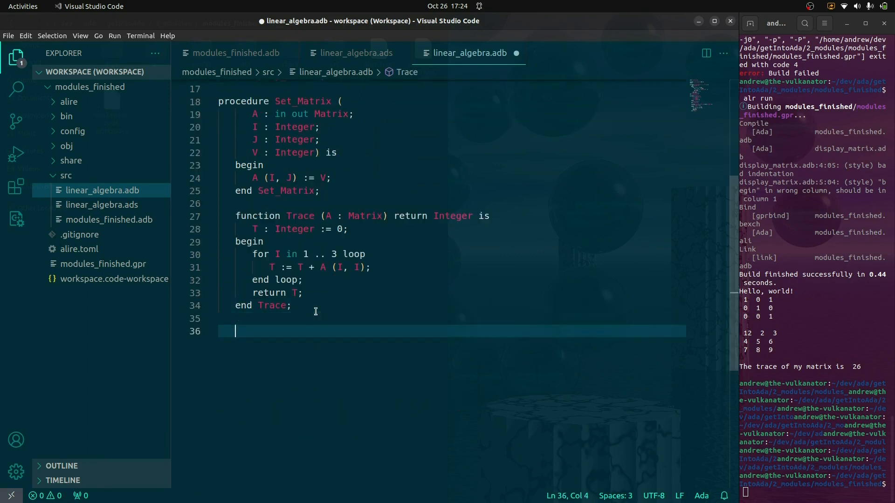
text(end Linear_Algebra;)
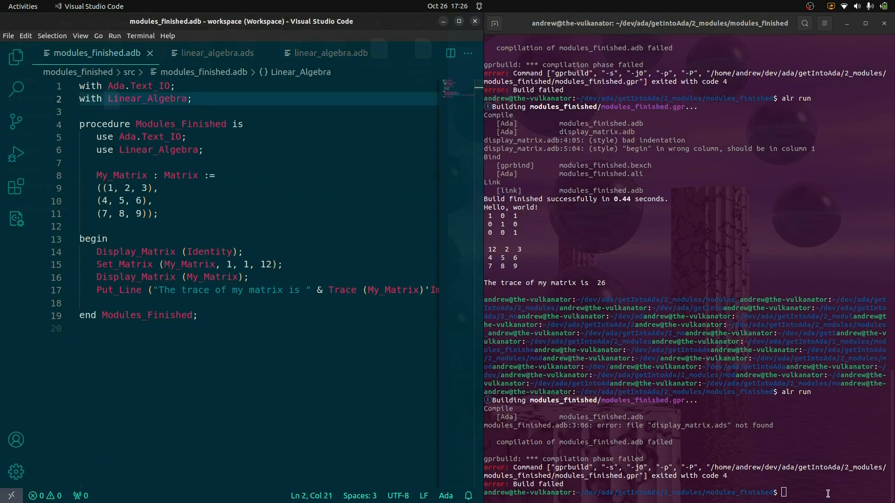
Correct the header to 'package body Linear_Algebra is', move 'use Ada.Text_IO;' to line 1 and drop the stray begin.
click(328, 52)
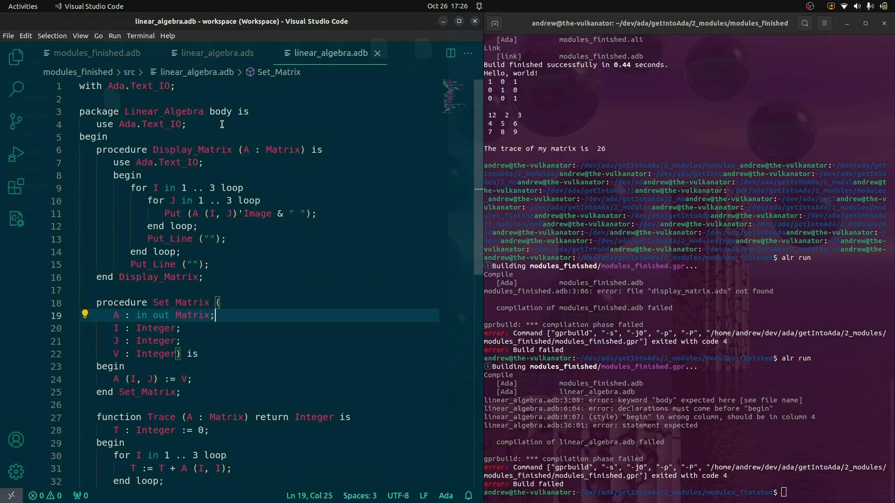
mouse_move(218, 113)
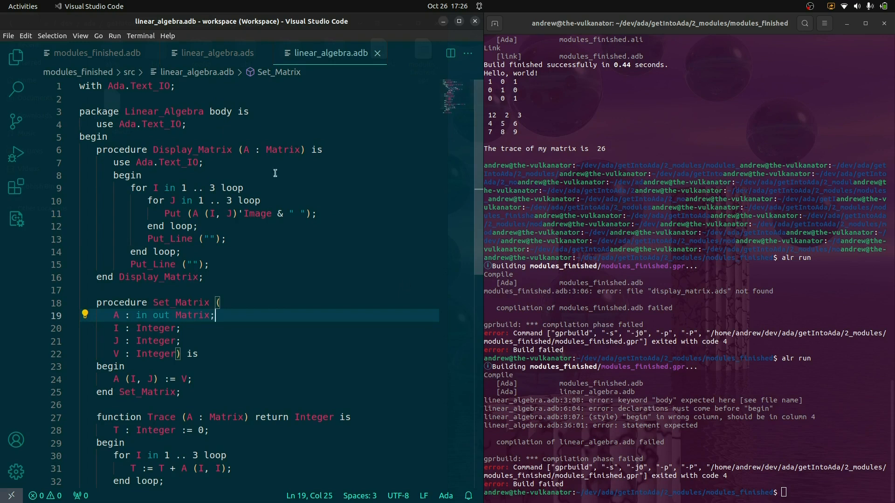
click(172, 111)
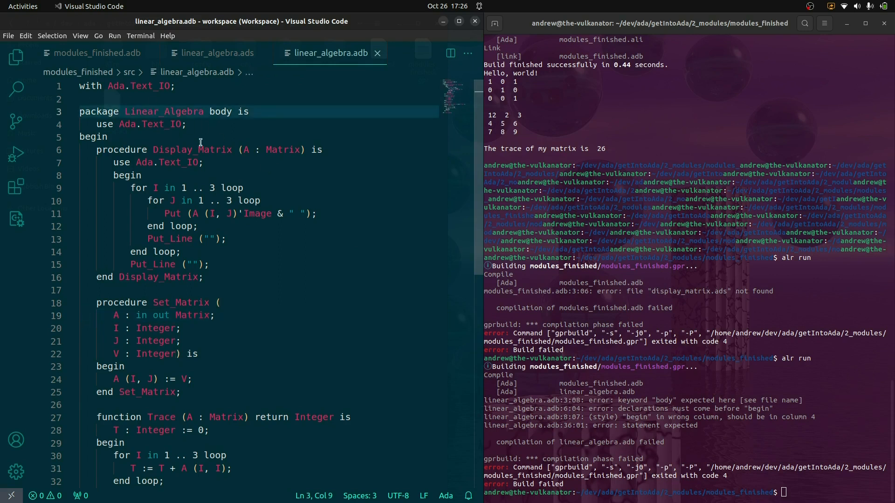
text(body)
click(685, 492)
text(alr run)
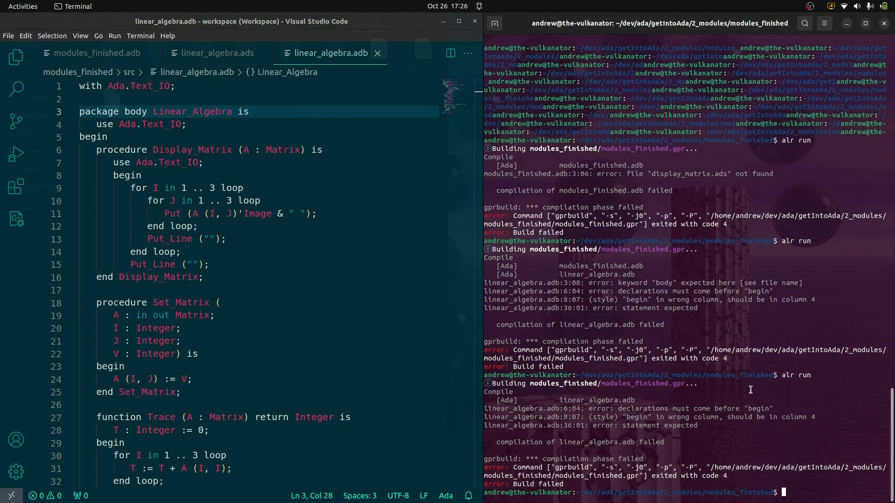
mouse_move(810, 406)
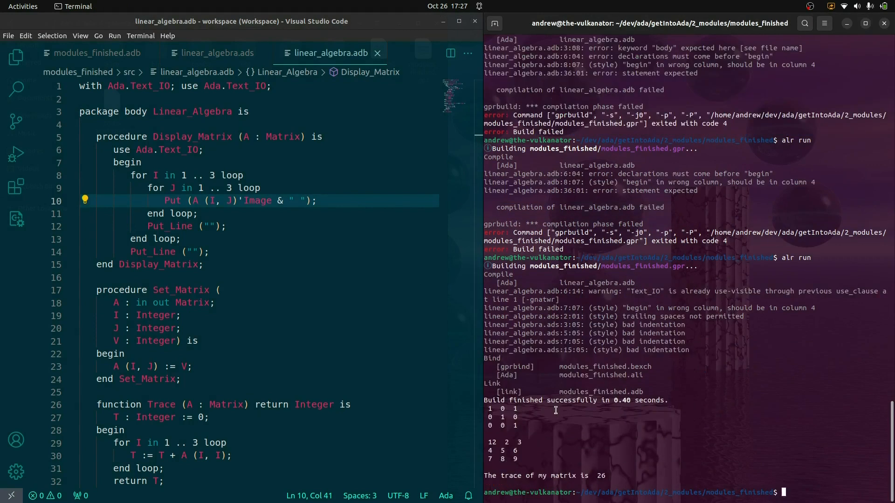
mouse_move(621, 473)
text(N;)
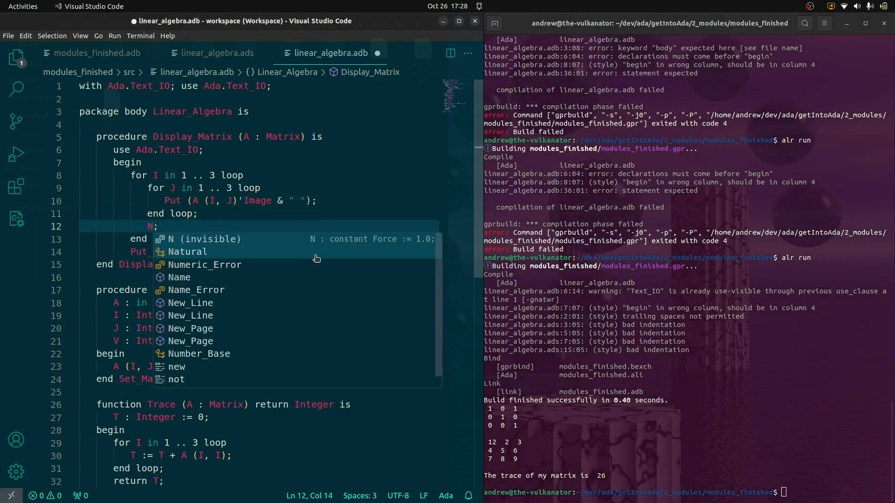
Replace the empty Put_Line ("") calls in Display_Matrix with New_Line, save and rerun.
text(ew)
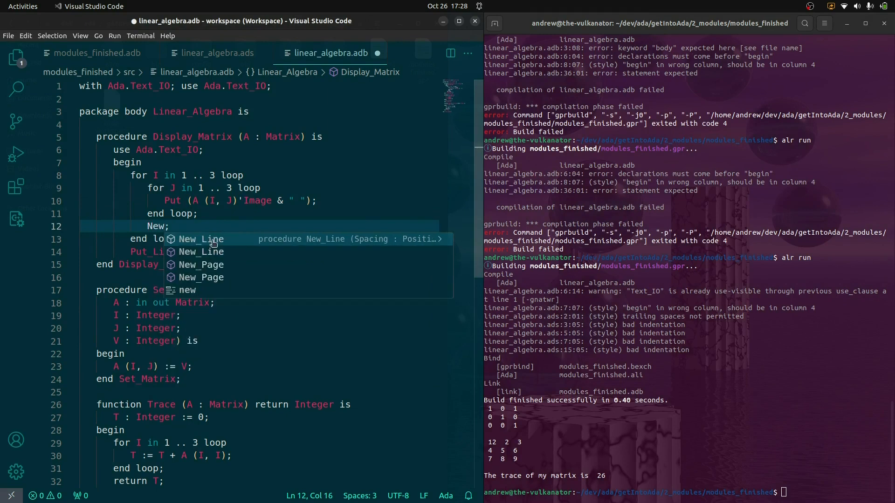
click(200, 239)
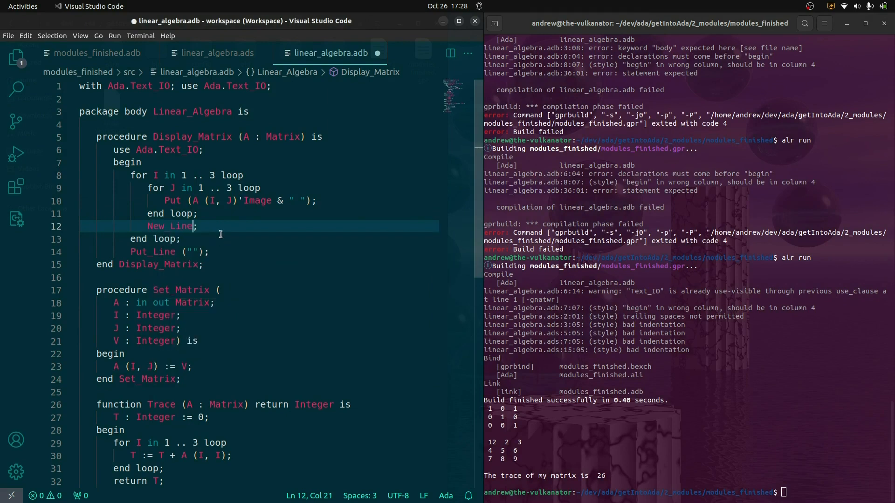
double_click(170, 226)
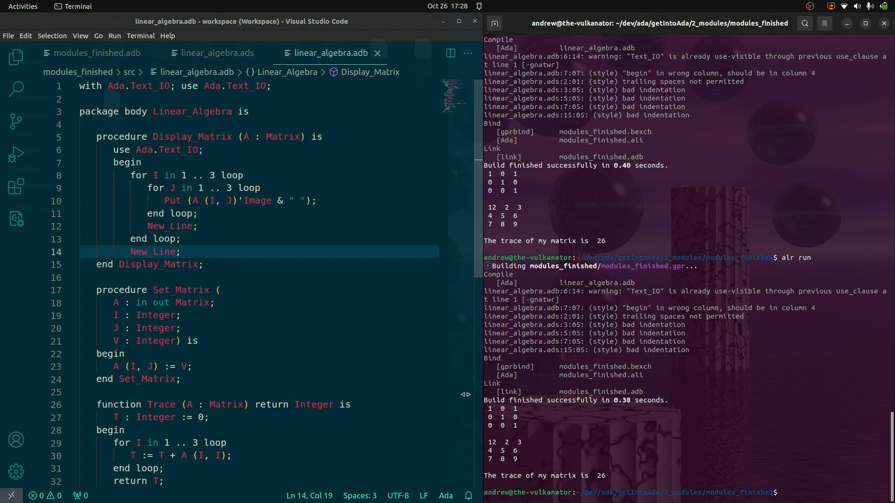
mouse_move(298, 111)
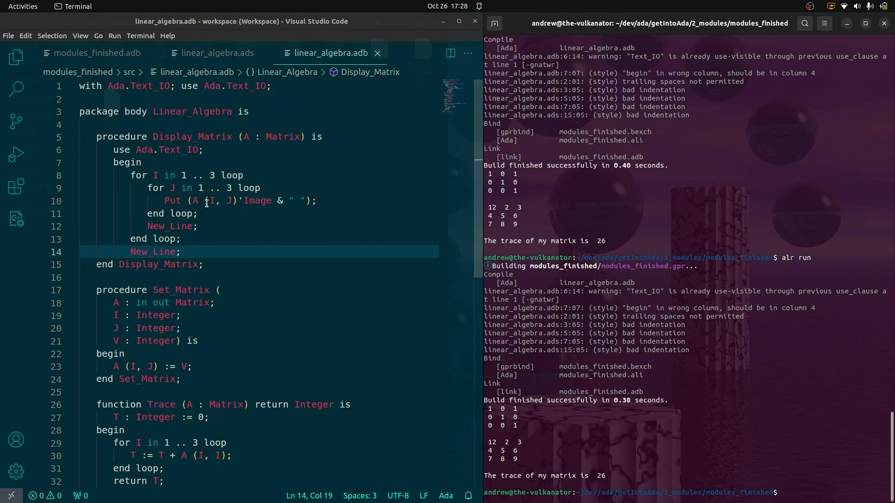
mouse_move(266, 254)
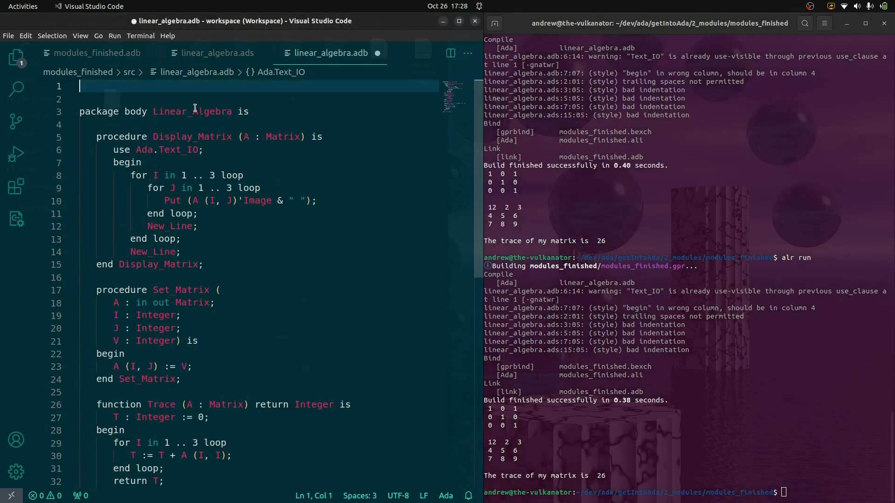
Declare 'function Img (I : Integer) return String renames Integer'Image;' in the spec and print A (I, J) through Img.
click(217, 52)
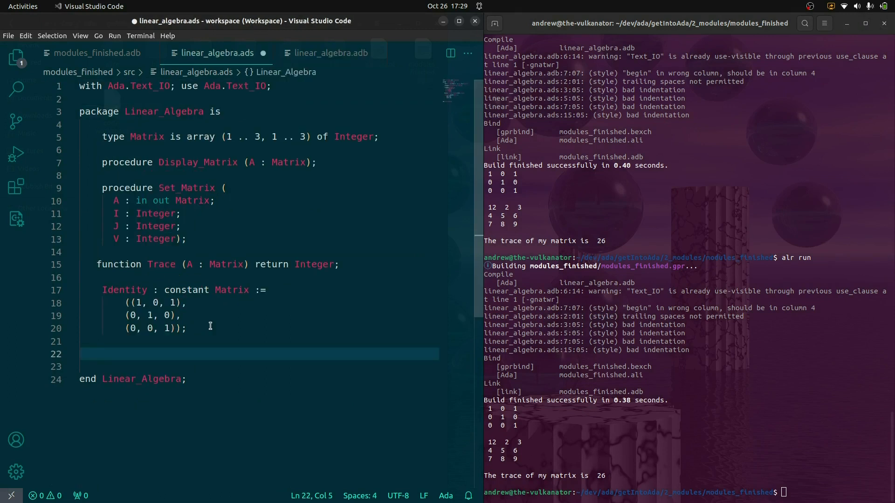
text(function)
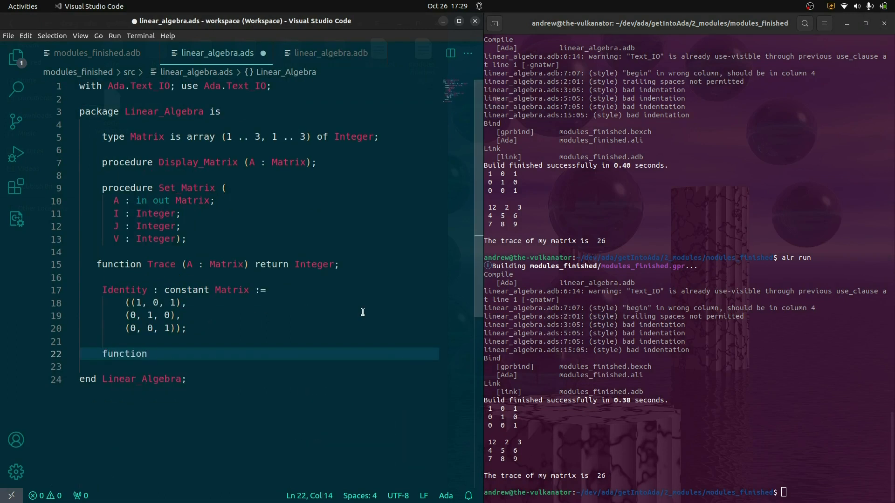
text(Img (I : Integer) return String)
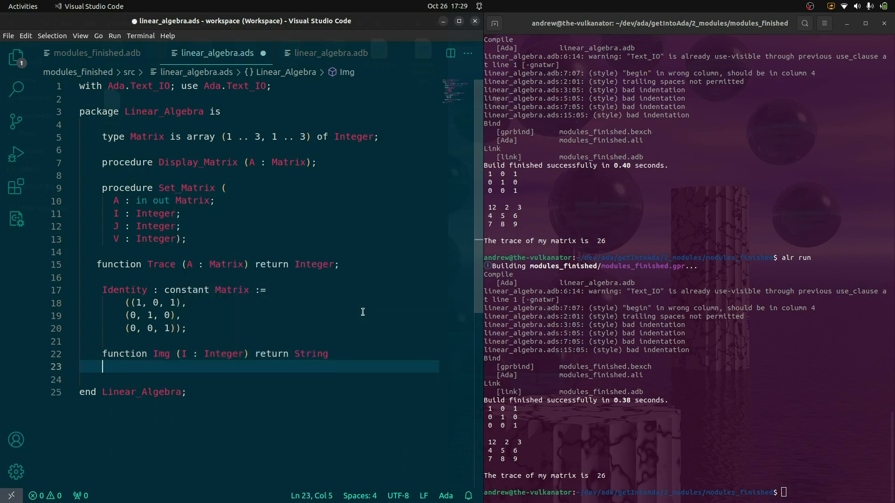
text(renames Integer'Image;)
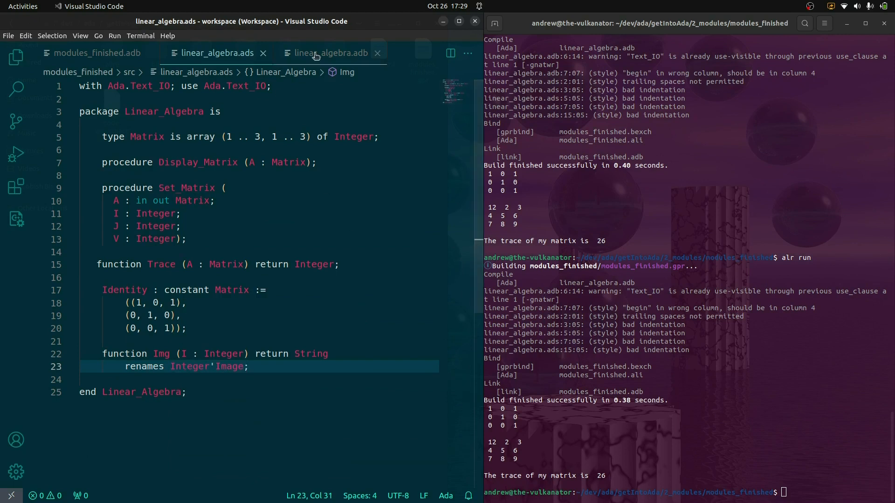
click(327, 52)
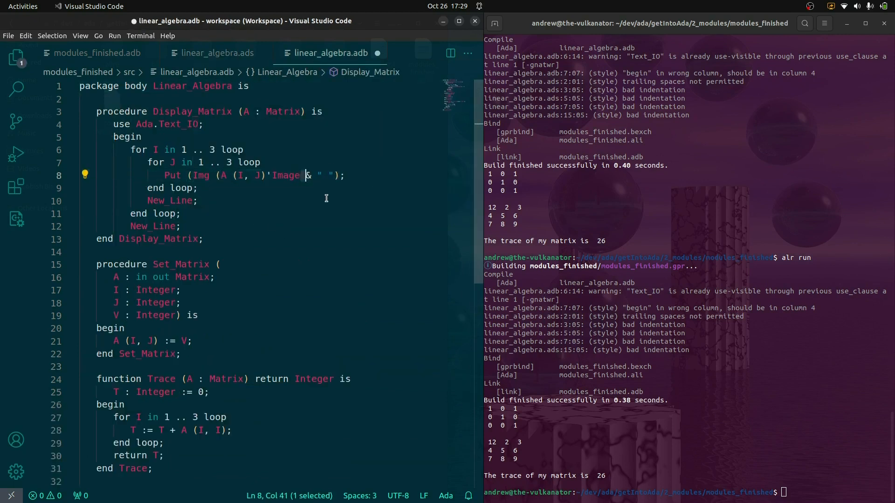
click(218, 52)
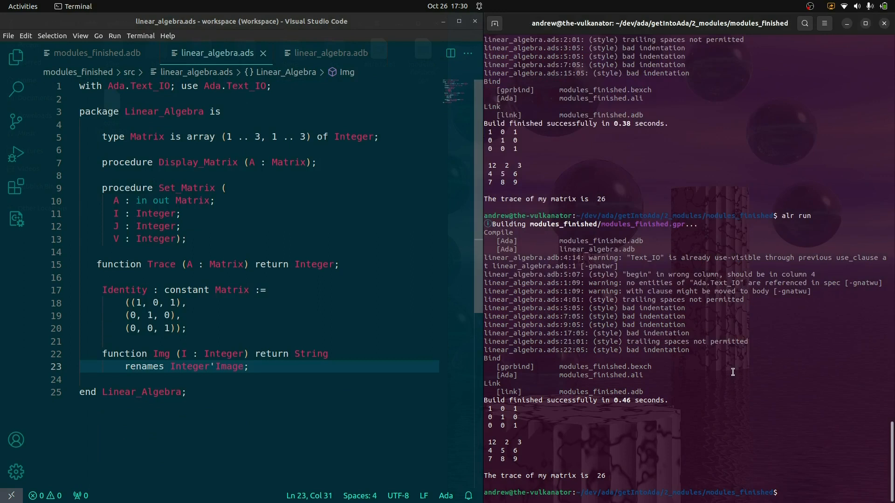
mouse_move(234, 335)
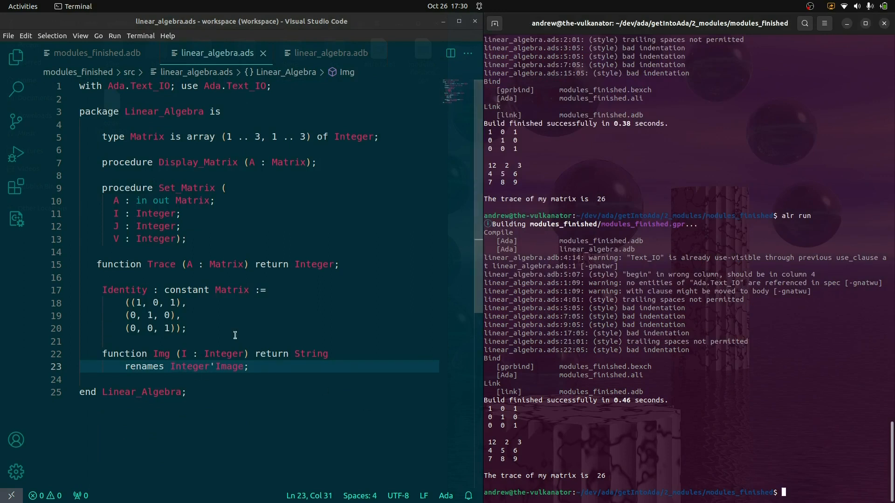
Review the package body, then the main program modules_finished.adb.
click(327, 52)
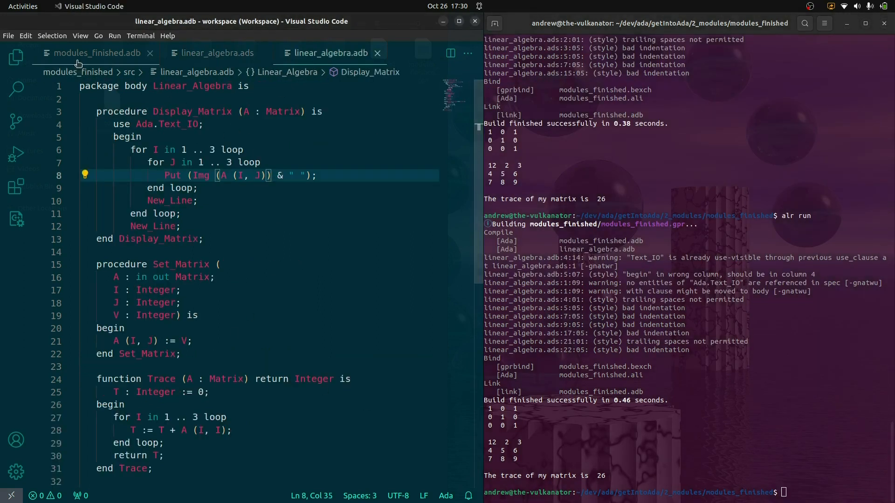
click(97, 53)
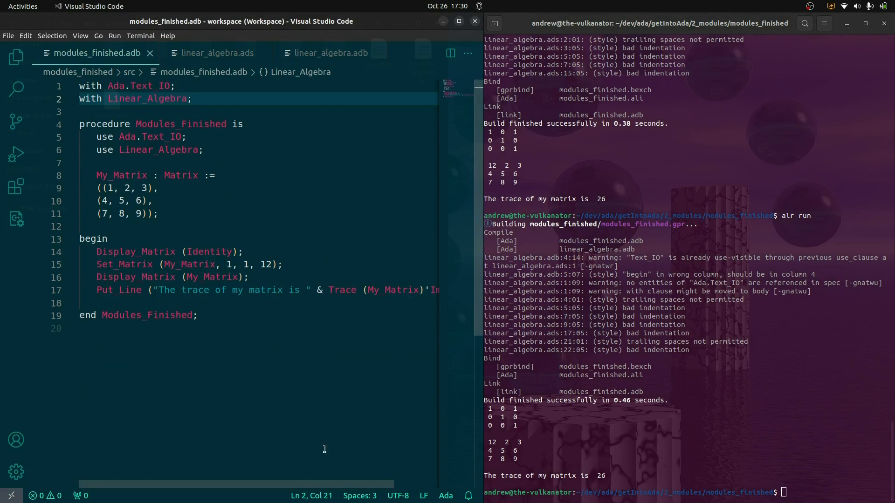
scroll(right, 3)
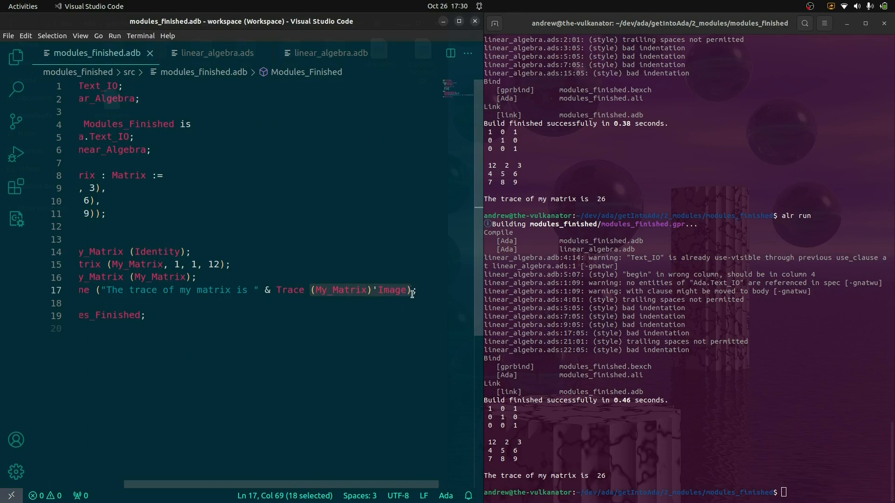
mouse_move(341, 295)
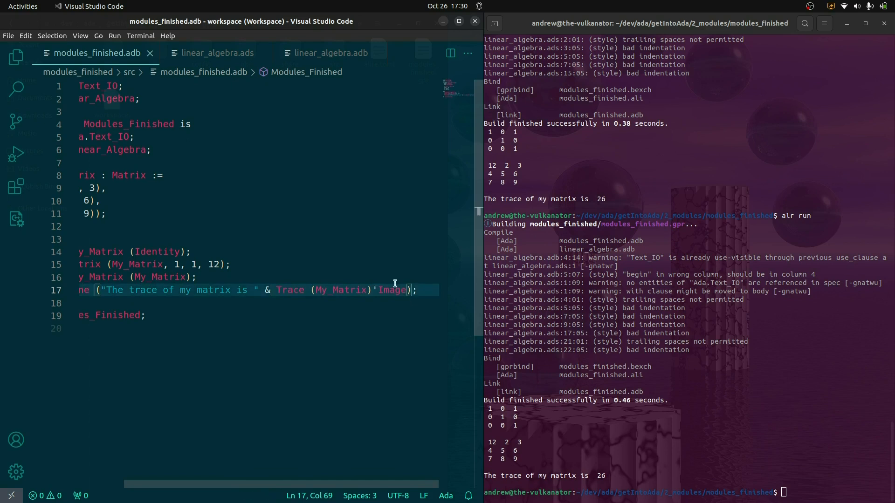
Review the Img renames in linear_algebra.ads and the body, returning to modules_finished.adb unchanged.
click(218, 53)
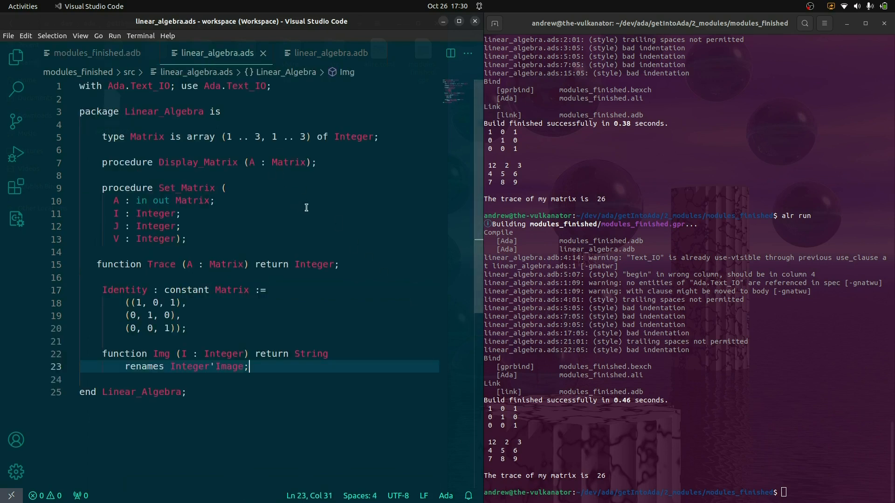
mouse_move(322, 235)
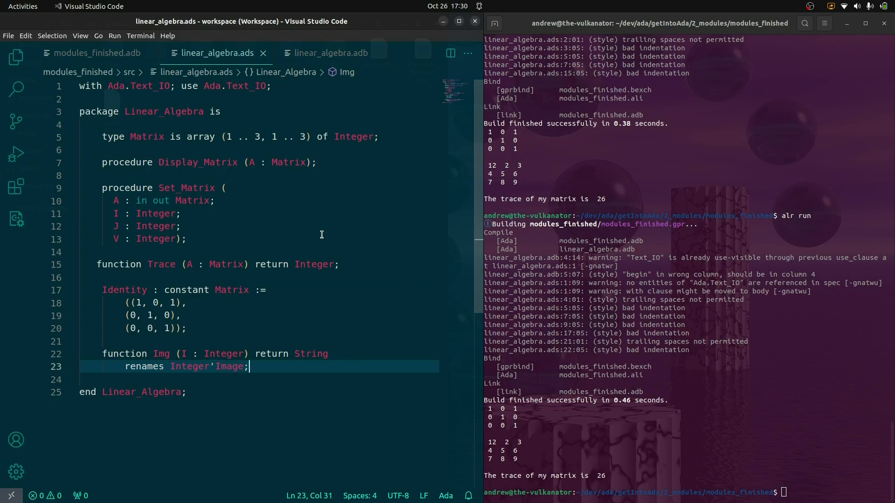
mouse_move(151, 354)
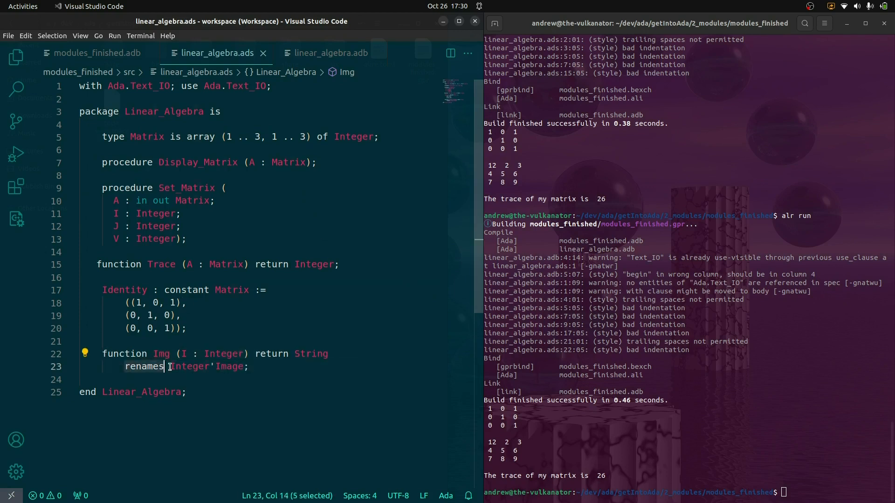
click(251, 366)
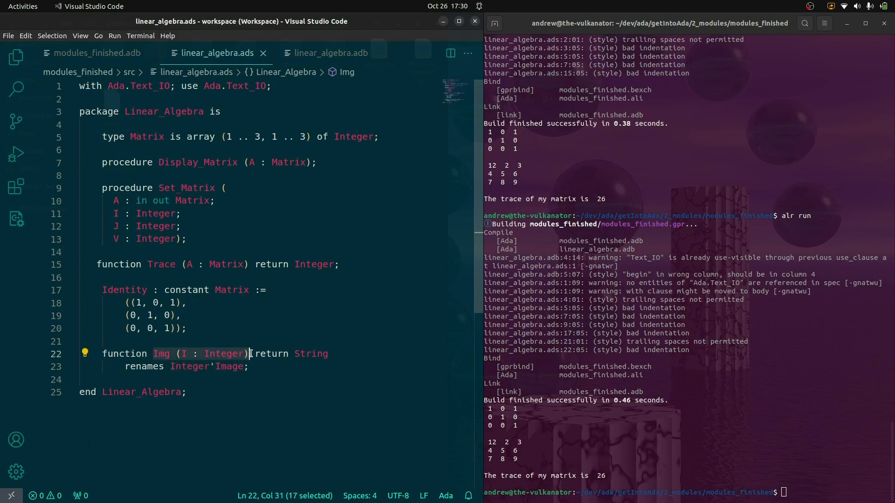
mouse_move(161, 354)
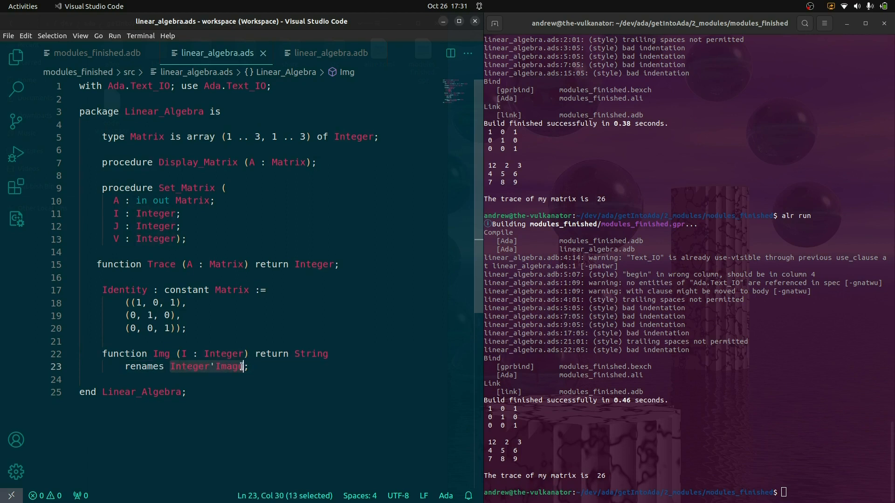
click(250, 367)
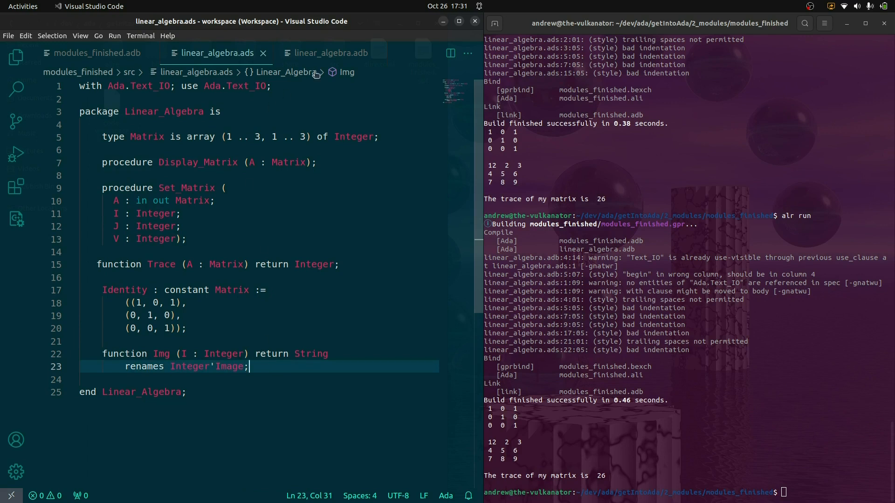
click(328, 52)
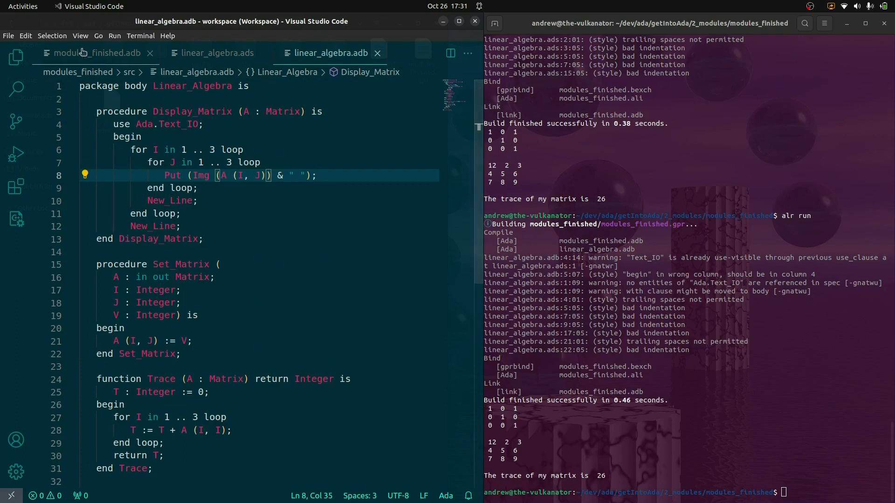
click(97, 52)
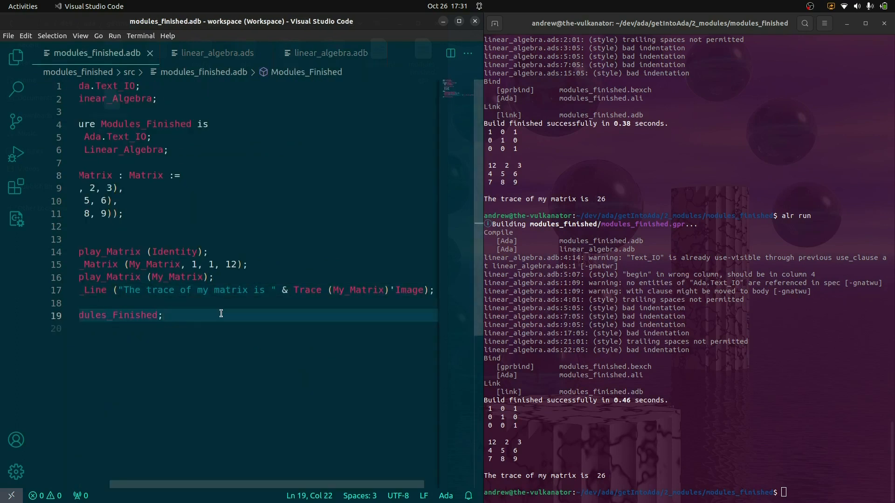